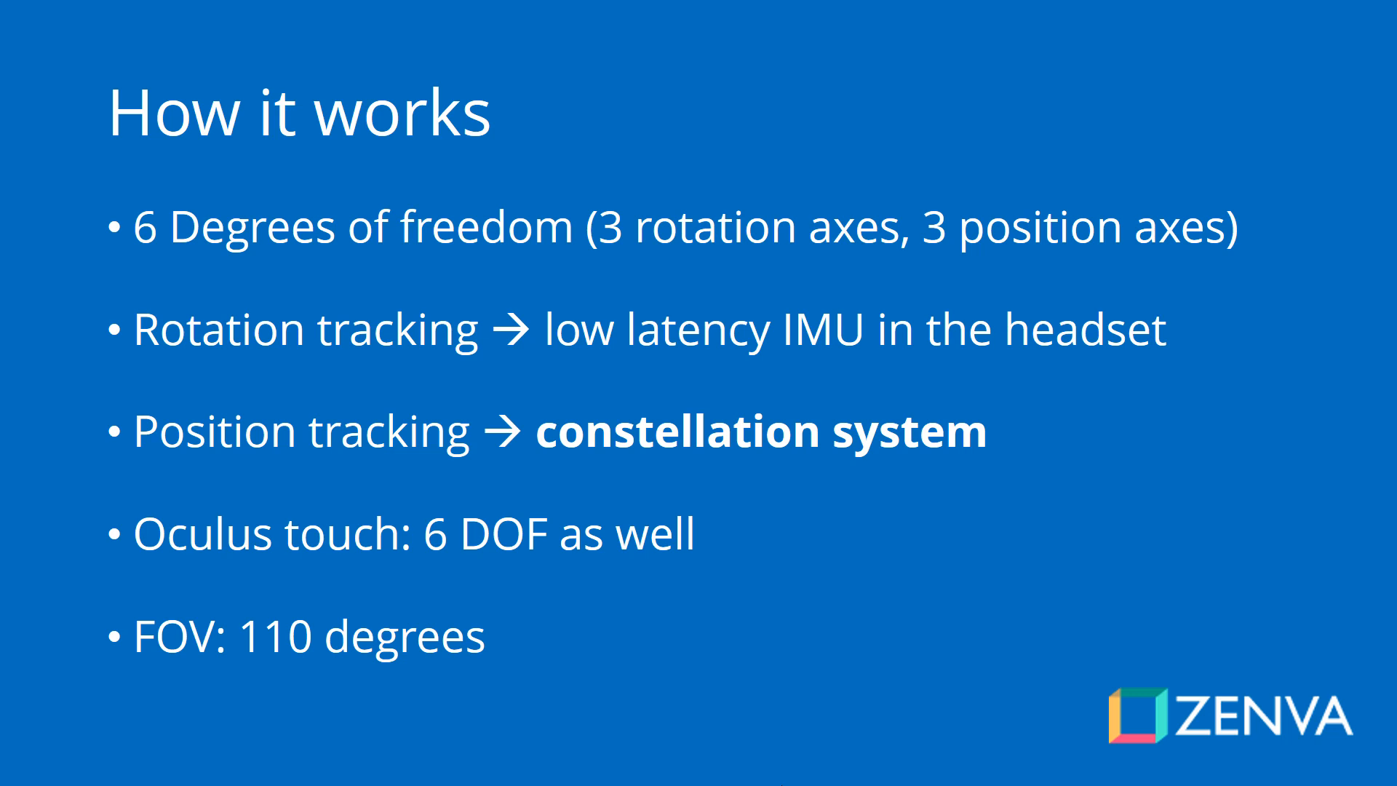
Switch from the PowerPoint slideshow to the OneNote window.
{"action": "key", "text": "alt+tab"}
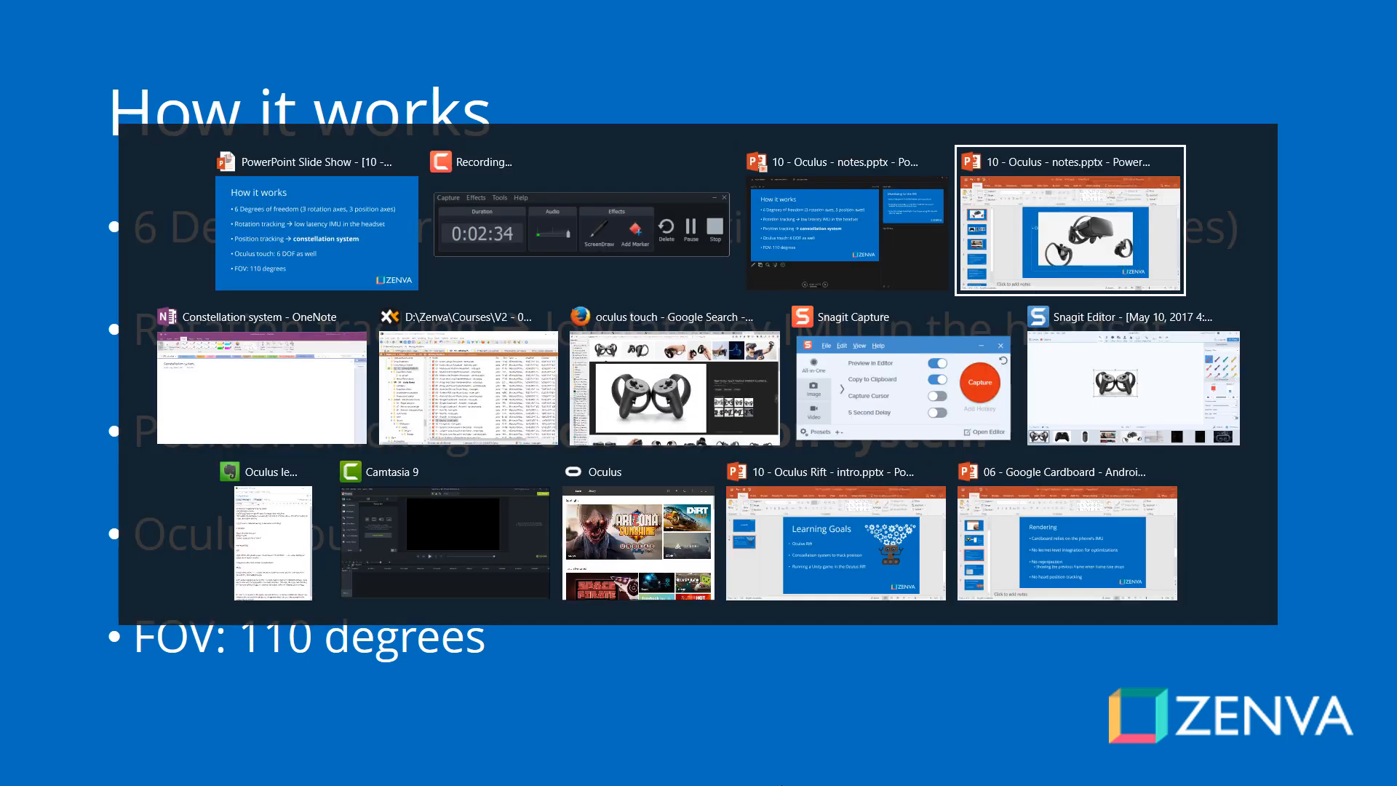
Go to the Constellation system page and pick a pen to sketch the headset user and sensor.
{"action": "left_click", "coordinate": [262, 389]}
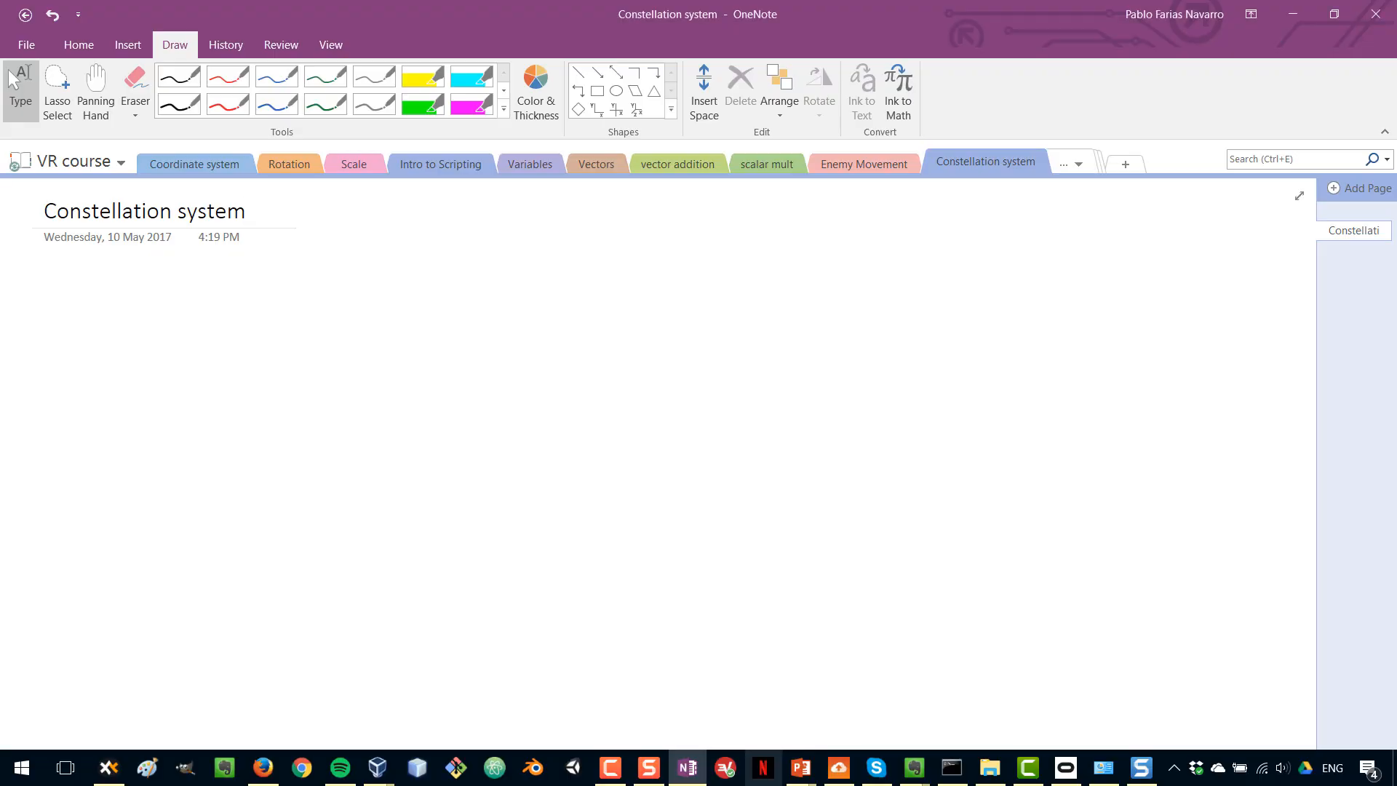
{"action": "mouse_move", "coordinate": [761, 767]}
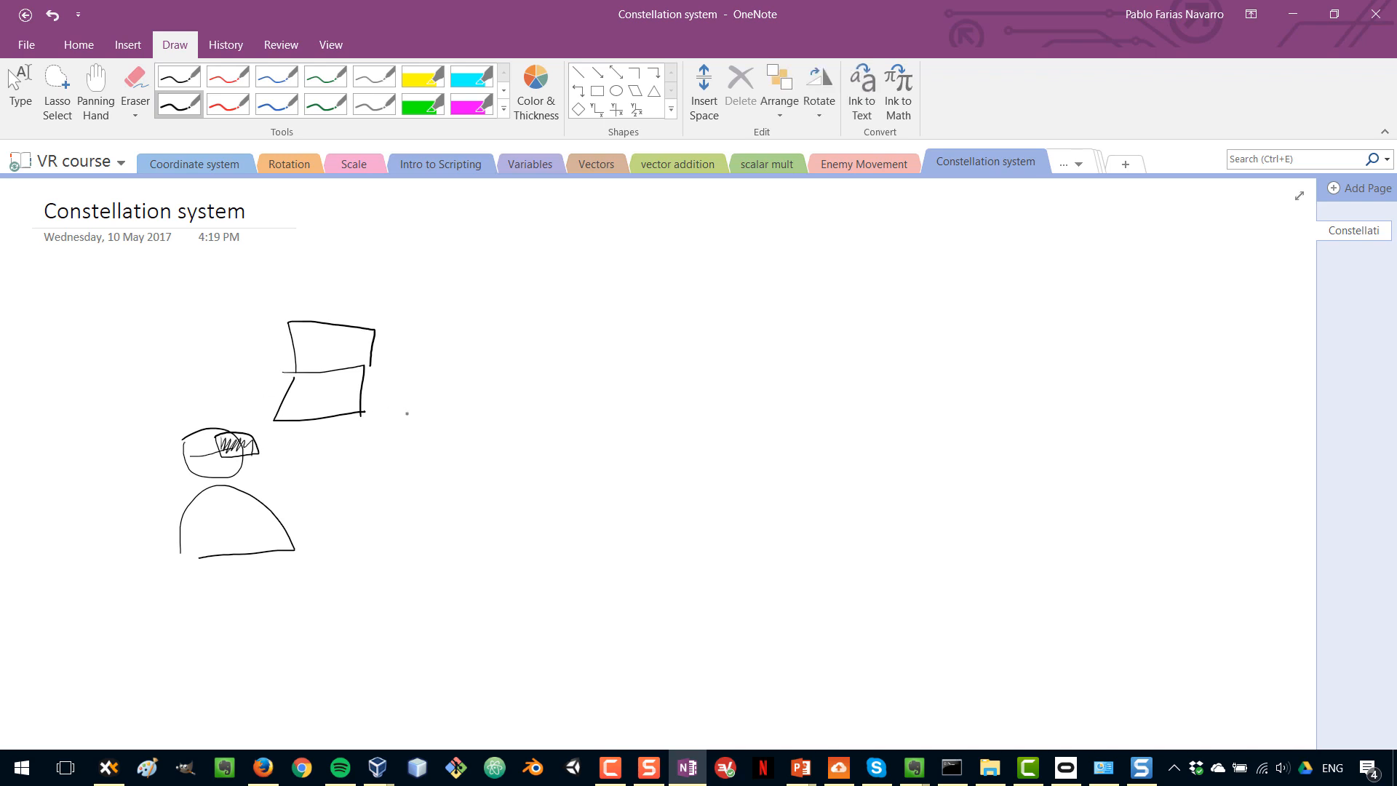
{"action": "left_click", "coordinate": [227, 105]}
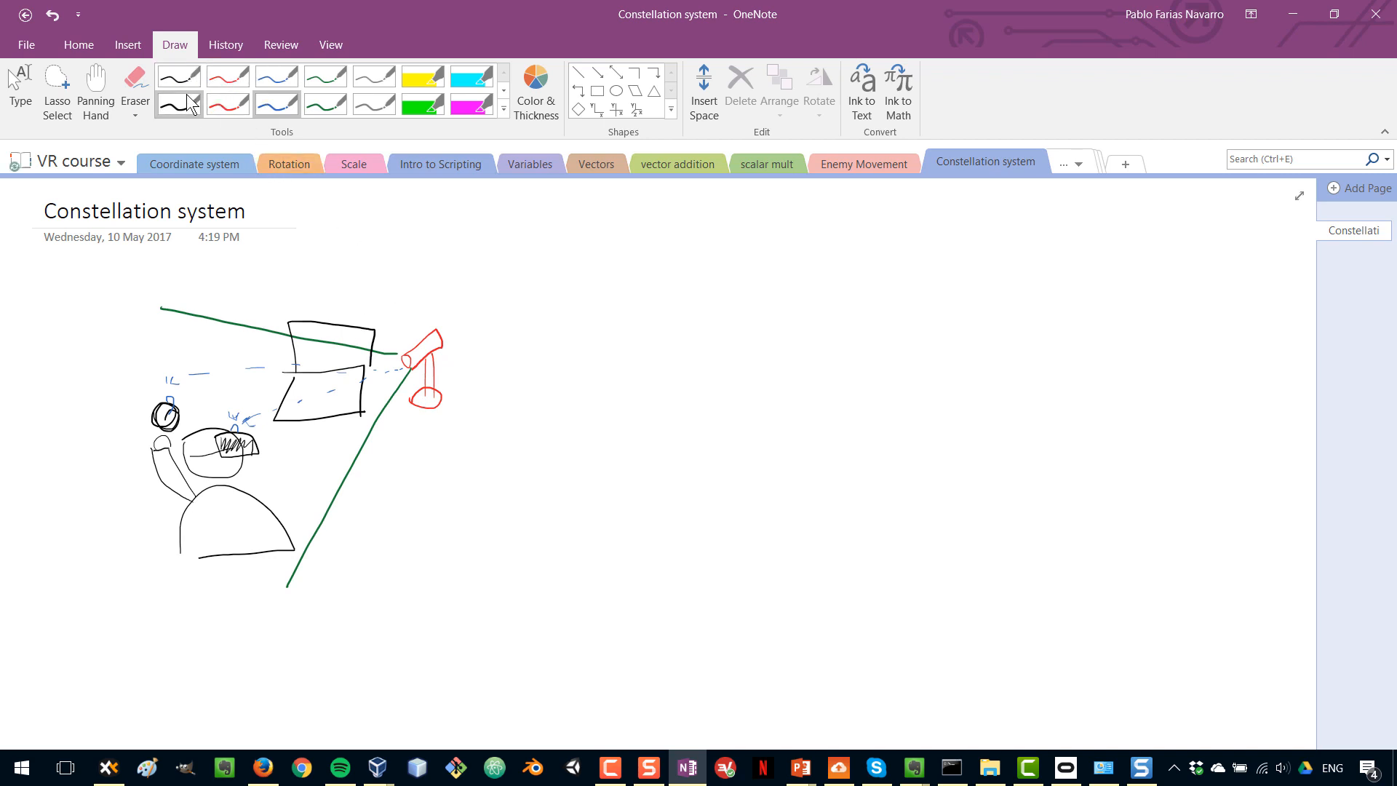
Switch pen colours to draw the second top-left sensor and its green view lines.
{"action": "left_click", "coordinate": [178, 103]}
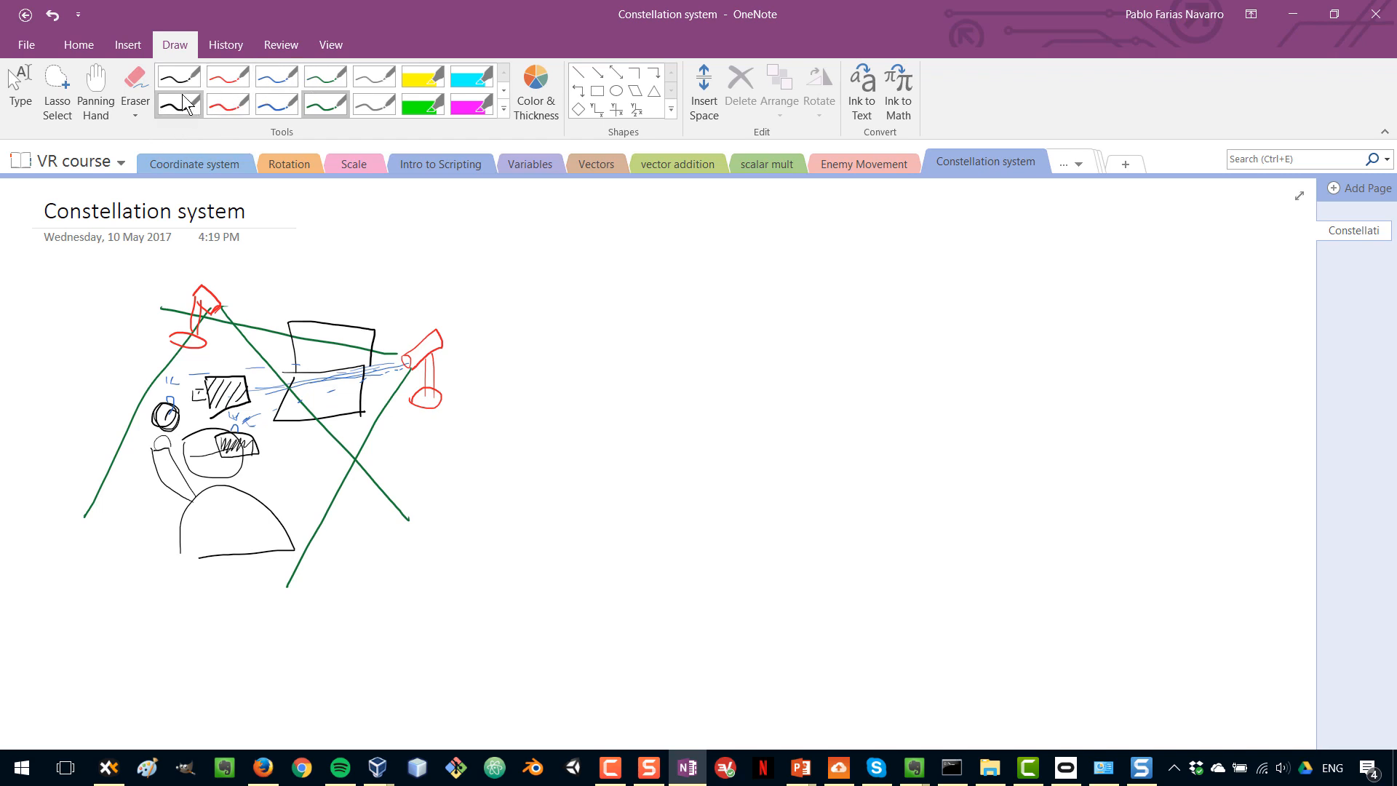
{"action": "left_click", "coordinate": [177, 102]}
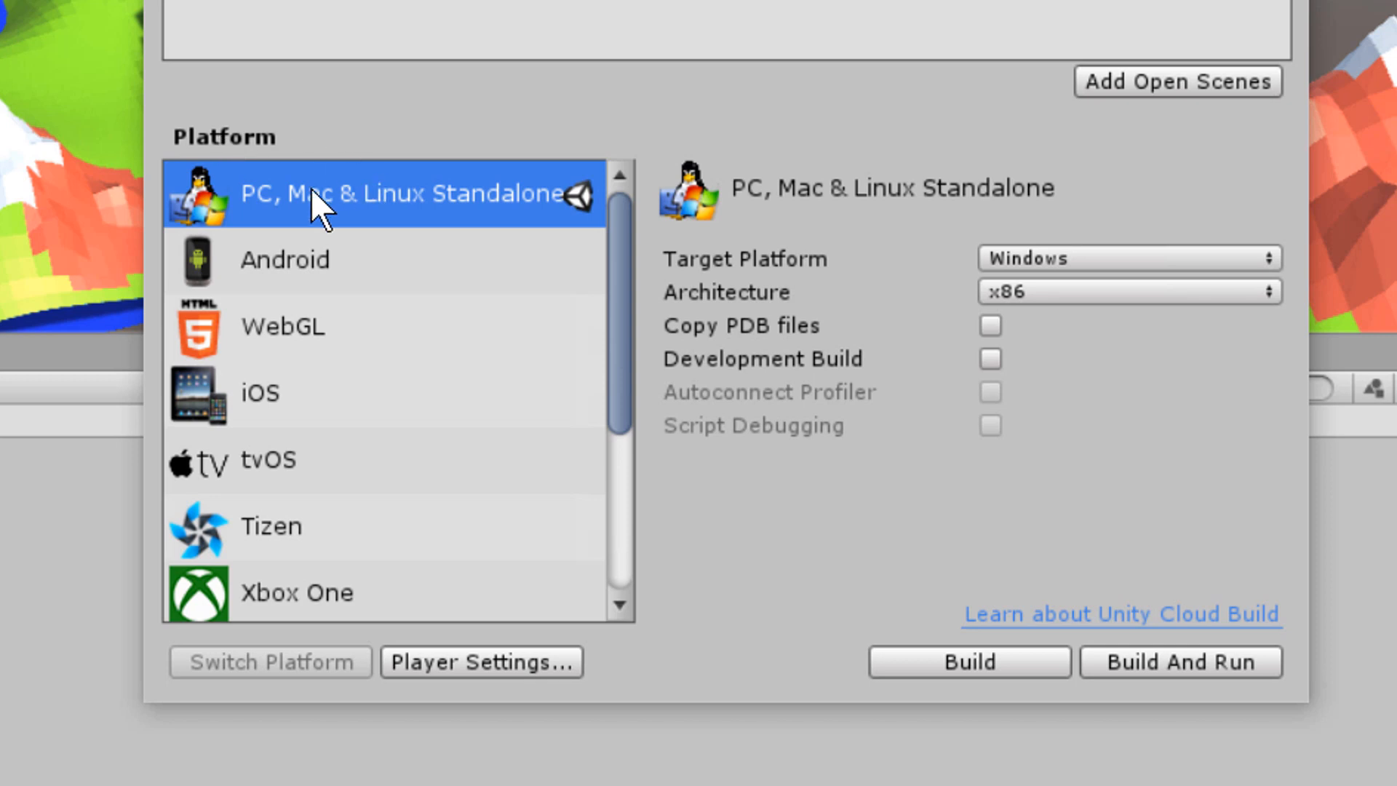
{"action": "mouse_move", "coordinate": [436, 210]}
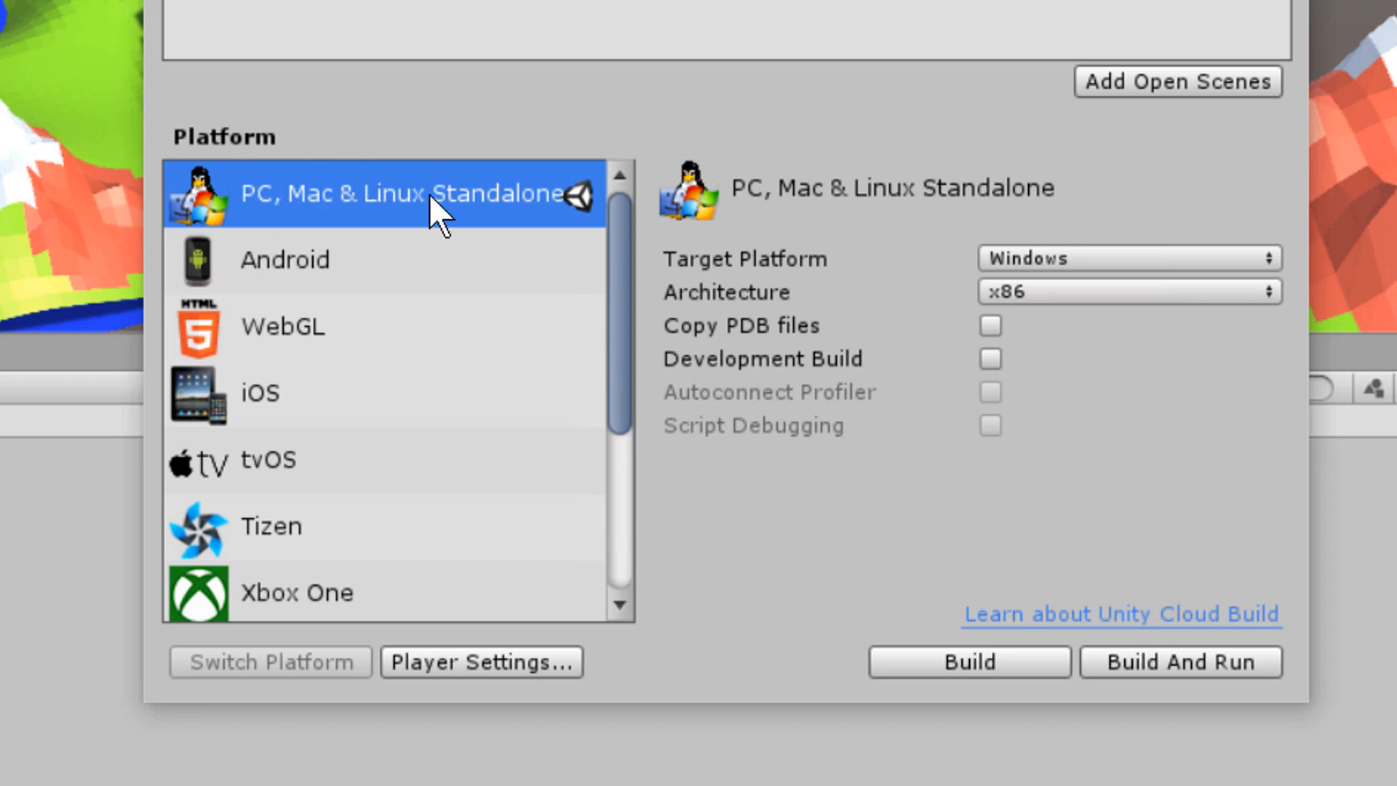
{"action": "mouse_move", "coordinate": [287, 553]}
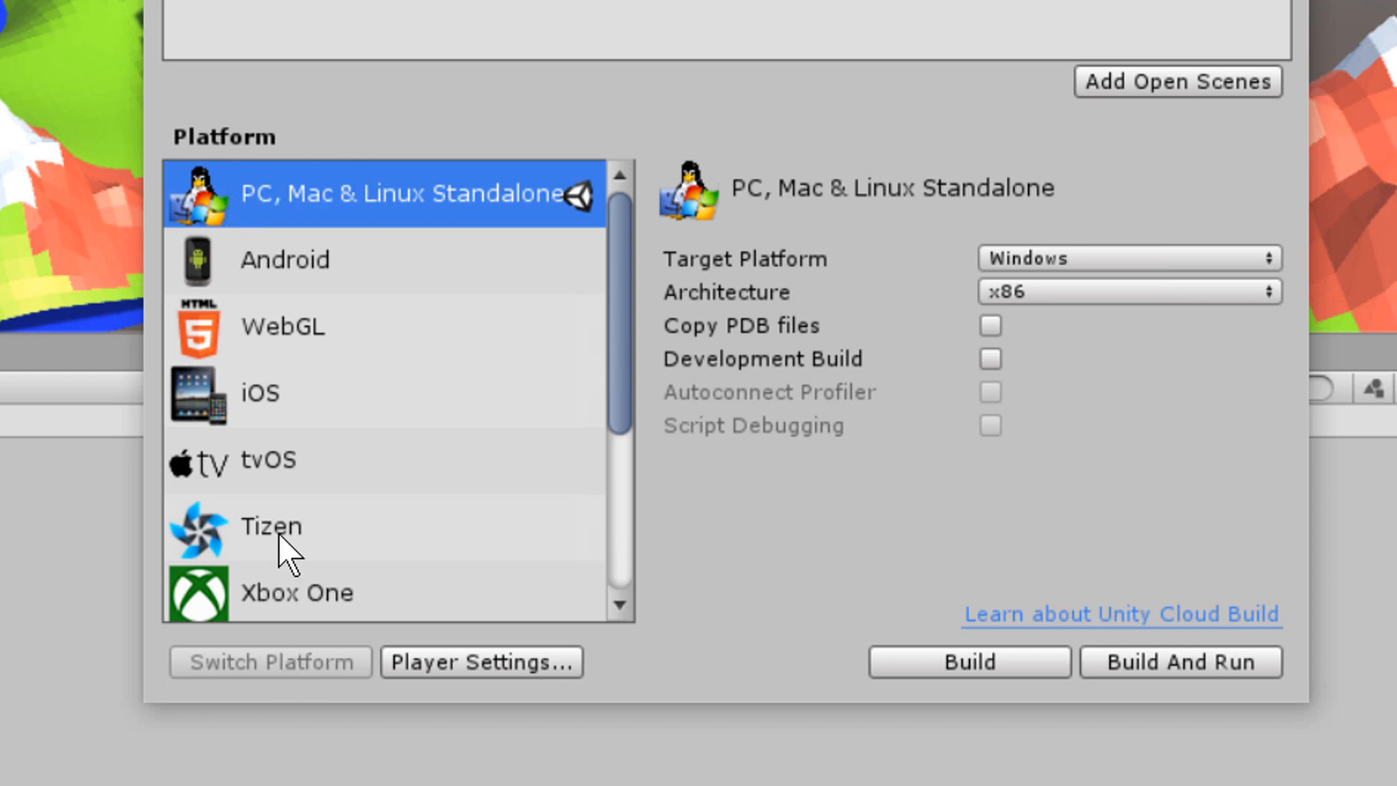
{"action": "mouse_move", "coordinate": [402, 224]}
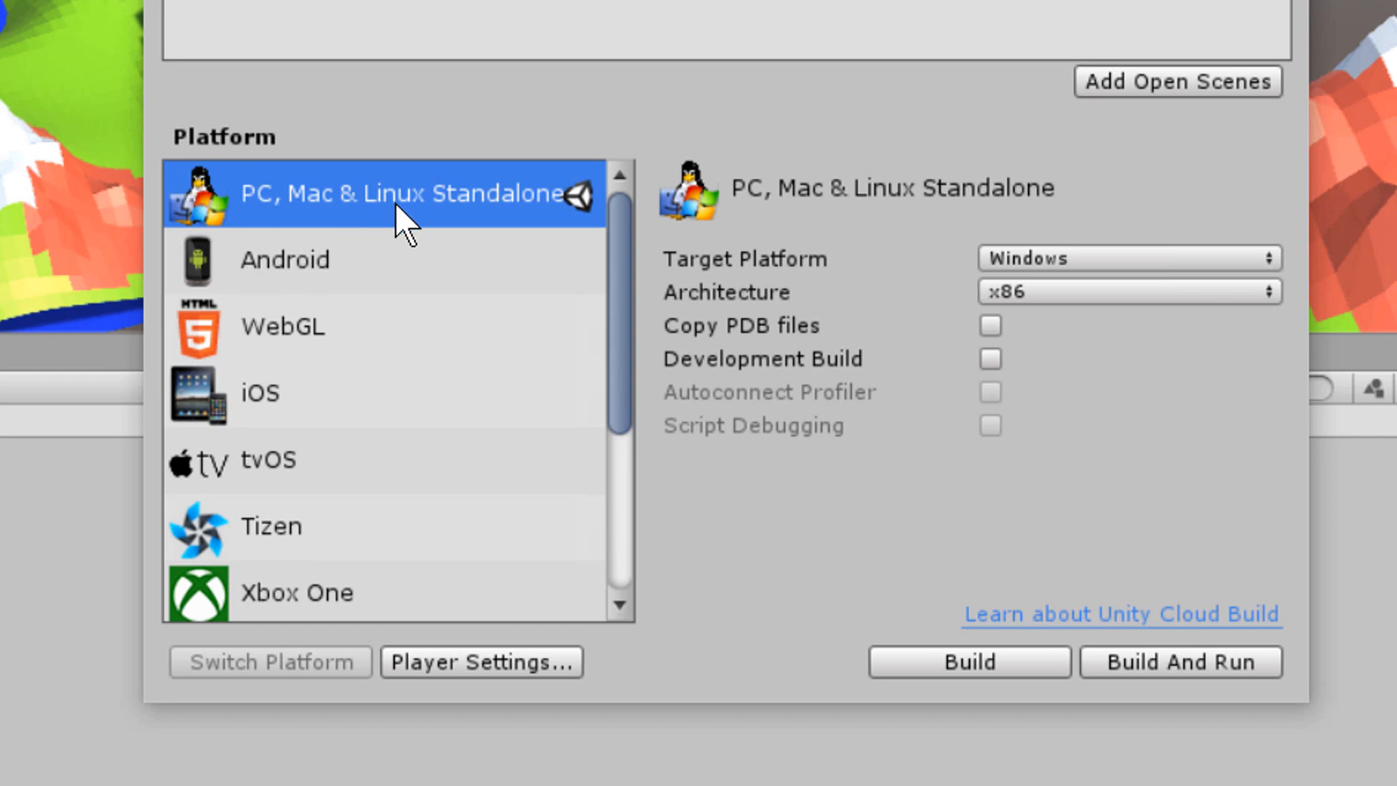
{"action": "mouse_move", "coordinate": [462, 667]}
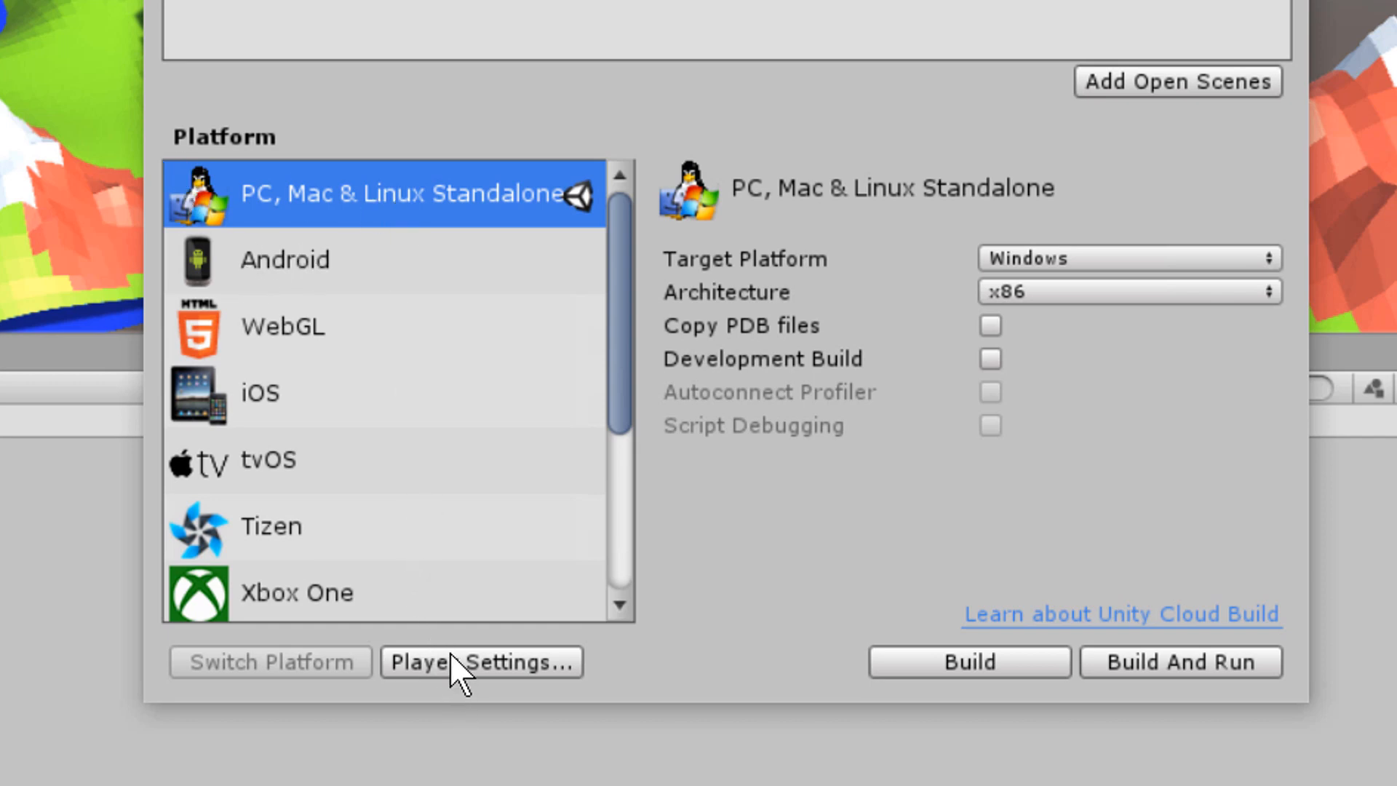
Show the standalone Player Settings in the Inspector from Build Settings.
{"action": "left_click", "coordinate": [482, 662]}
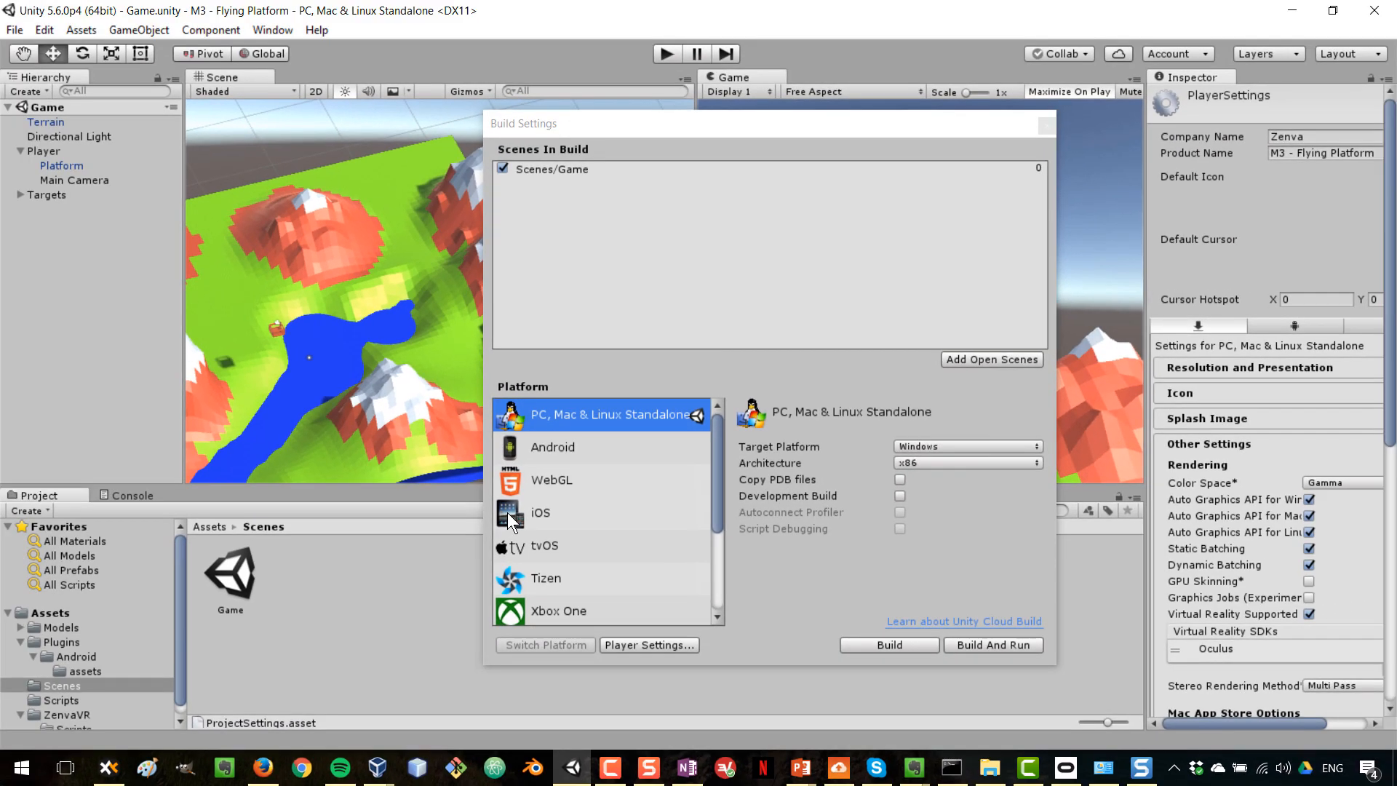
{"action": "mouse_move", "coordinate": [1157, 185]}
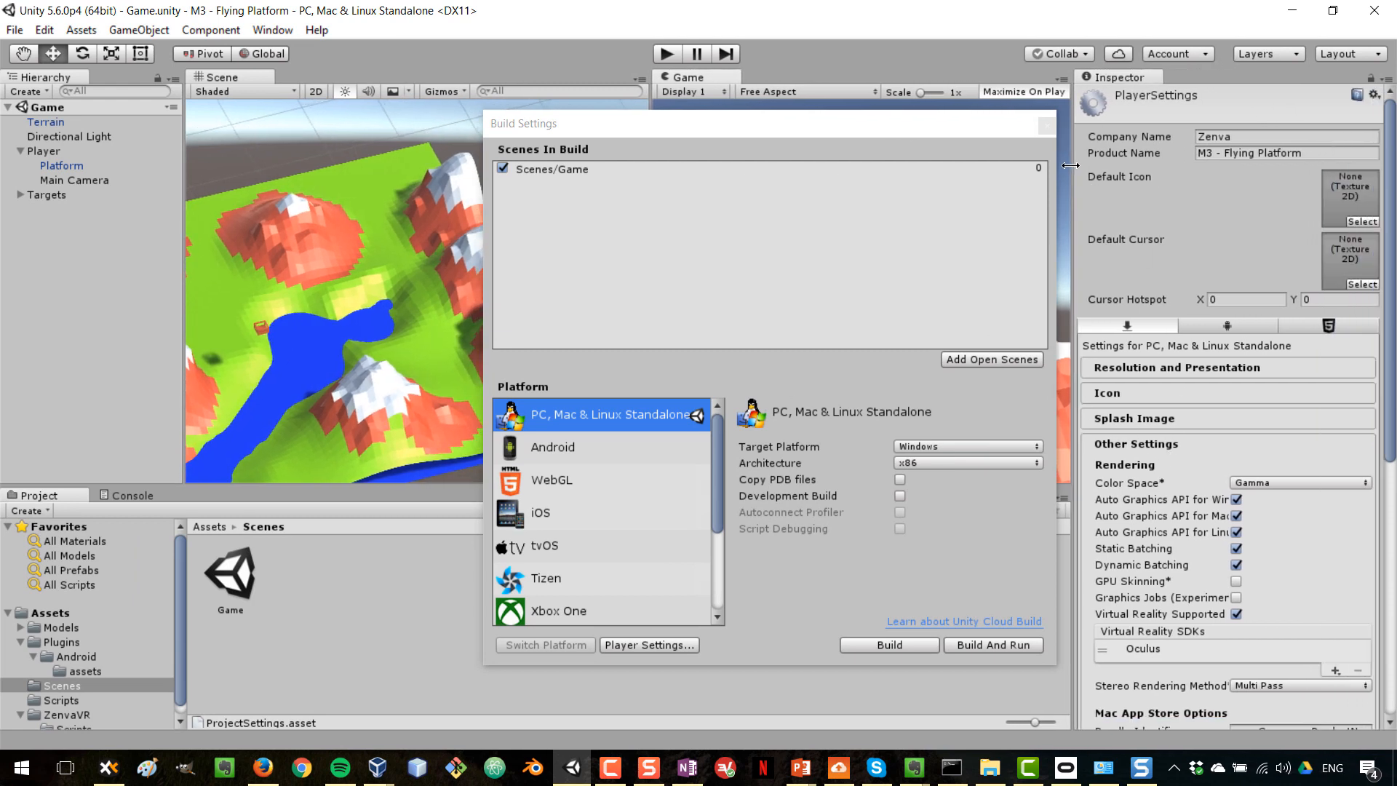
{"action": "mouse_move", "coordinate": [1245, 252]}
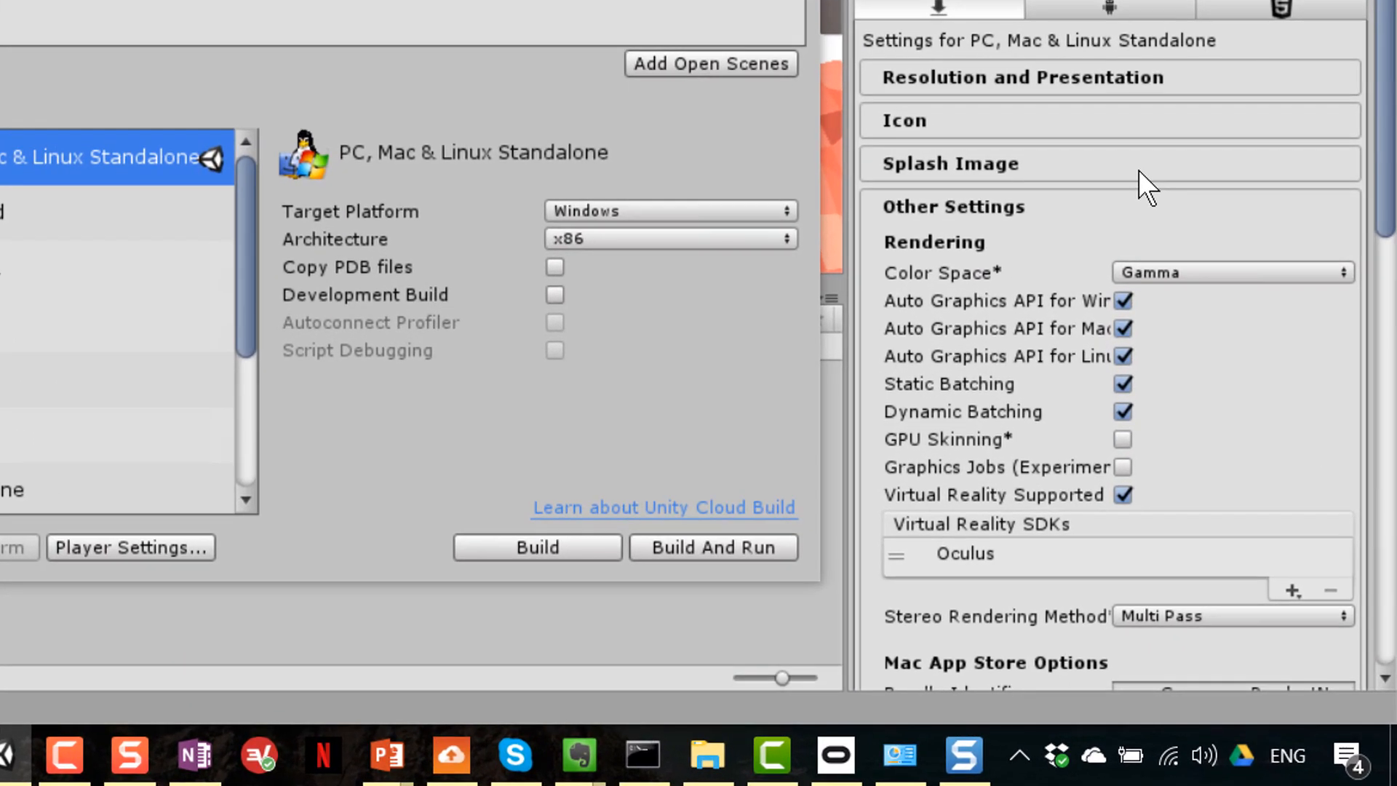
Toggle Virtual Reality Supported off and on, then remove the Oculus SDK entry.
{"action": "scroll", "scroll_direction": "down", "scroll_amount": 3}
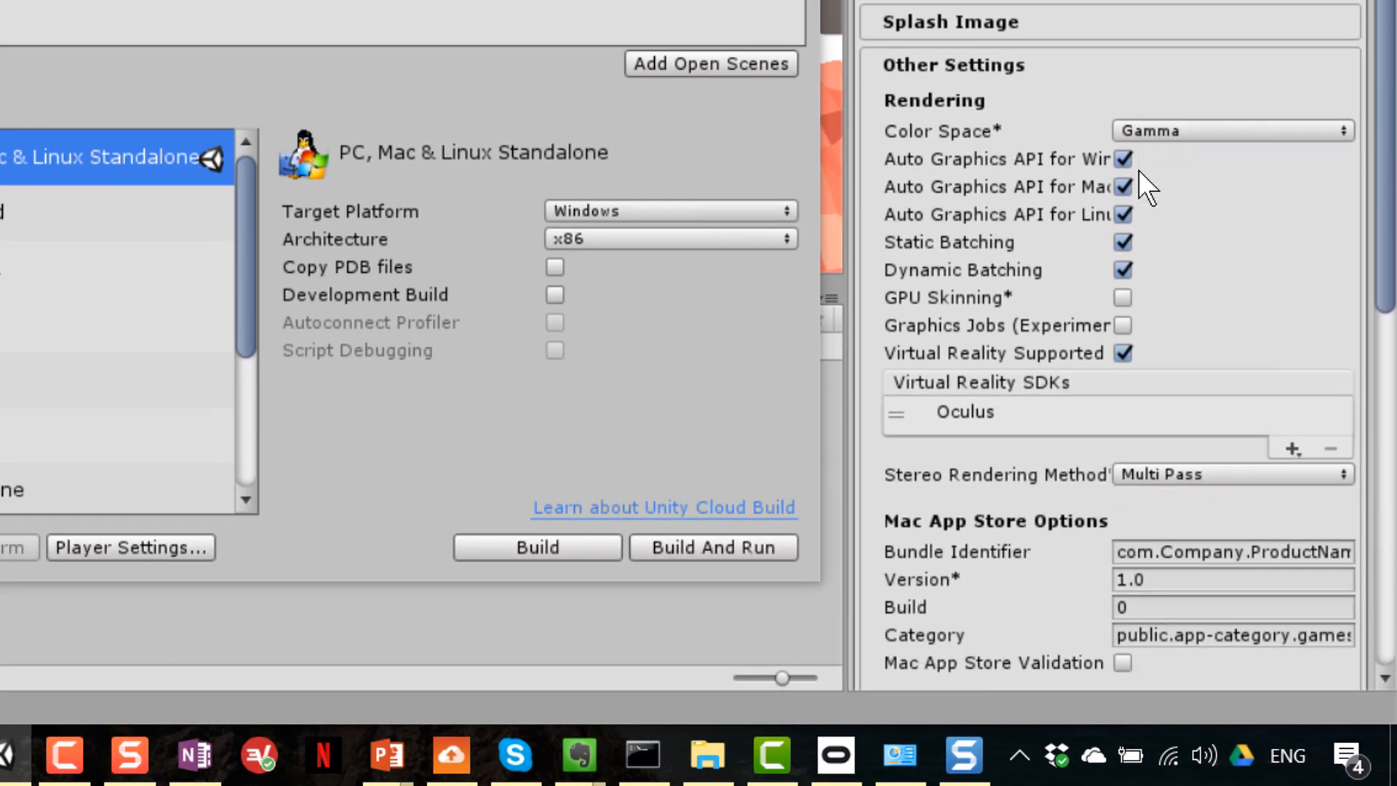
{"action": "mouse_move", "coordinate": [1005, 80]}
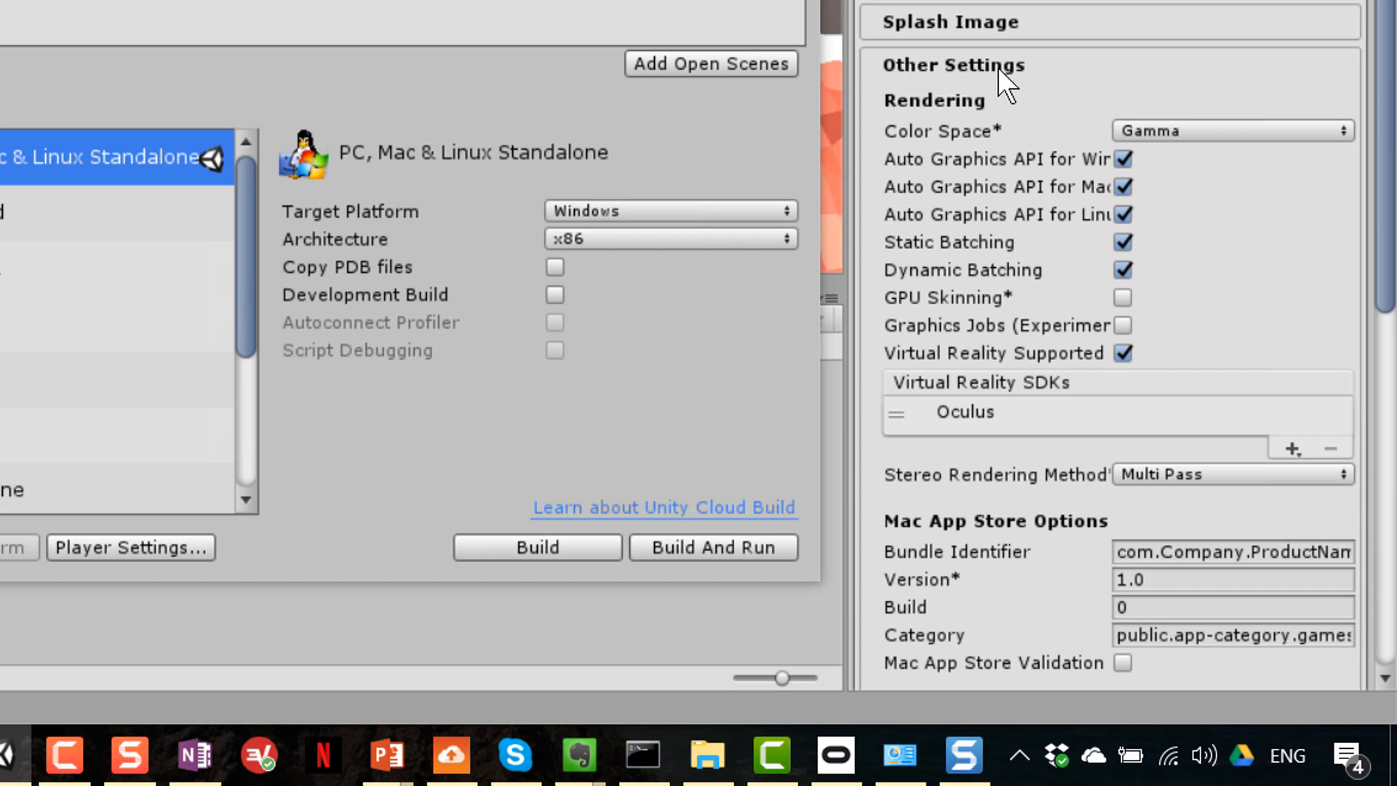
{"action": "mouse_move", "coordinate": [1113, 370]}
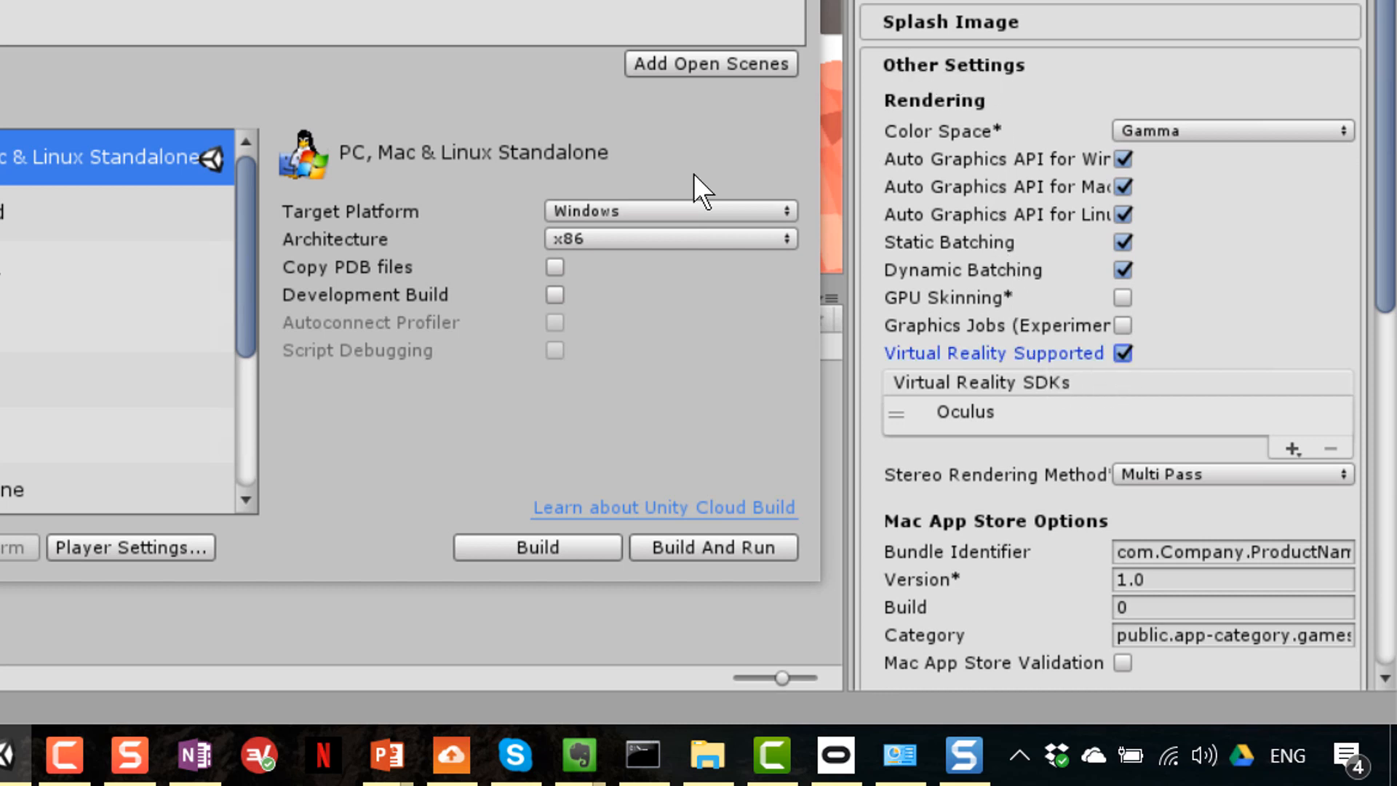
{"action": "left_click", "coordinate": [1122, 352]}
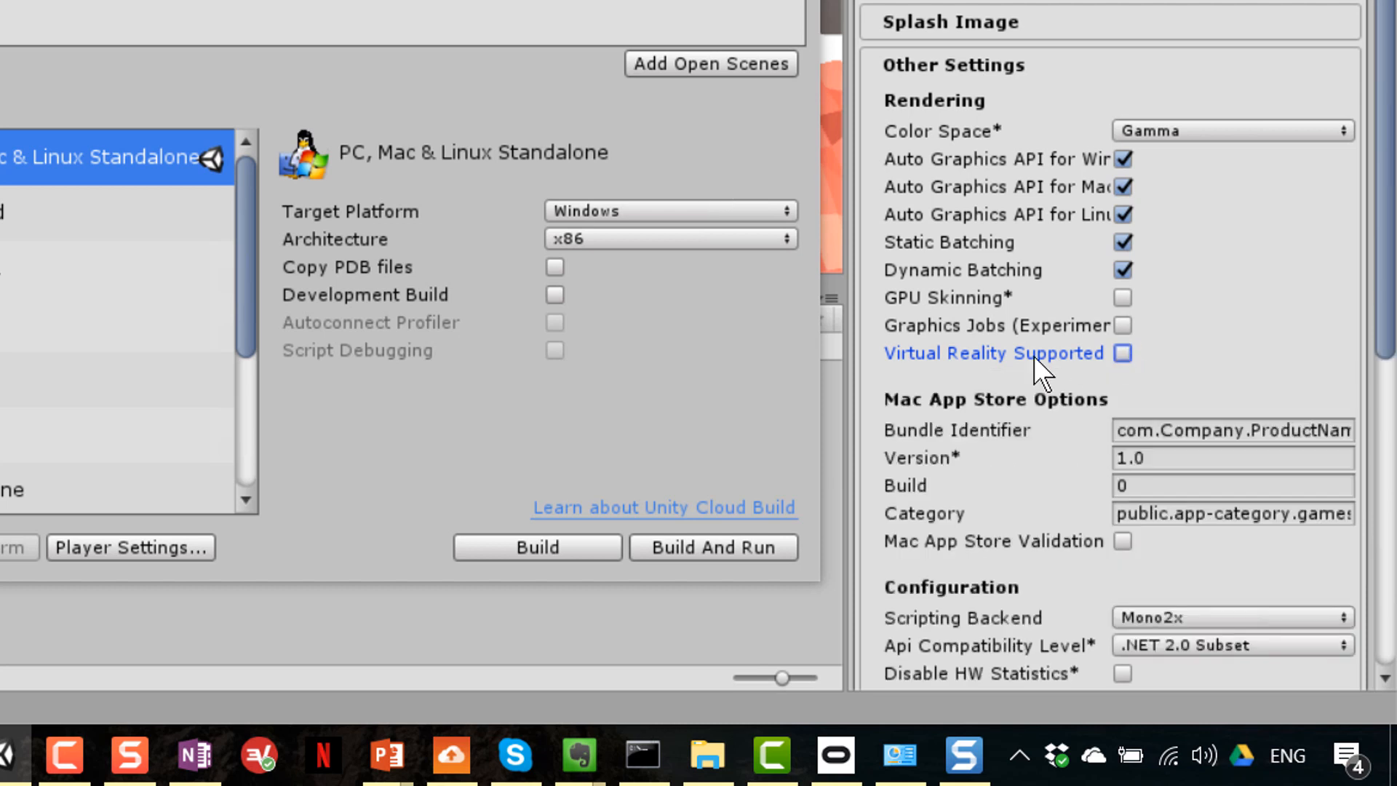
{"action": "mouse_move", "coordinate": [1149, 374]}
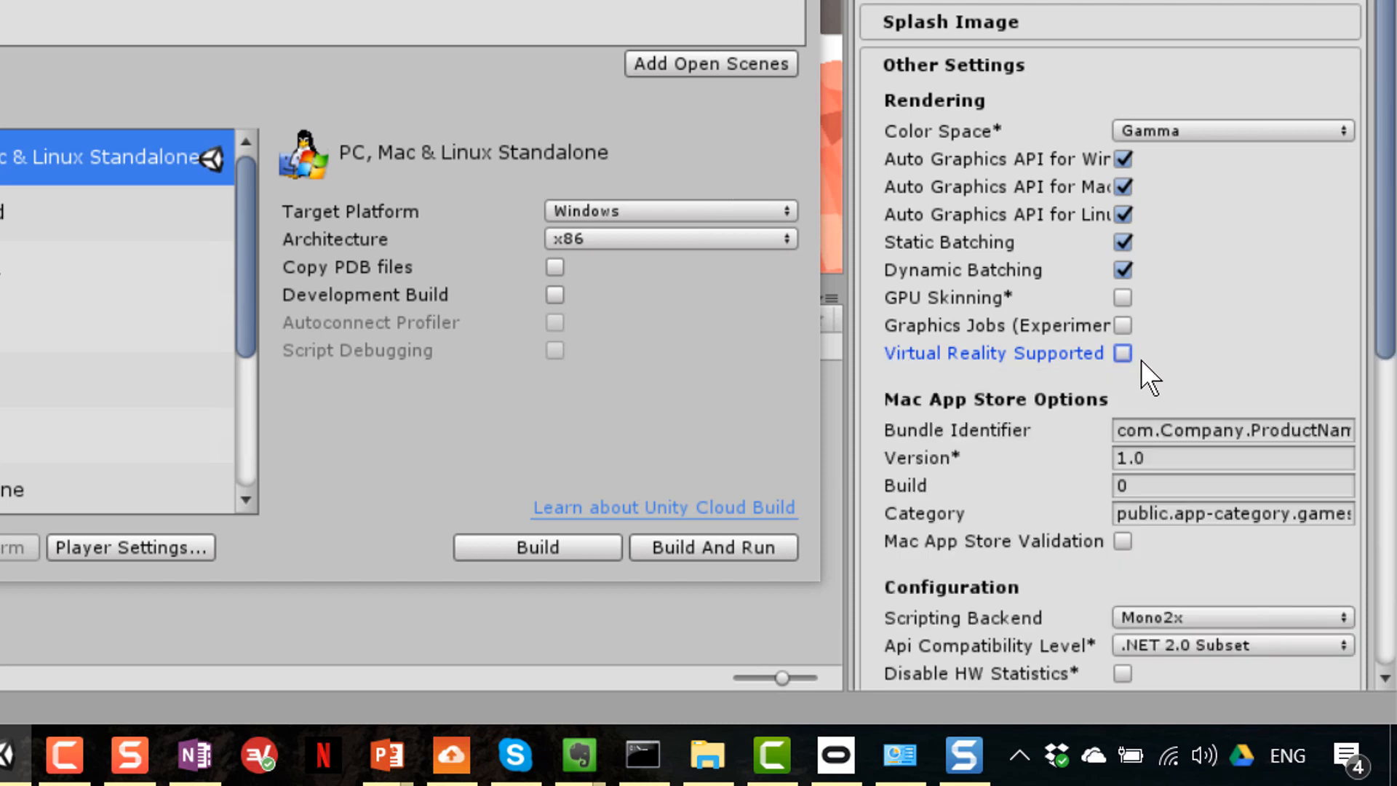
{"action": "left_click", "coordinate": [1122, 352]}
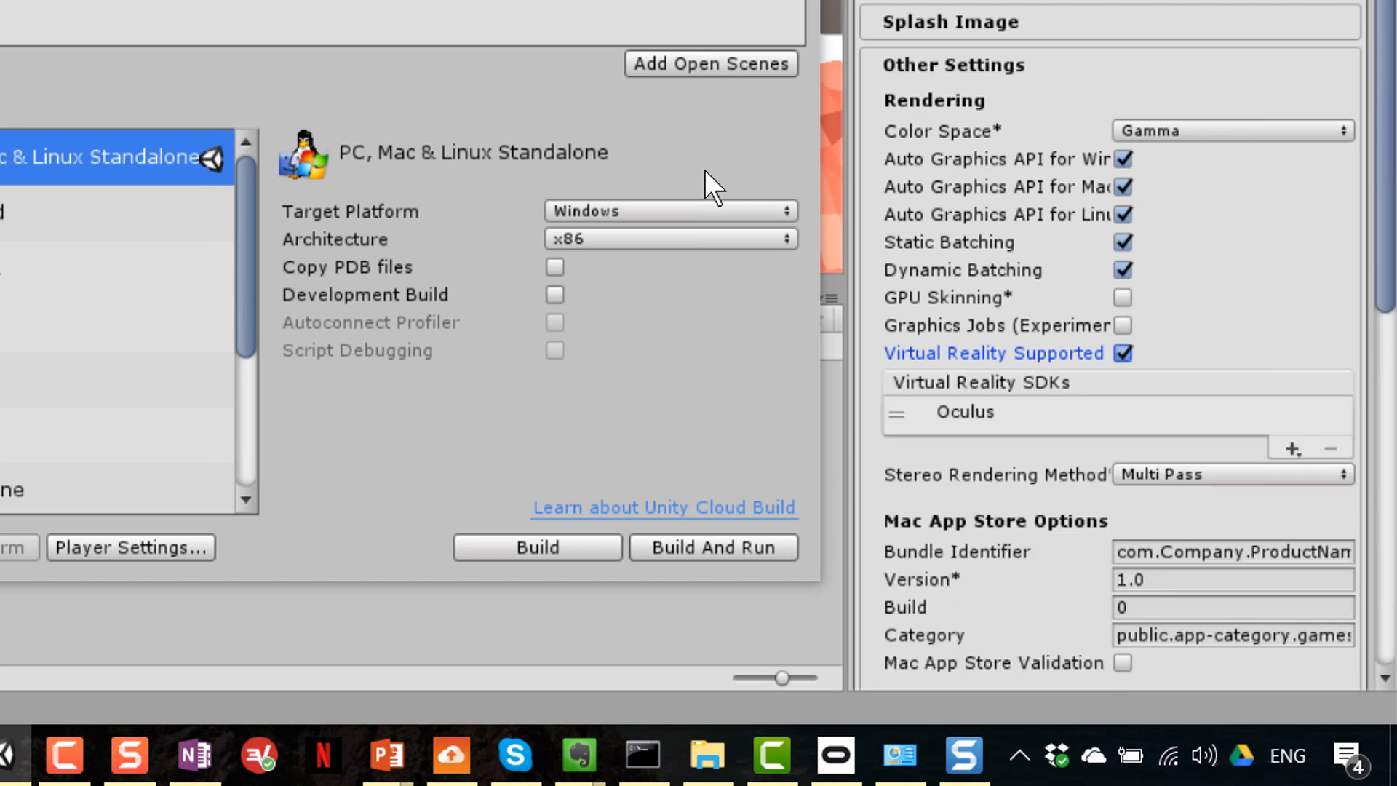
{"action": "mouse_move", "coordinate": [1007, 425]}
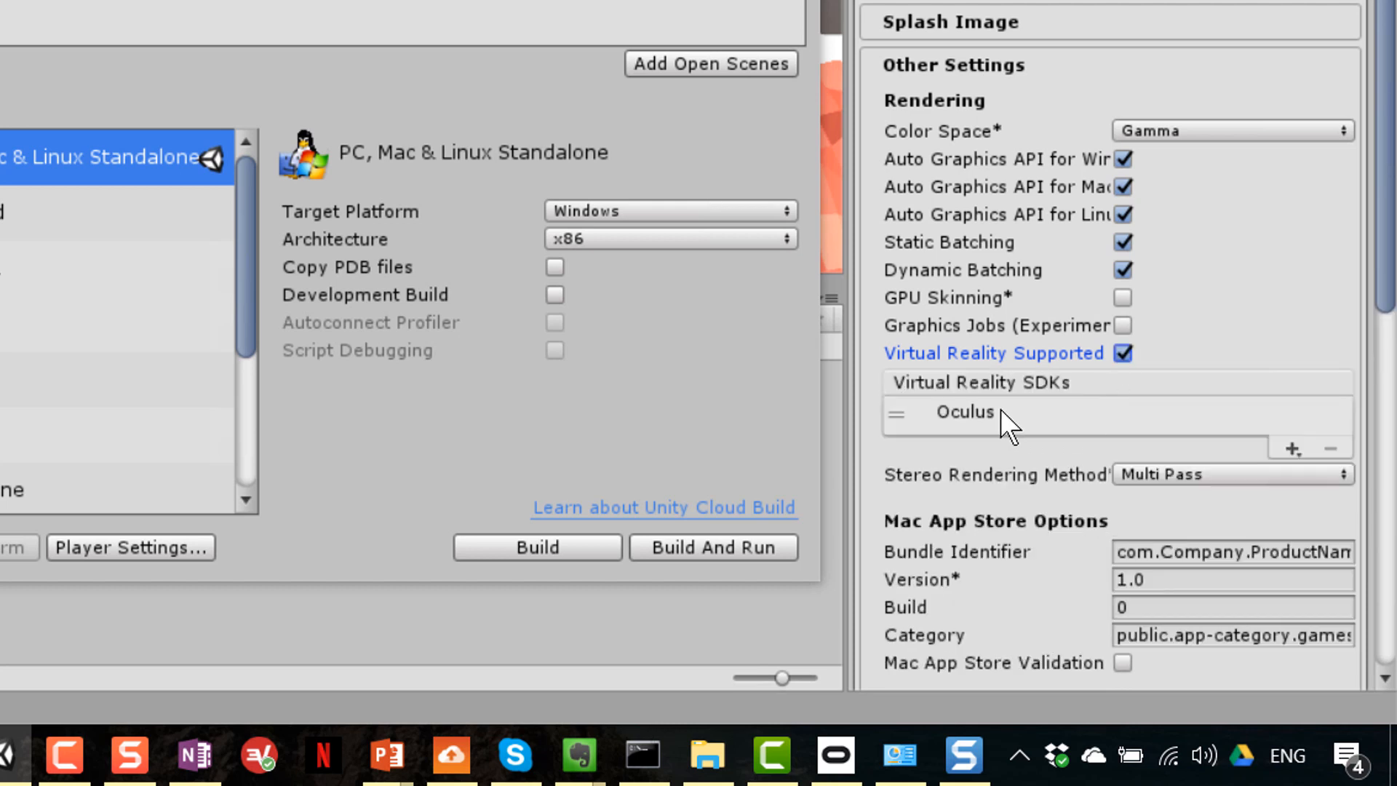
{"action": "left_click", "coordinate": [964, 411]}
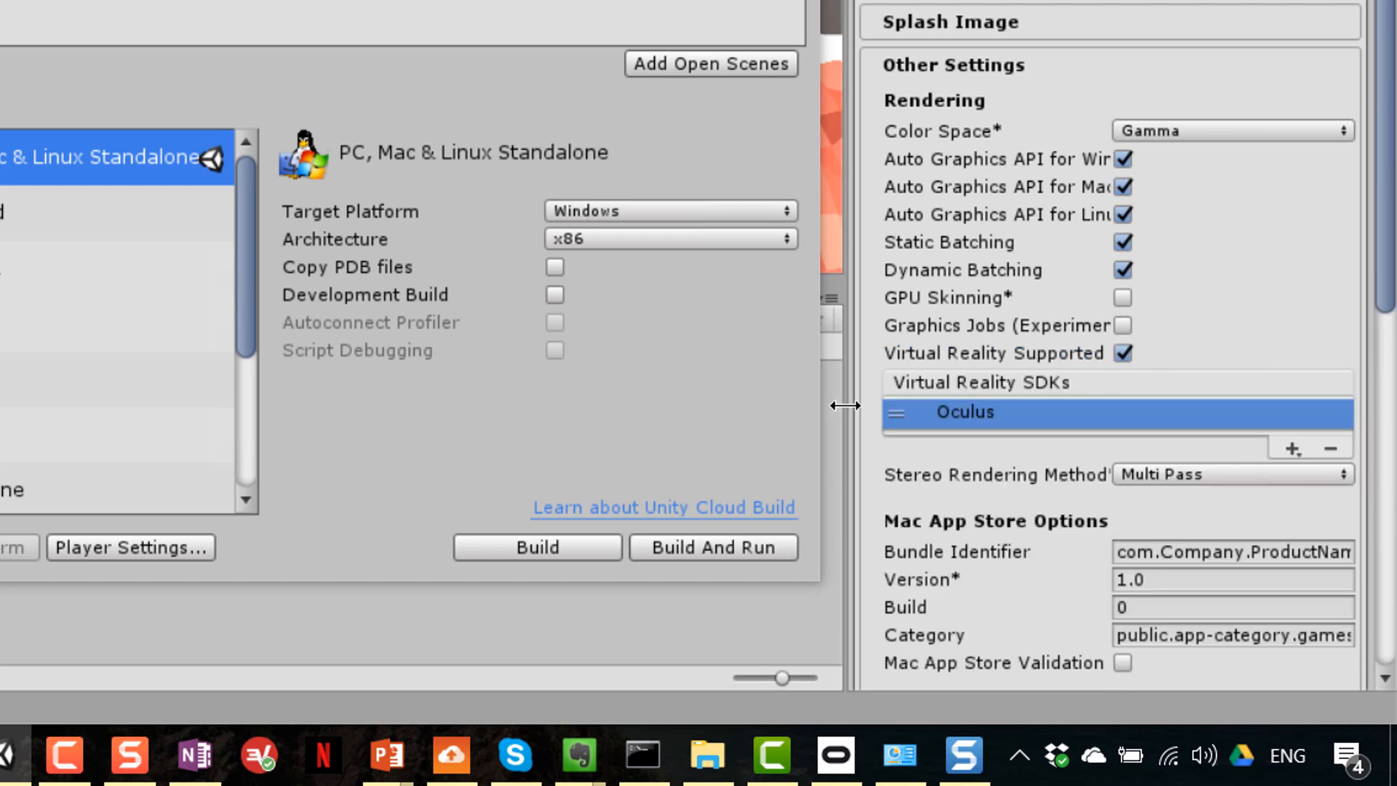
{"action": "mouse_move", "coordinate": [1332, 461]}
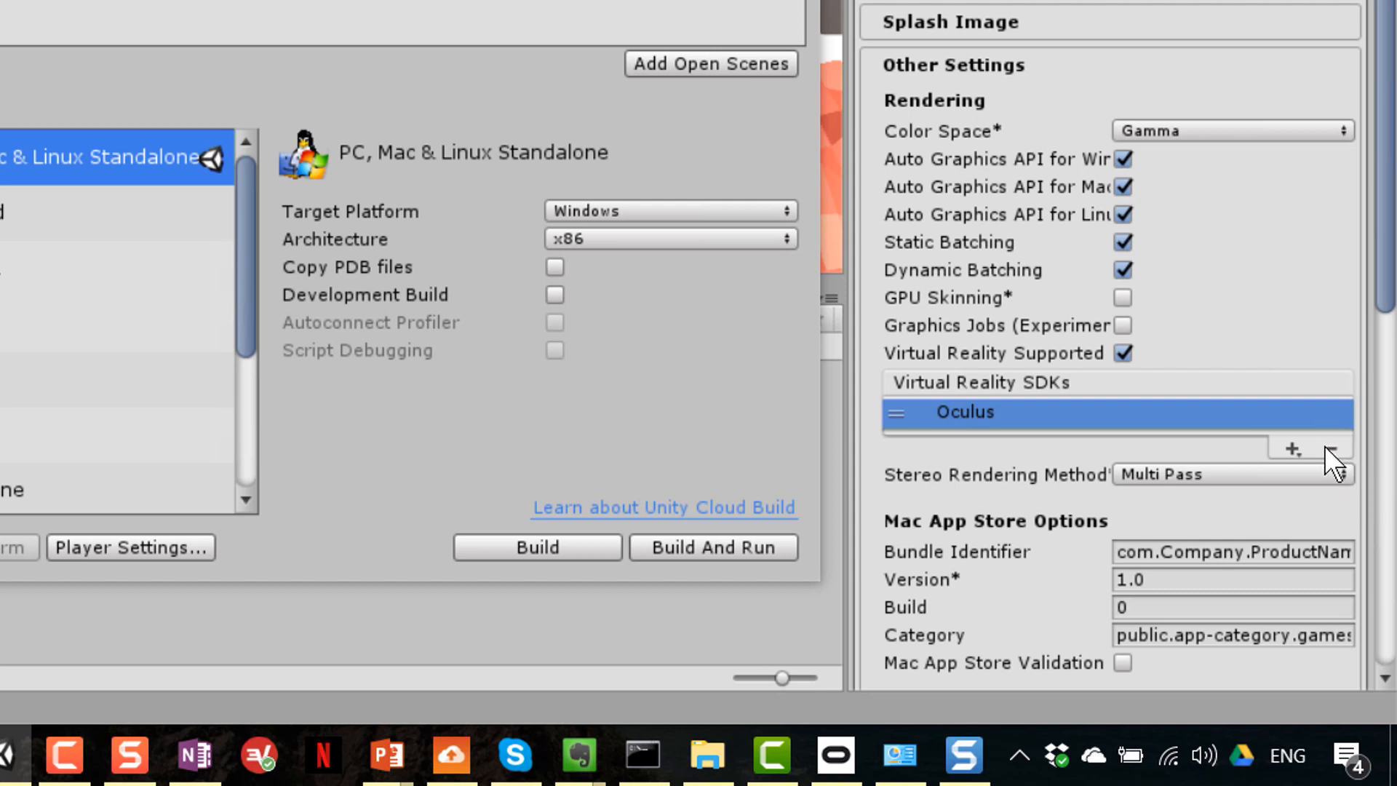
{"action": "left_click", "coordinate": [1331, 449]}
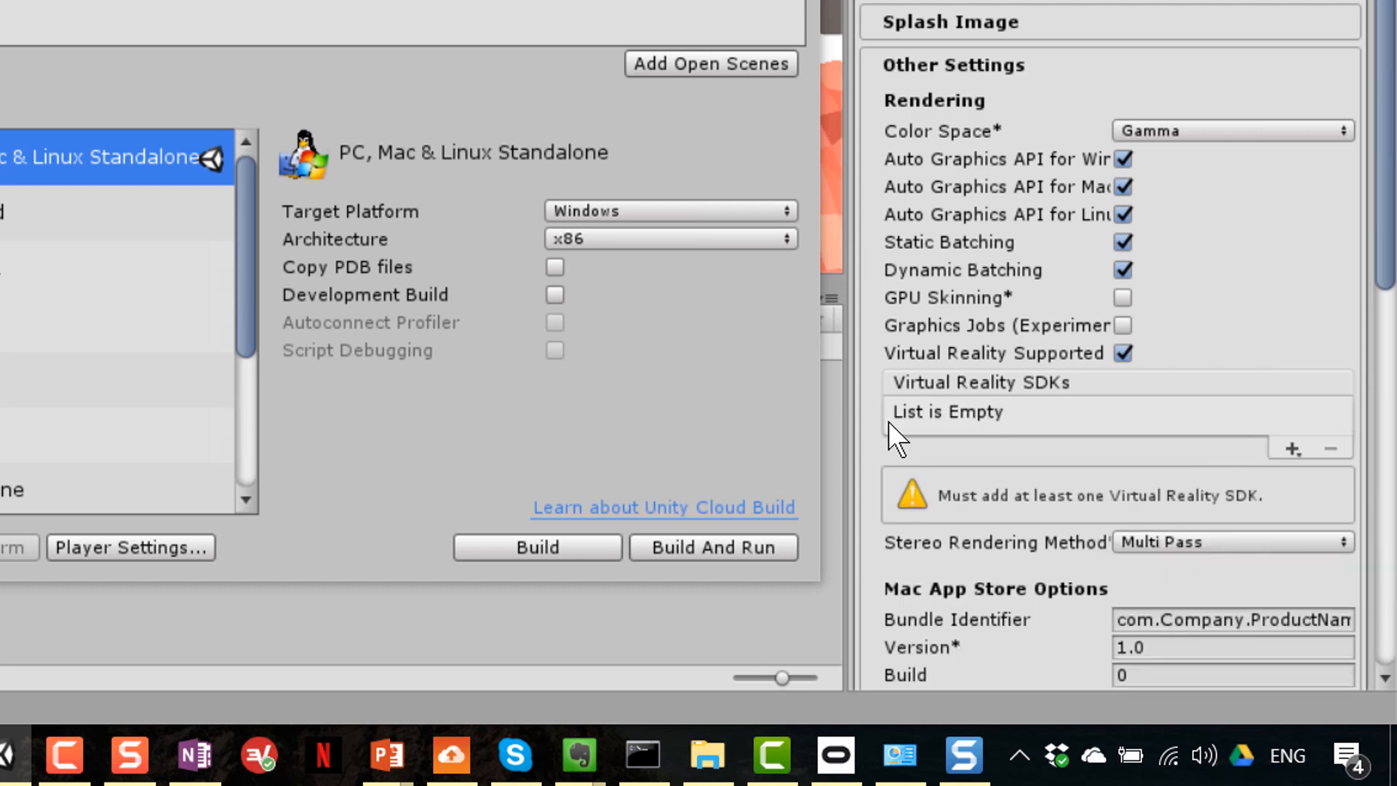
Add Oculus back to the Virtual Reality SDKs list.
{"action": "left_click", "coordinate": [1292, 449]}
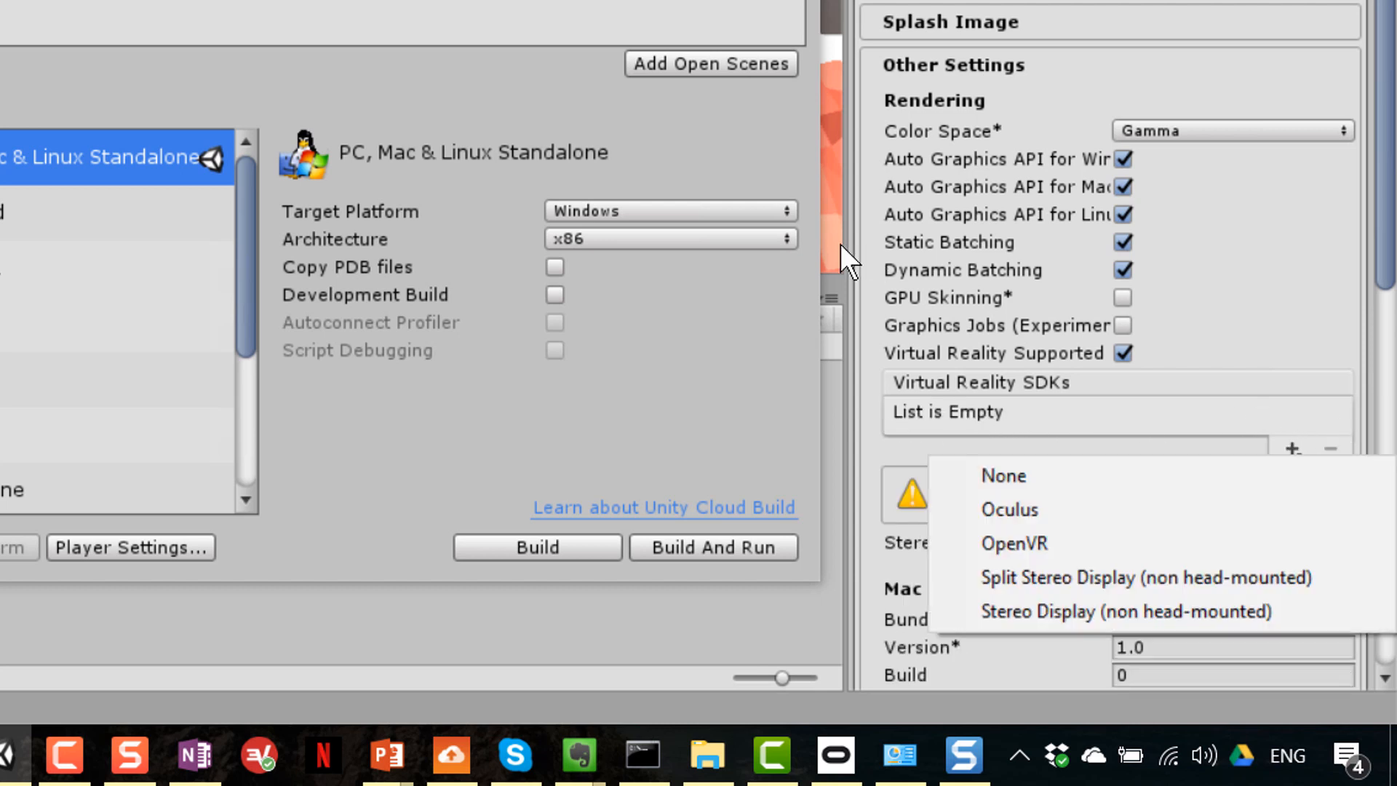
{"action": "left_click", "coordinate": [1010, 510]}
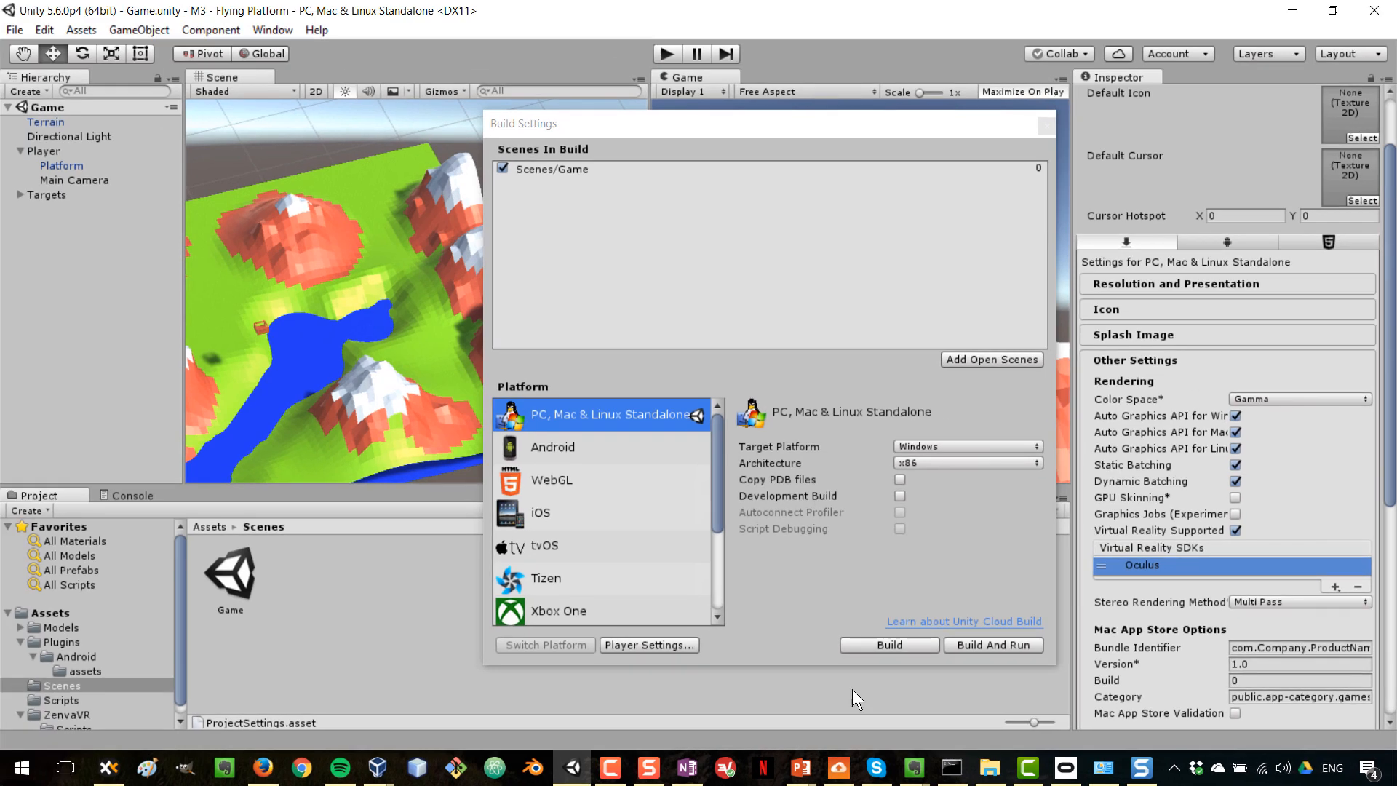
{"action": "mouse_move", "coordinate": [1048, 137]}
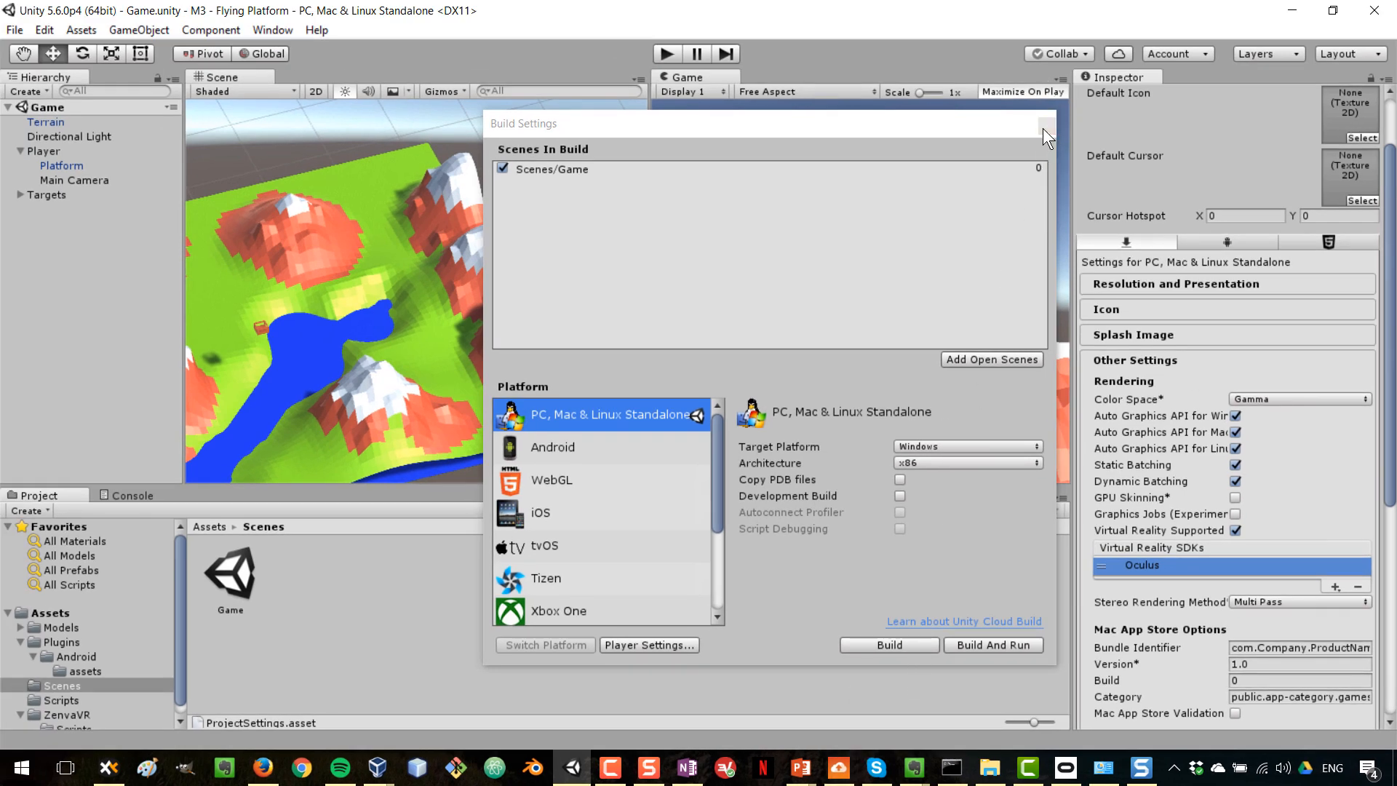
Close the Build Settings window.
{"action": "left_click", "coordinate": [1046, 135]}
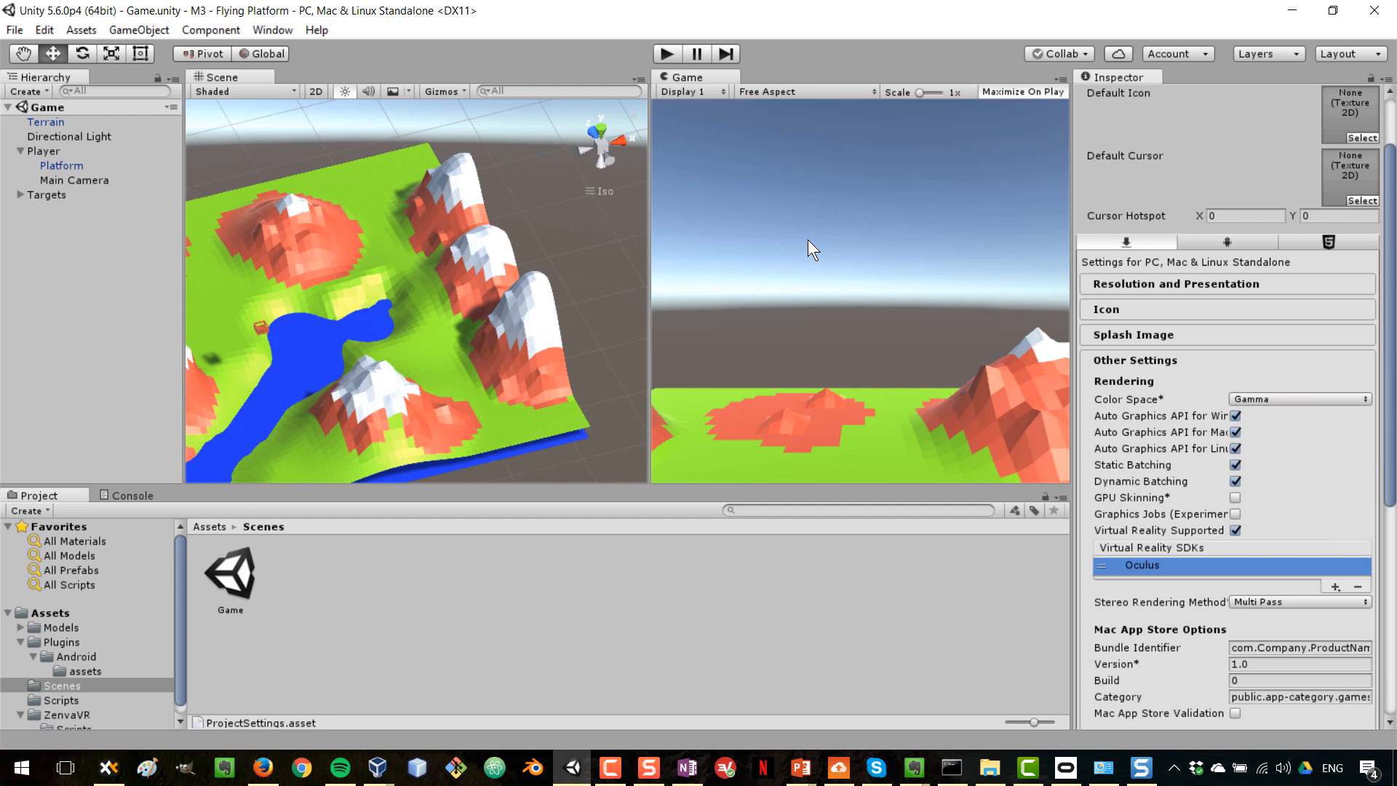
{"action": "mouse_move", "coordinate": [1132, 551]}
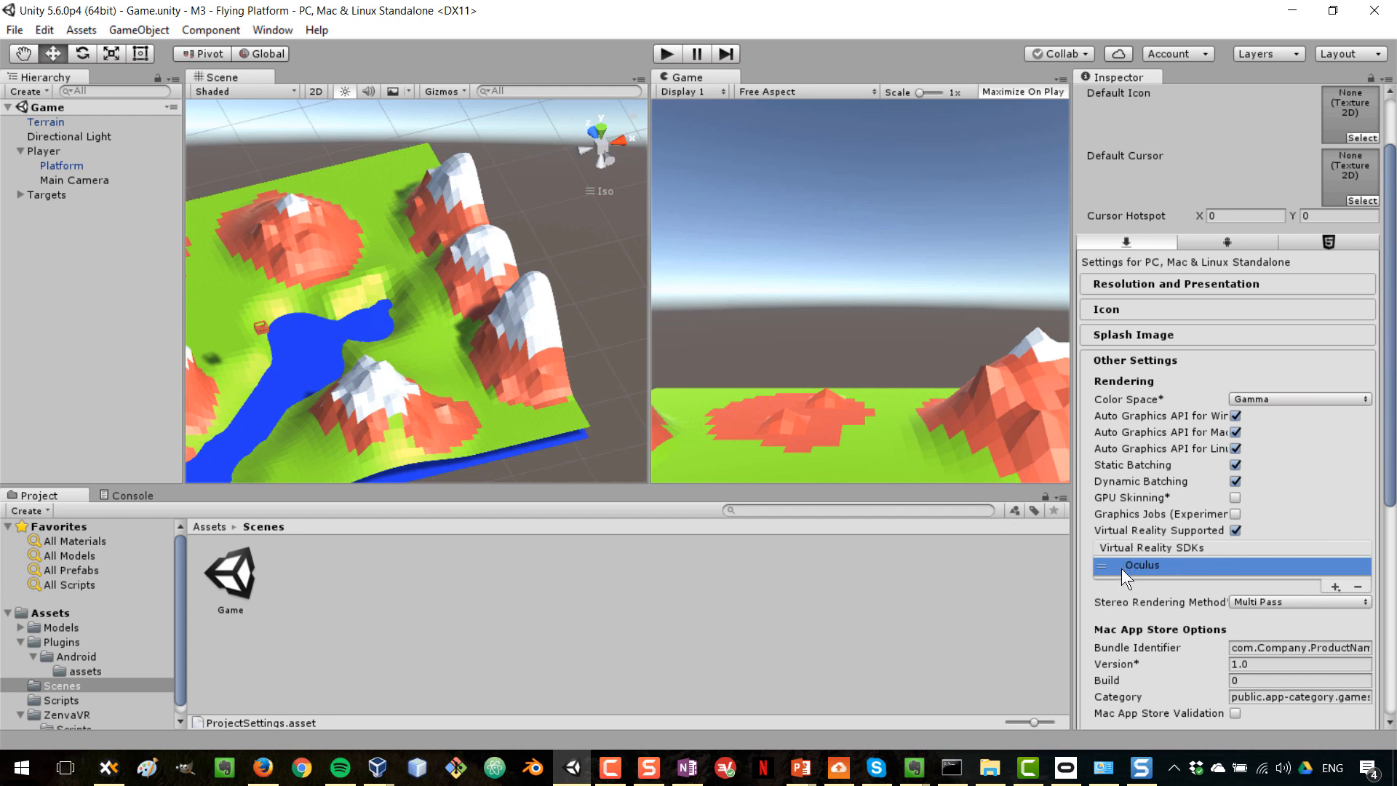
{"action": "mouse_move", "coordinate": [890, 419]}
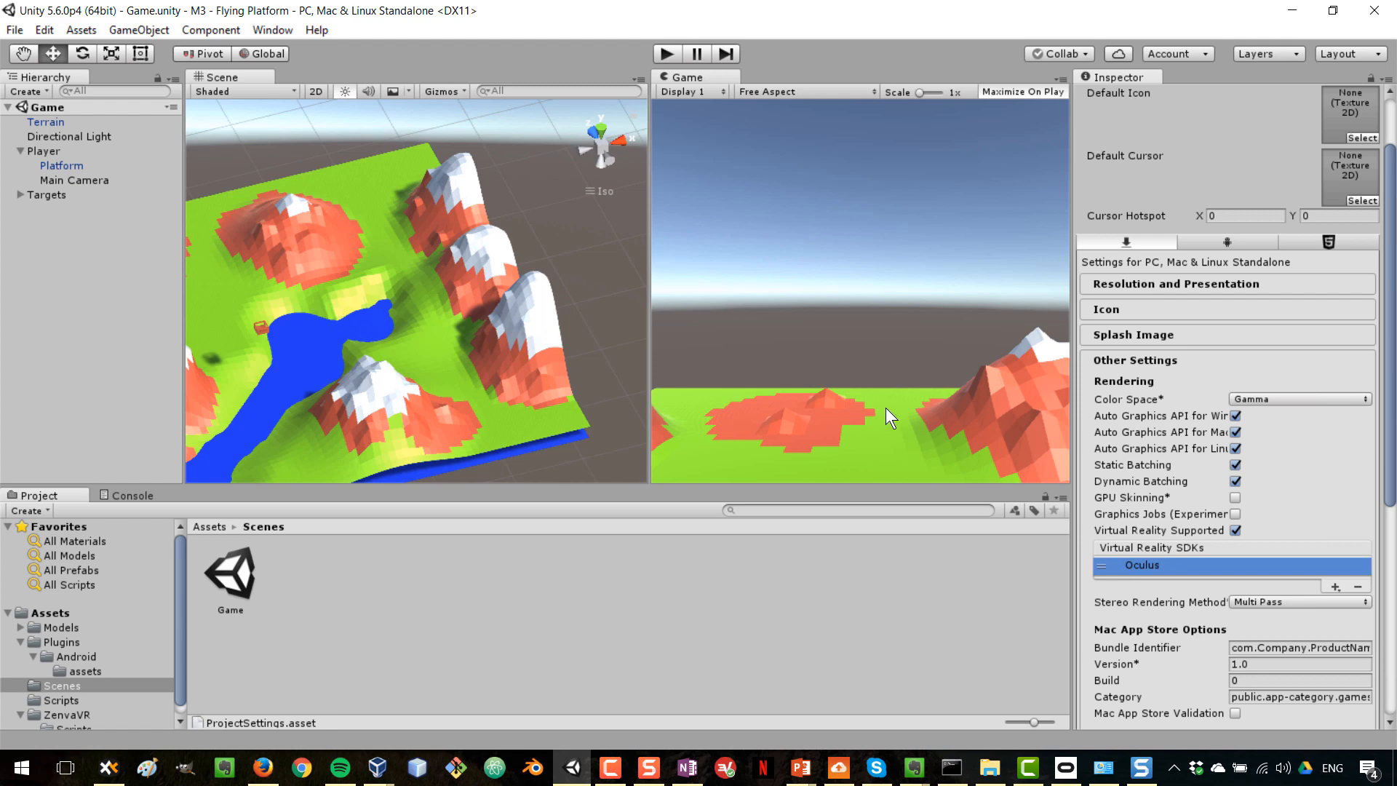
{"action": "mouse_move", "coordinate": [666, 65]}
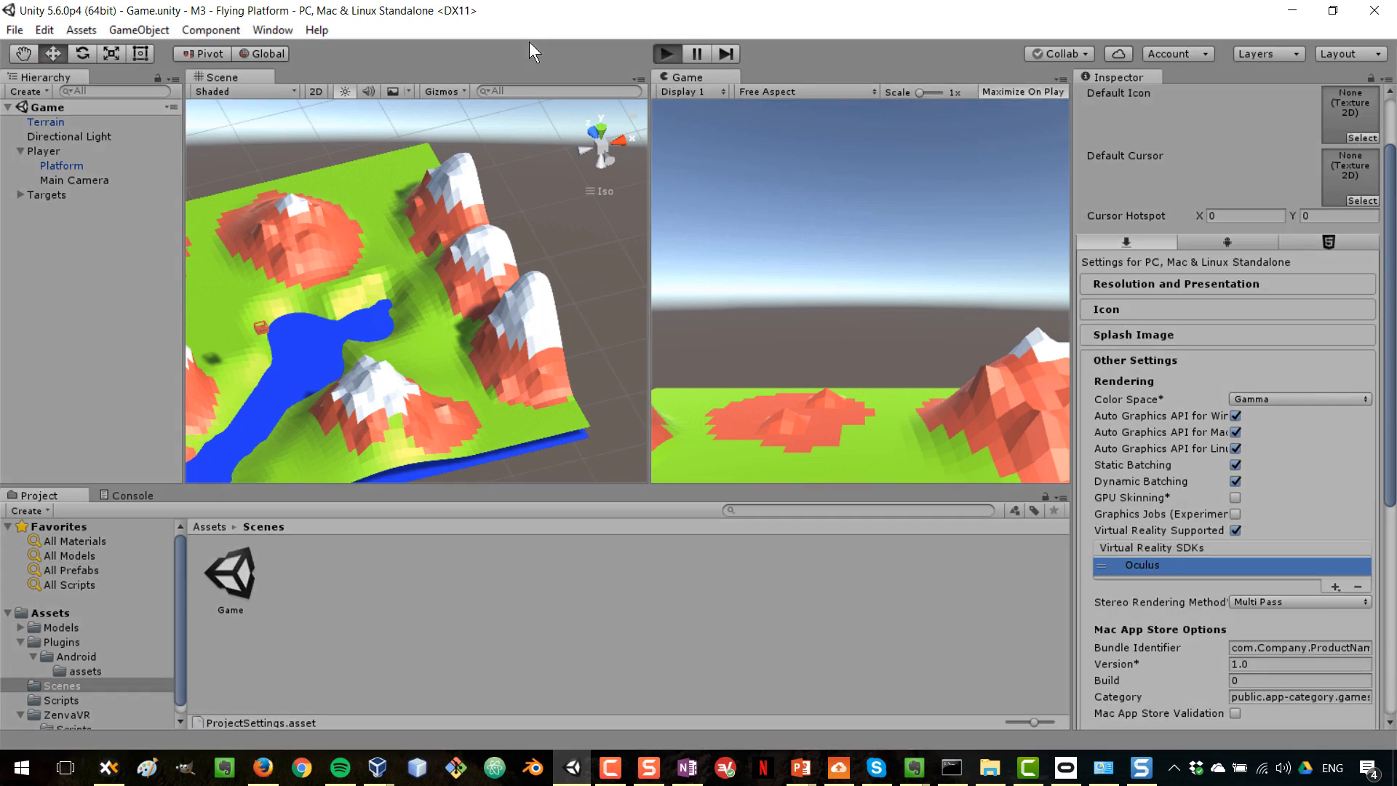
{"action": "left_click", "coordinate": [664, 54]}
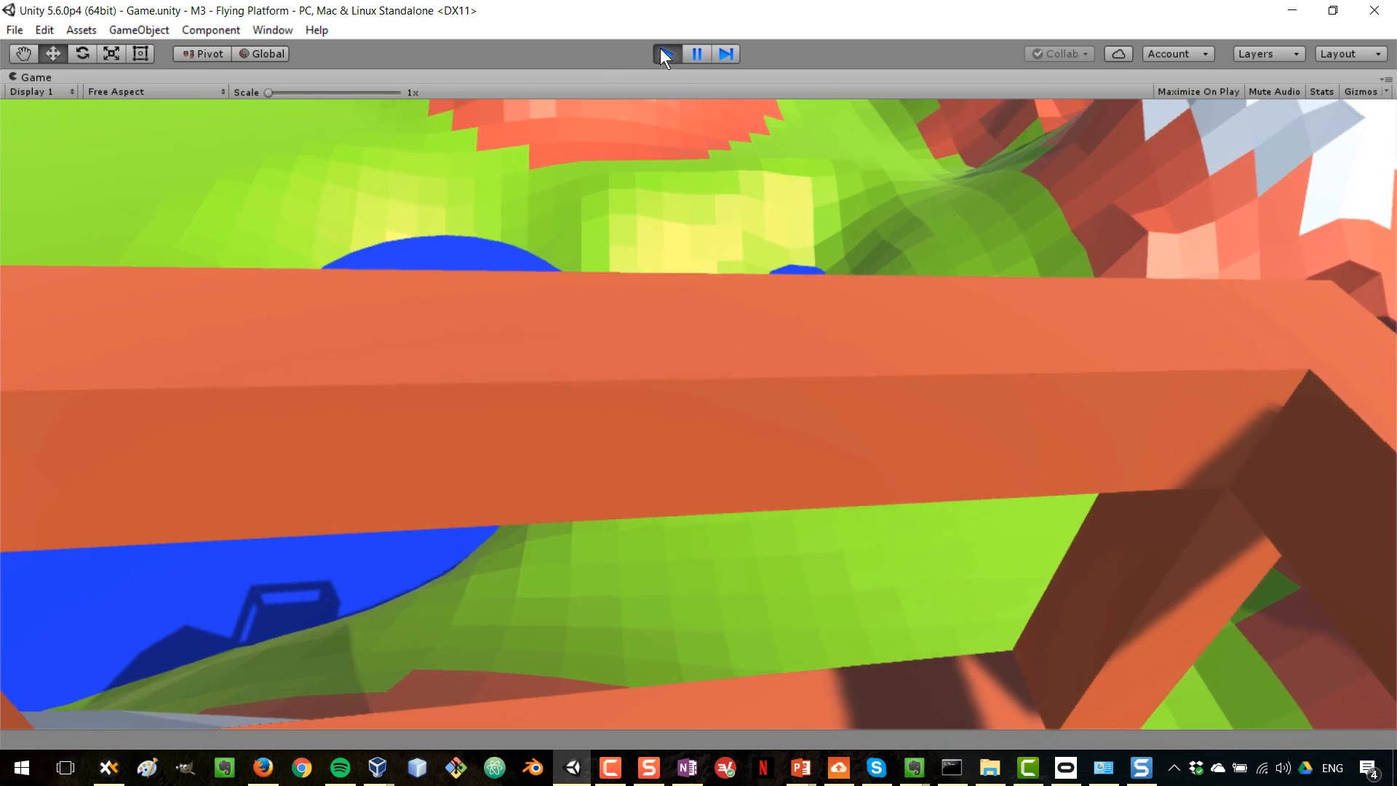
{"action": "left_click", "coordinate": [665, 54]}
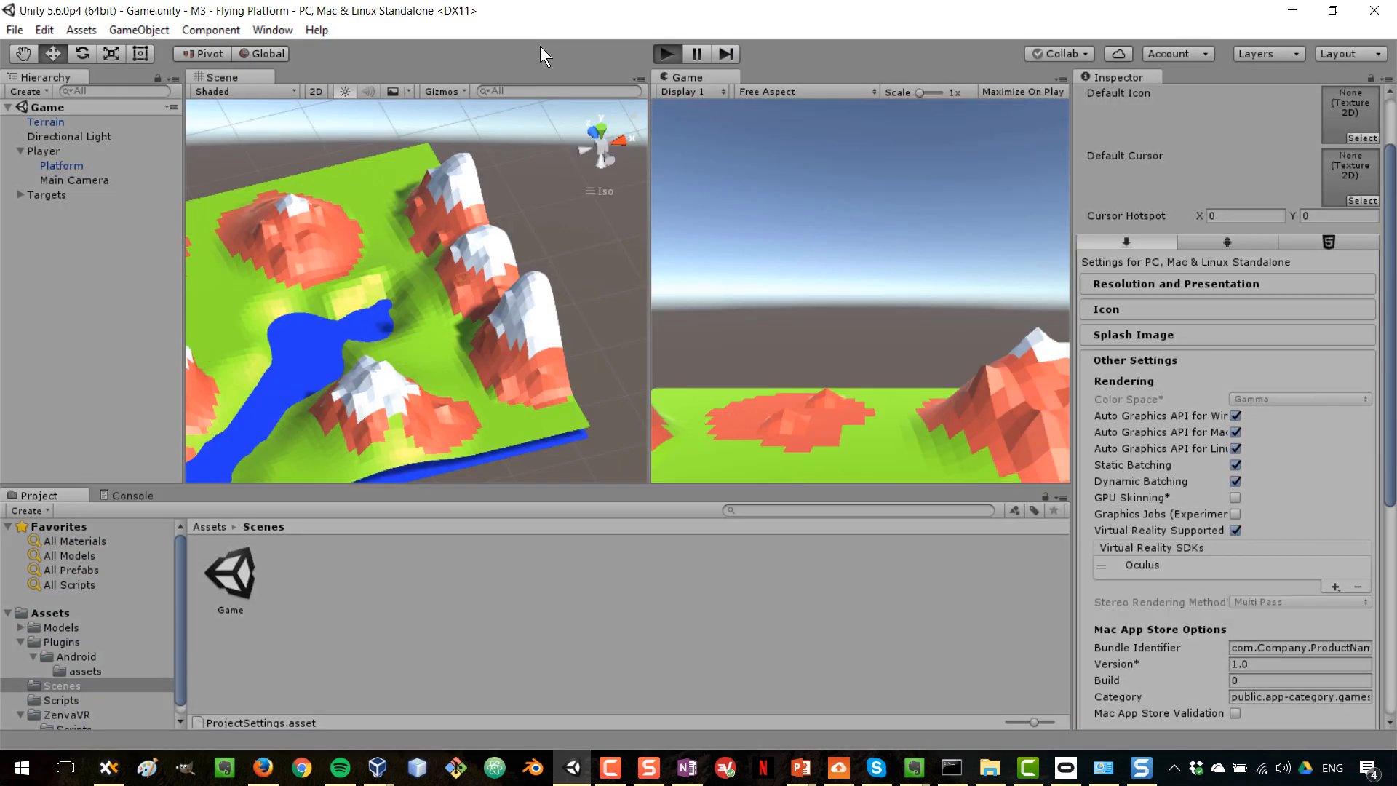
Run the game, inspect the Main Camera's Transform, then stop Play Mode.
{"action": "left_click", "coordinate": [666, 53]}
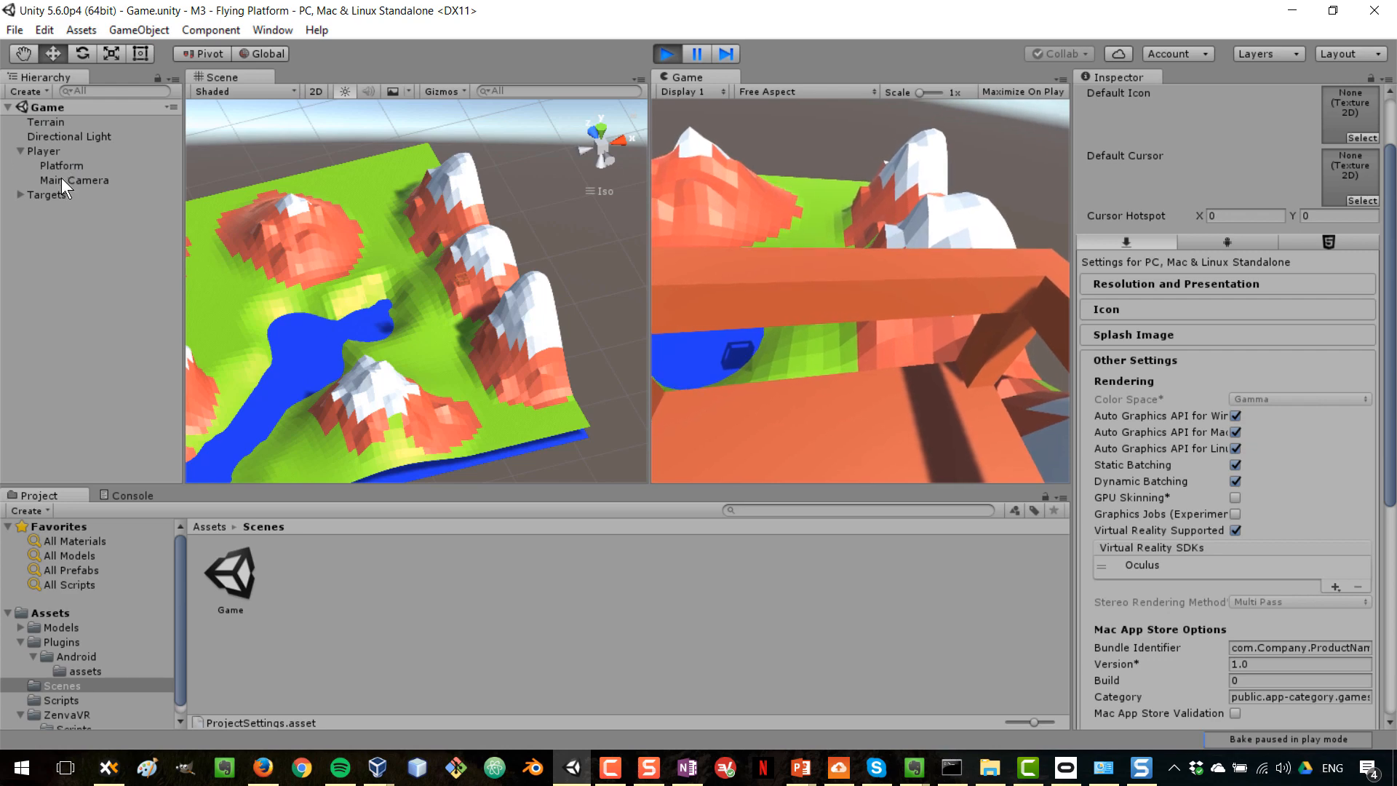
{"action": "left_click", "coordinate": [74, 181]}
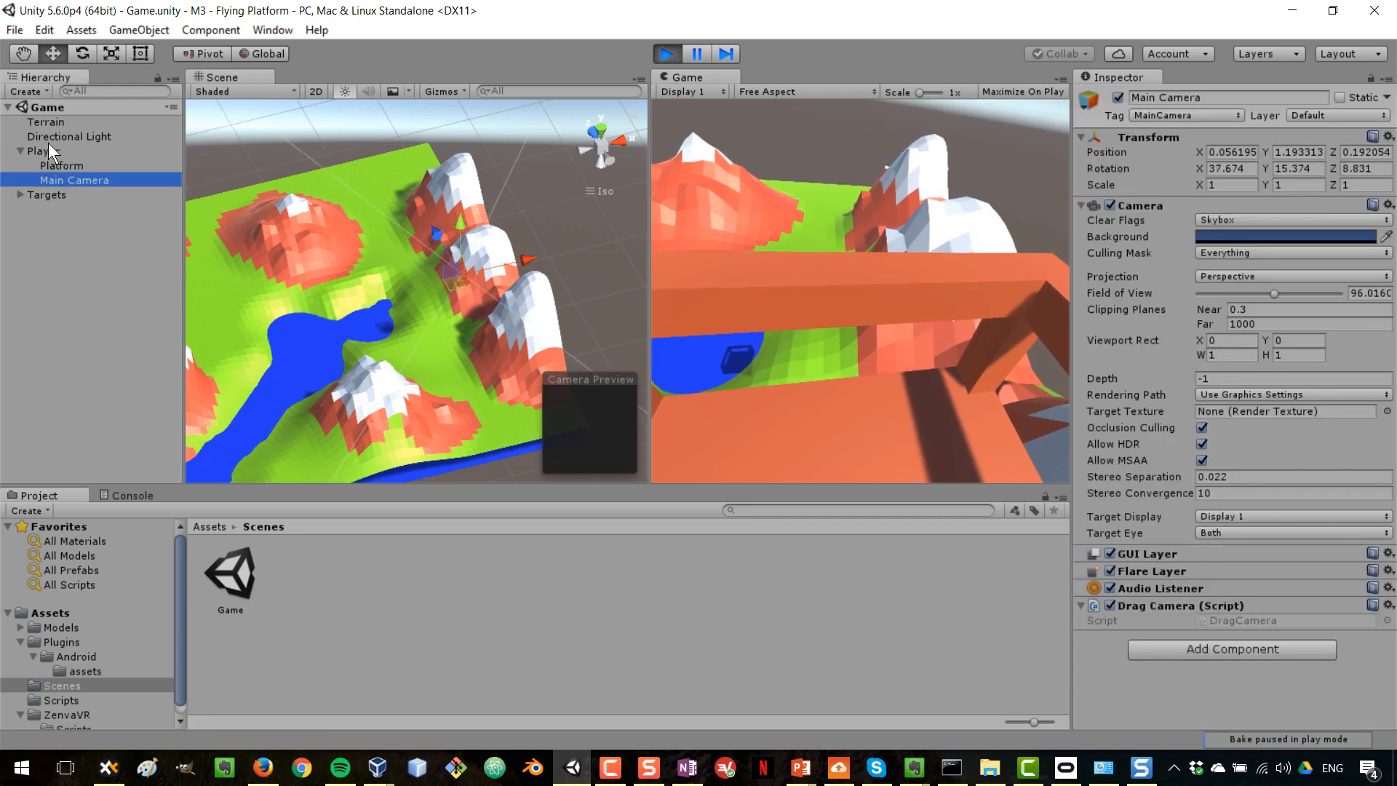
{"action": "left_click", "coordinate": [697, 54]}
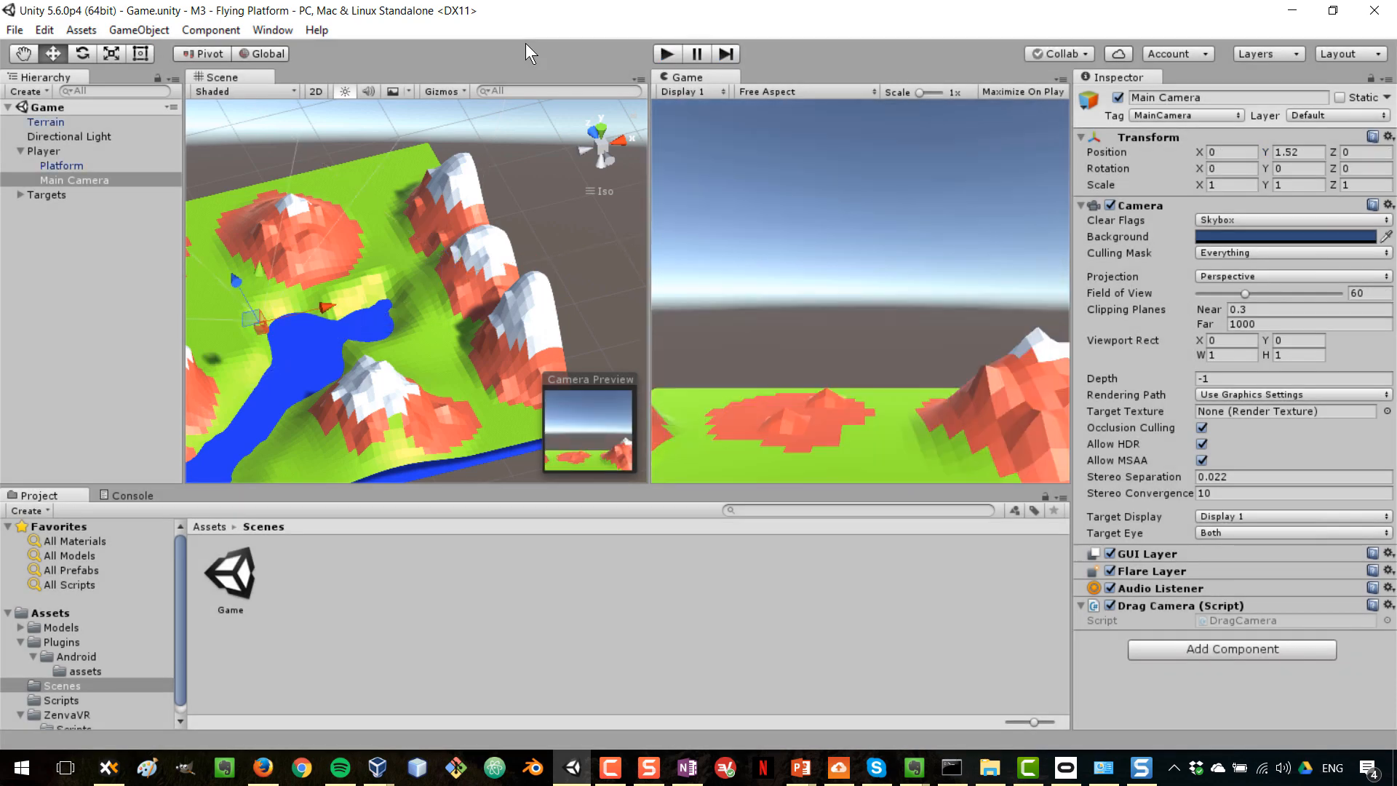
{"action": "mouse_move", "coordinate": [13, 29]}
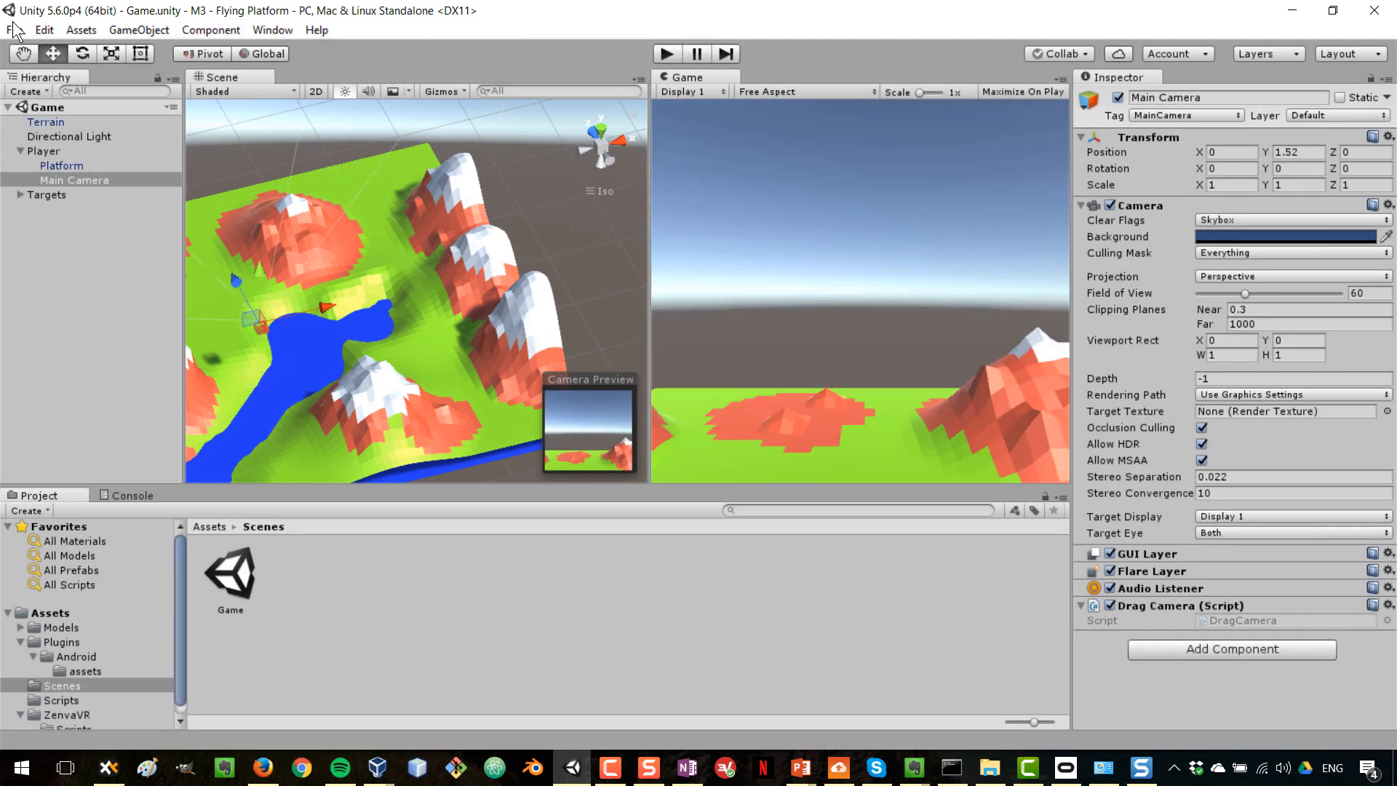
Start Build & Run from the File menu.
{"action": "left_click", "coordinate": [10, 29]}
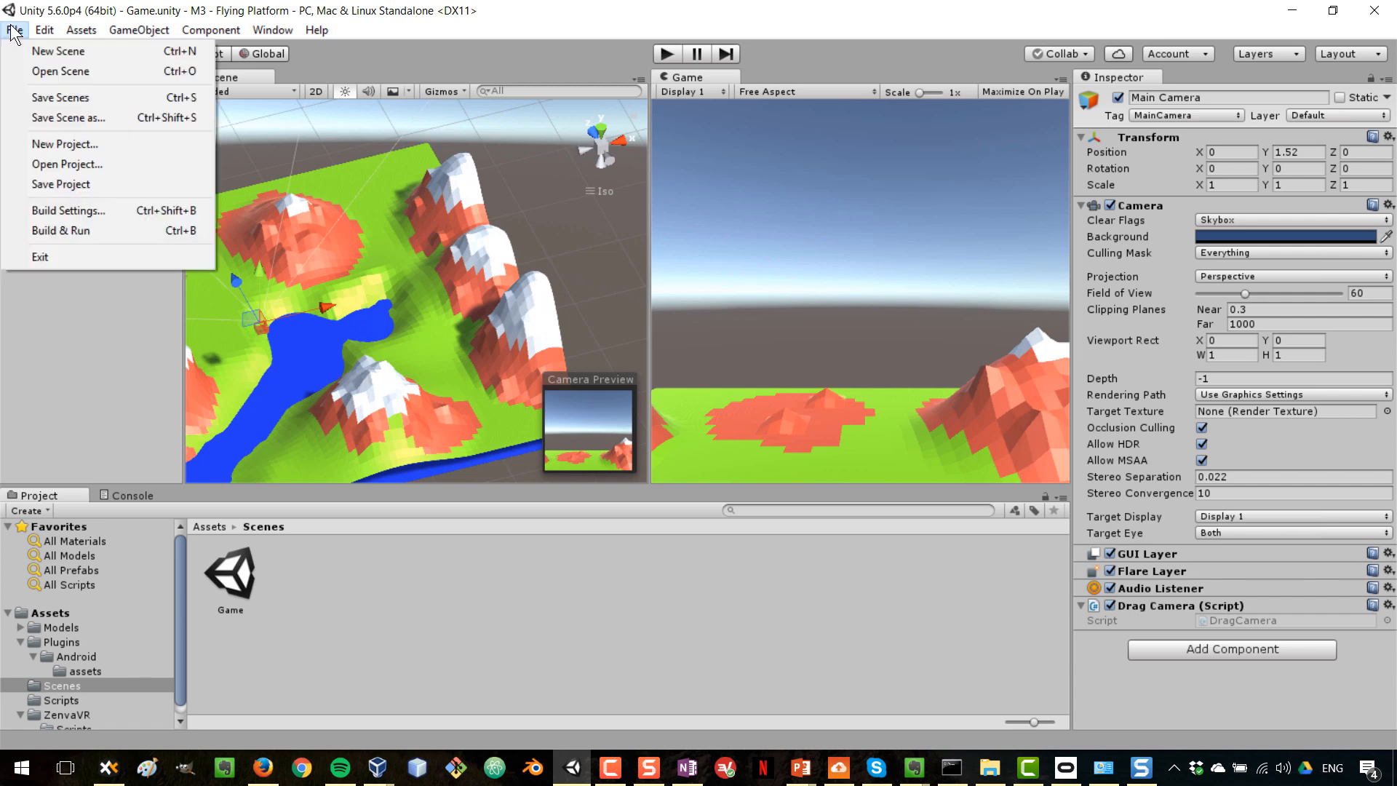
{"action": "mouse_move", "coordinate": [84, 240]}
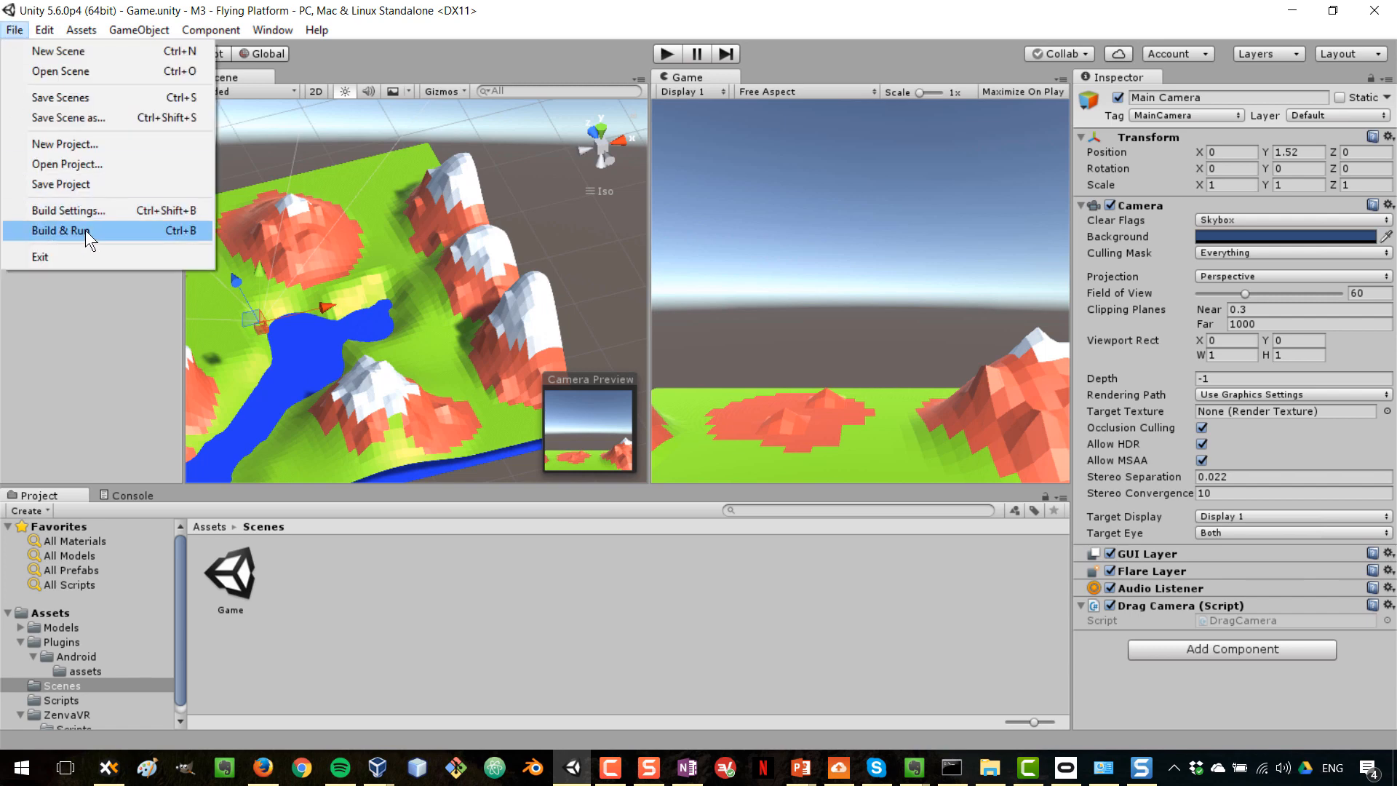
{"action": "left_click", "coordinate": [68, 210]}
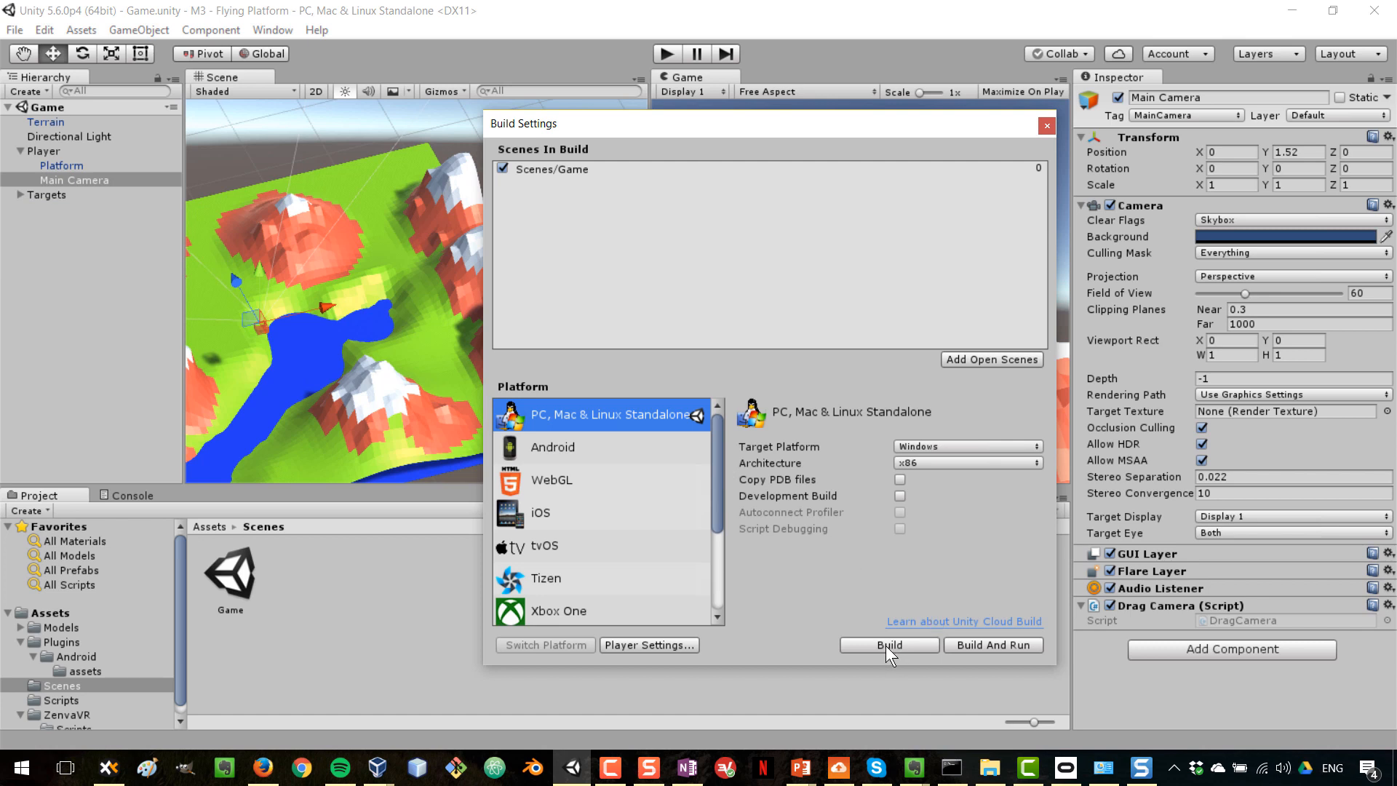
{"action": "mouse_move", "coordinate": [971, 655]}
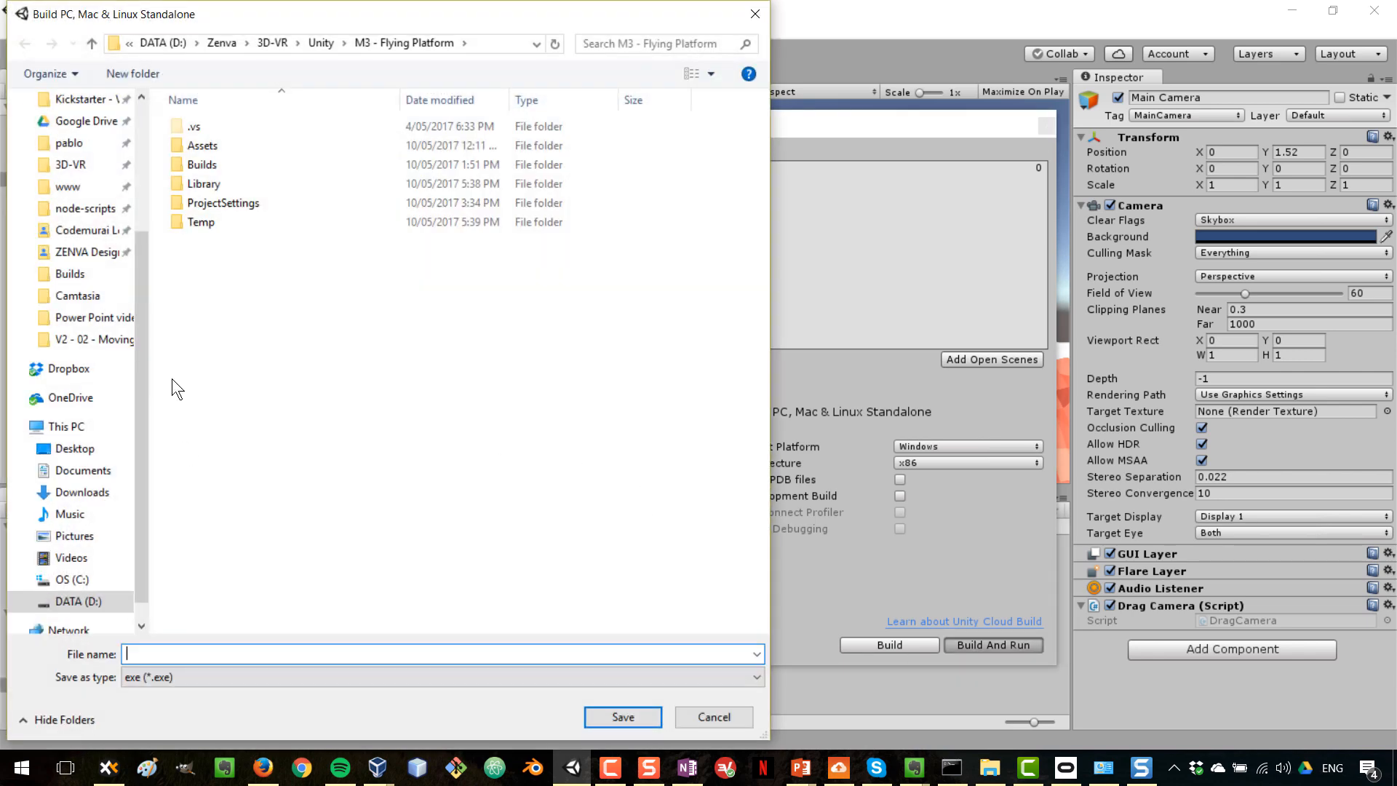
{"action": "mouse_move", "coordinate": [171, 642]}
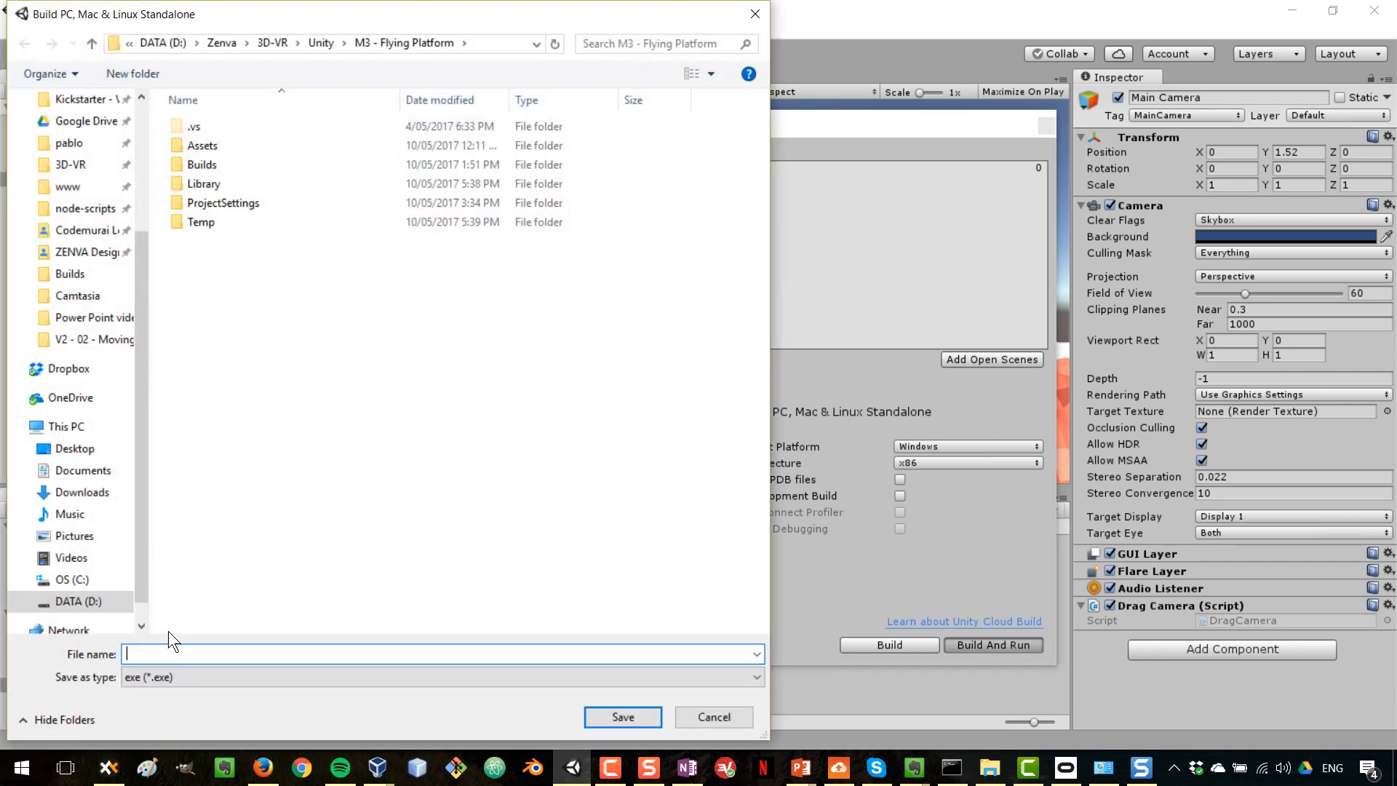
{"action": "mouse_move", "coordinate": [274, 499]}
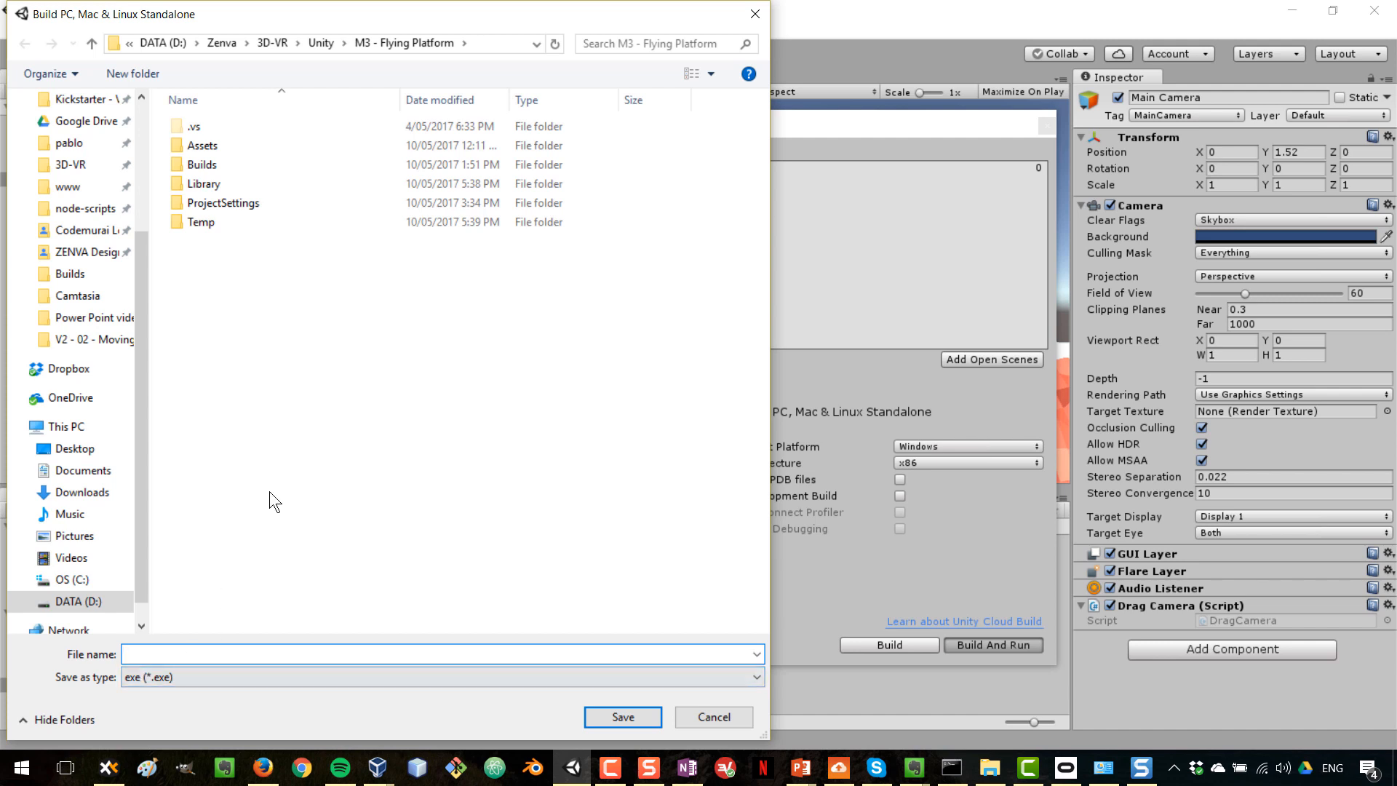
Choose the Builds folder as destination and name the output 'game-'.
{"action": "left_click", "coordinate": [201, 165]}
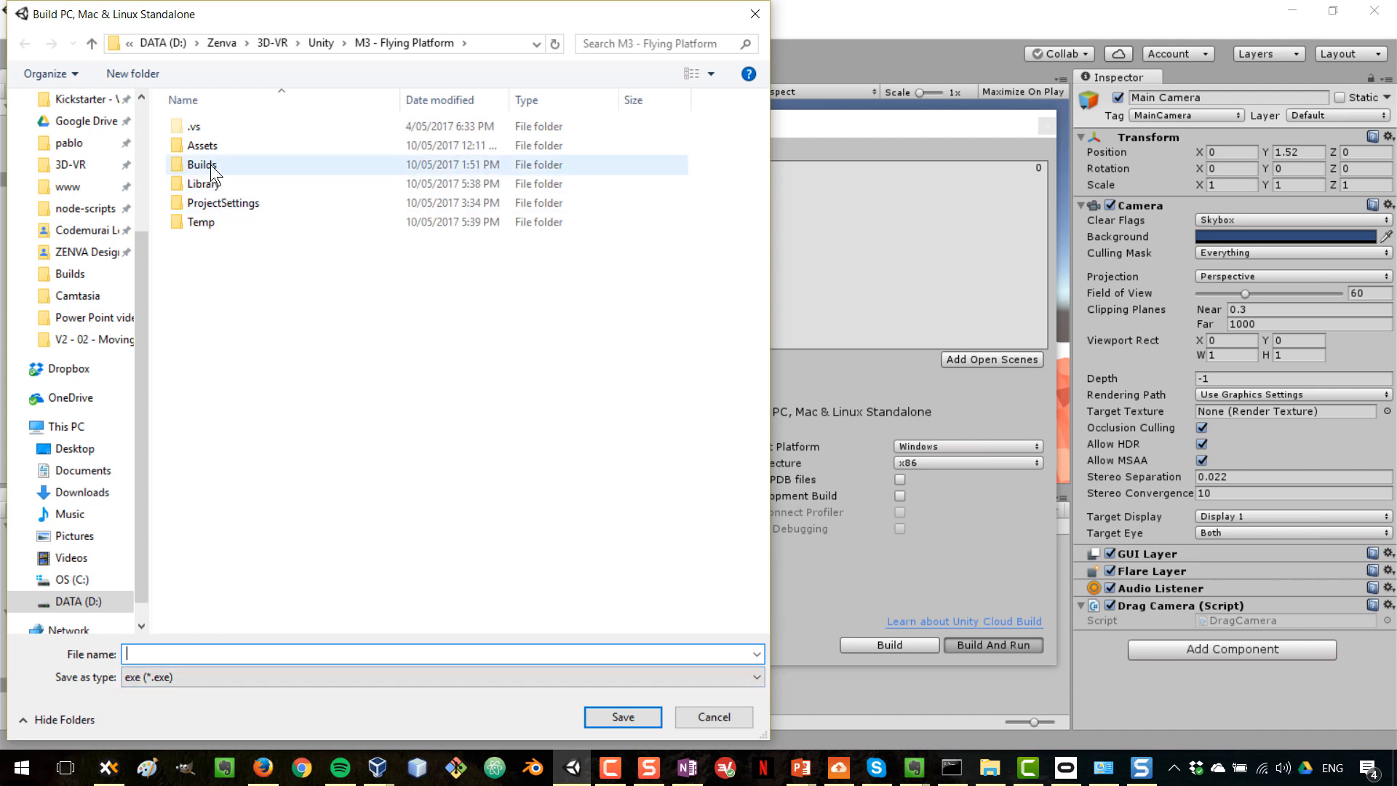
{"action": "double_click", "coordinate": [201, 164]}
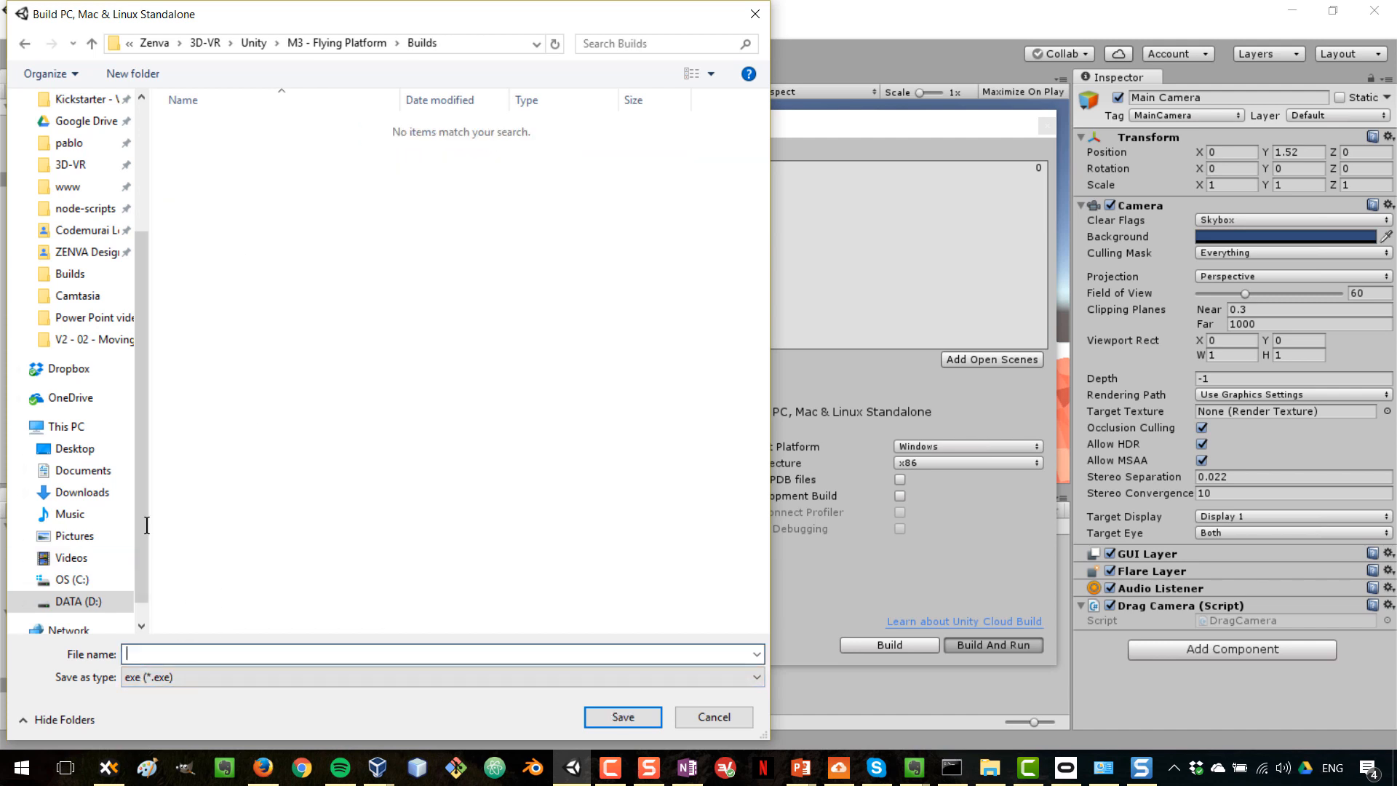
{"action": "type", "text": "game-"}
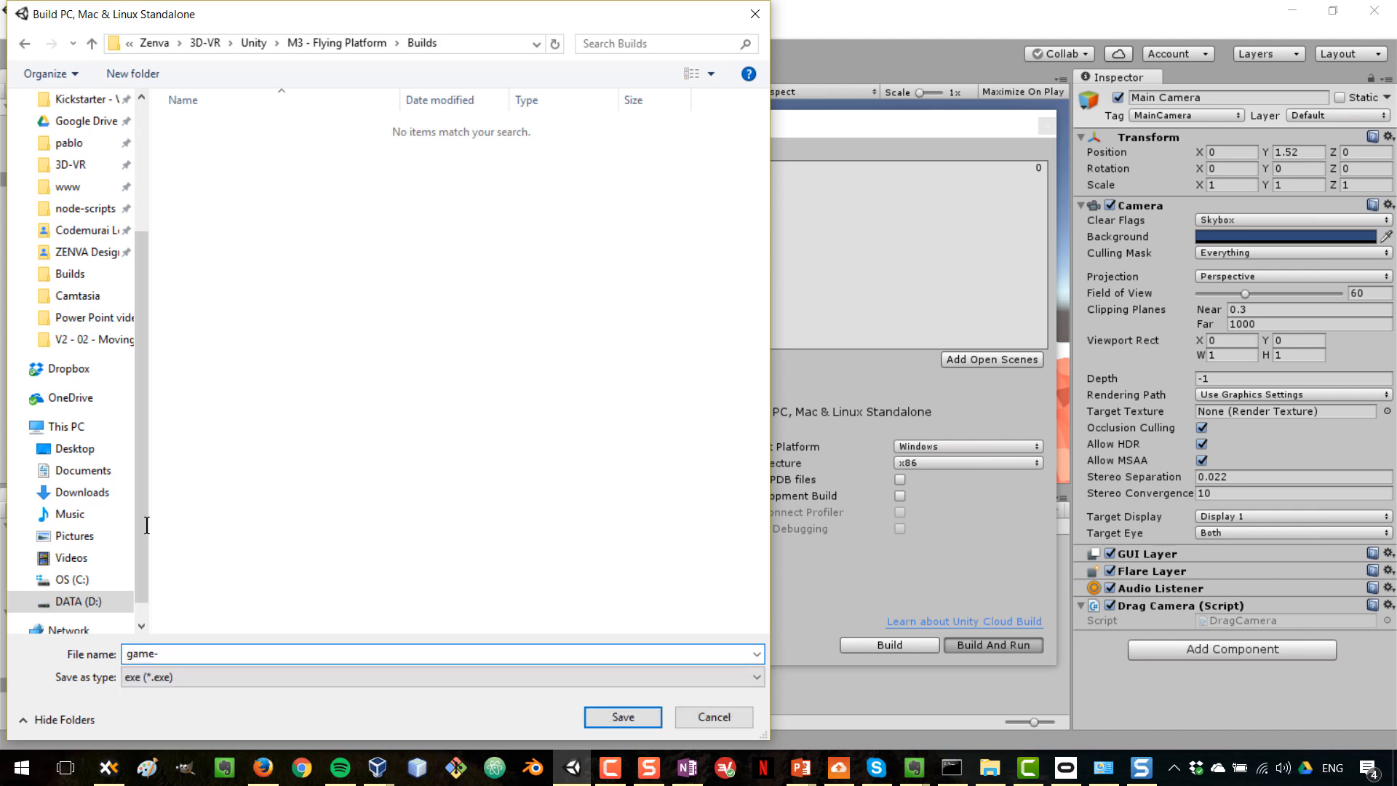
{"action": "left_click", "coordinate": [712, 716]}
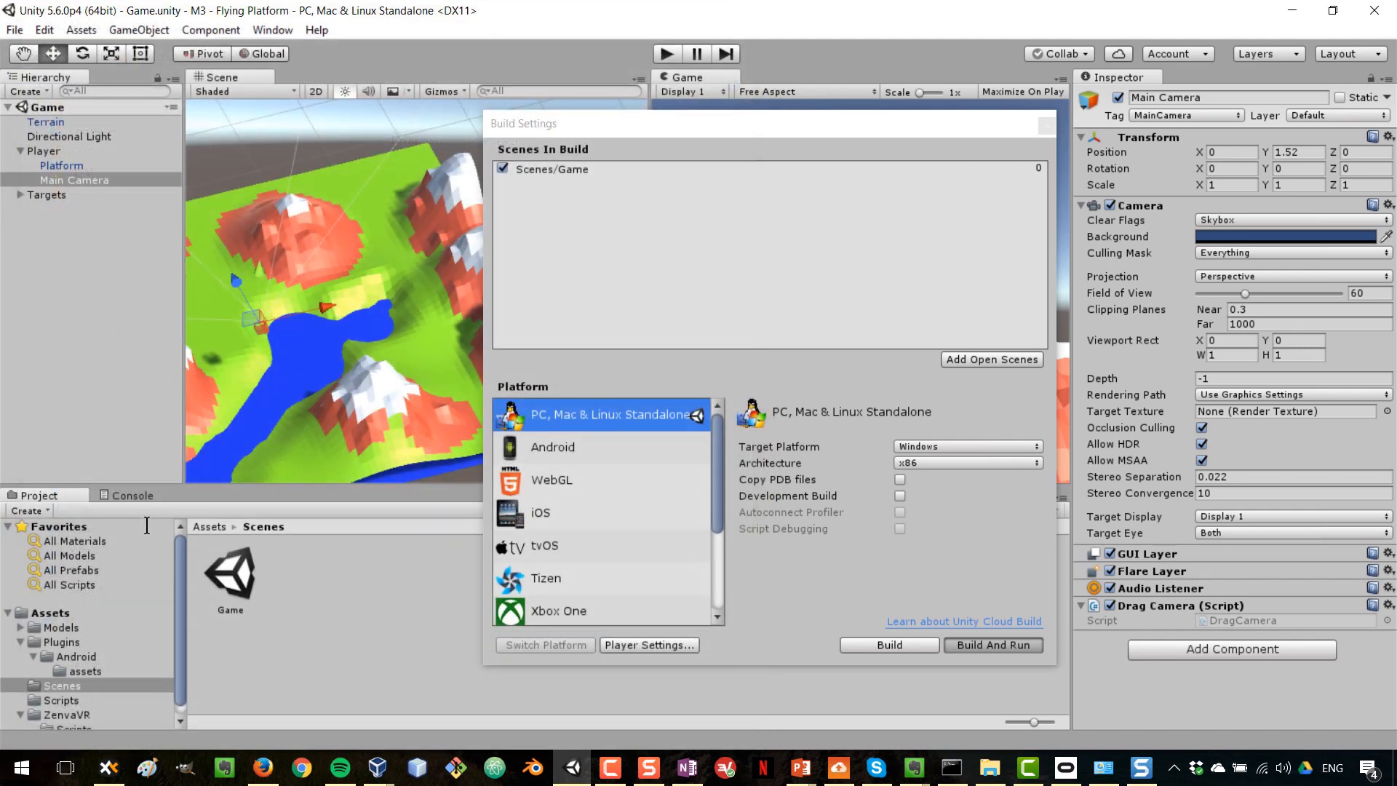
Build and run the standalone Flying Platform game.
{"action": "left_click", "coordinate": [887, 644]}
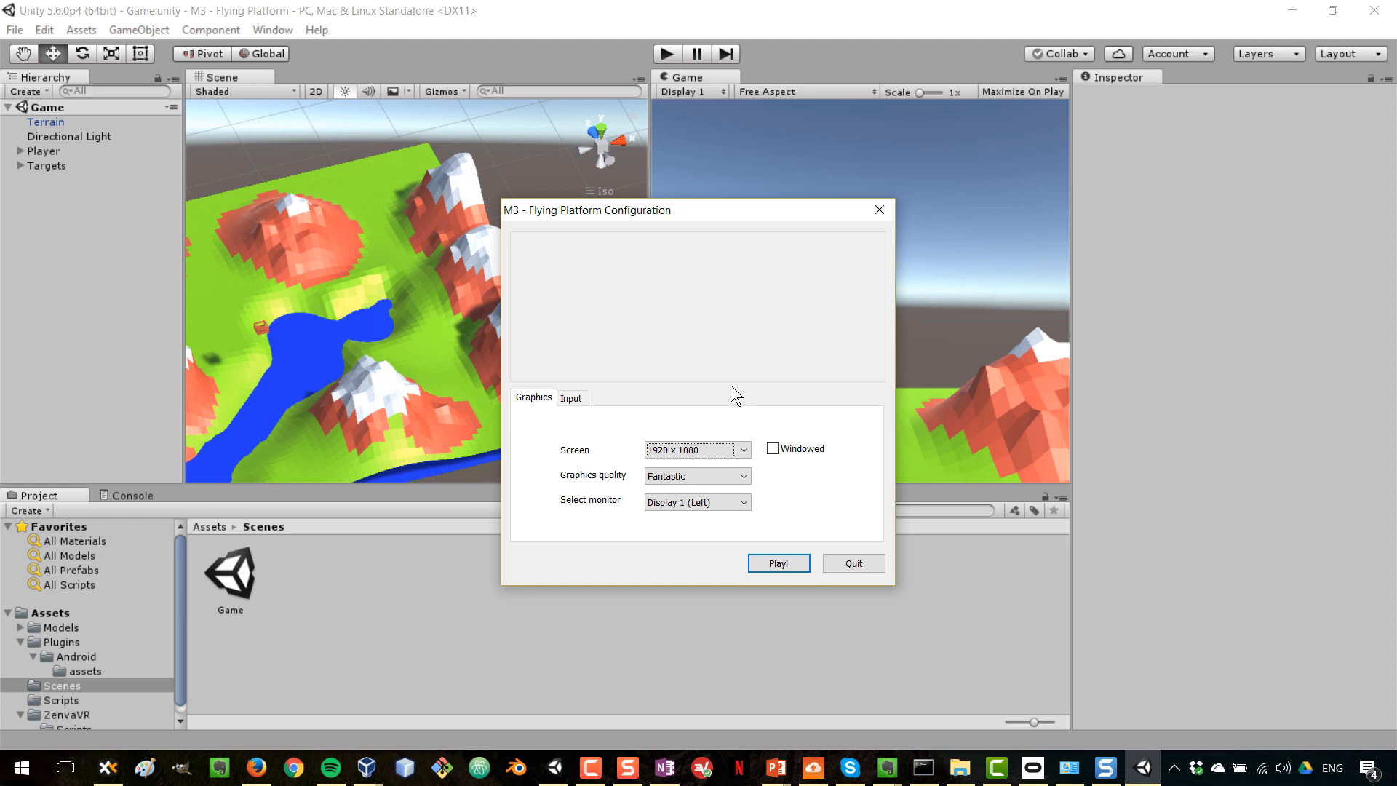
{"action": "mouse_move", "coordinate": [722, 562]}
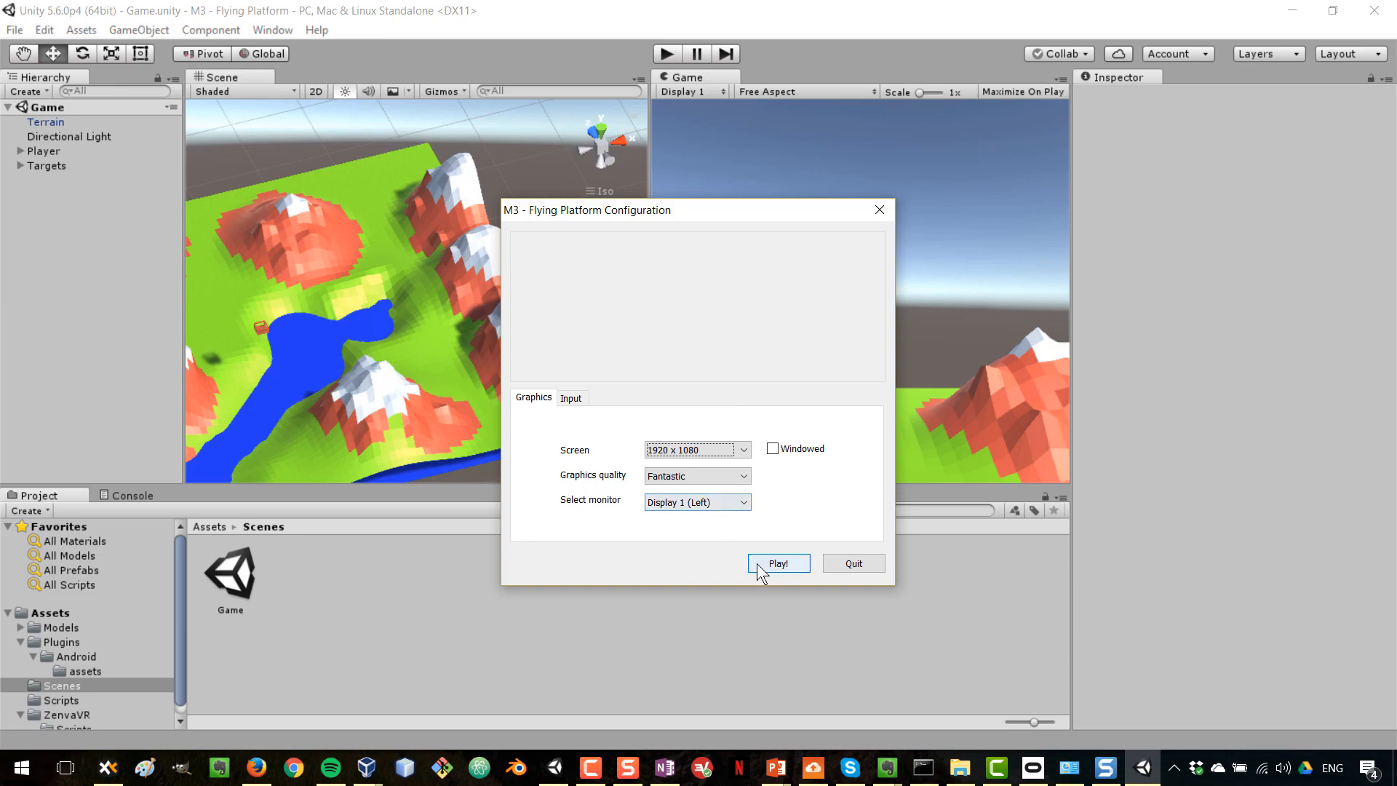
Launch the built game with Play! and look around the terrain.
{"action": "left_click", "coordinate": [777, 563]}
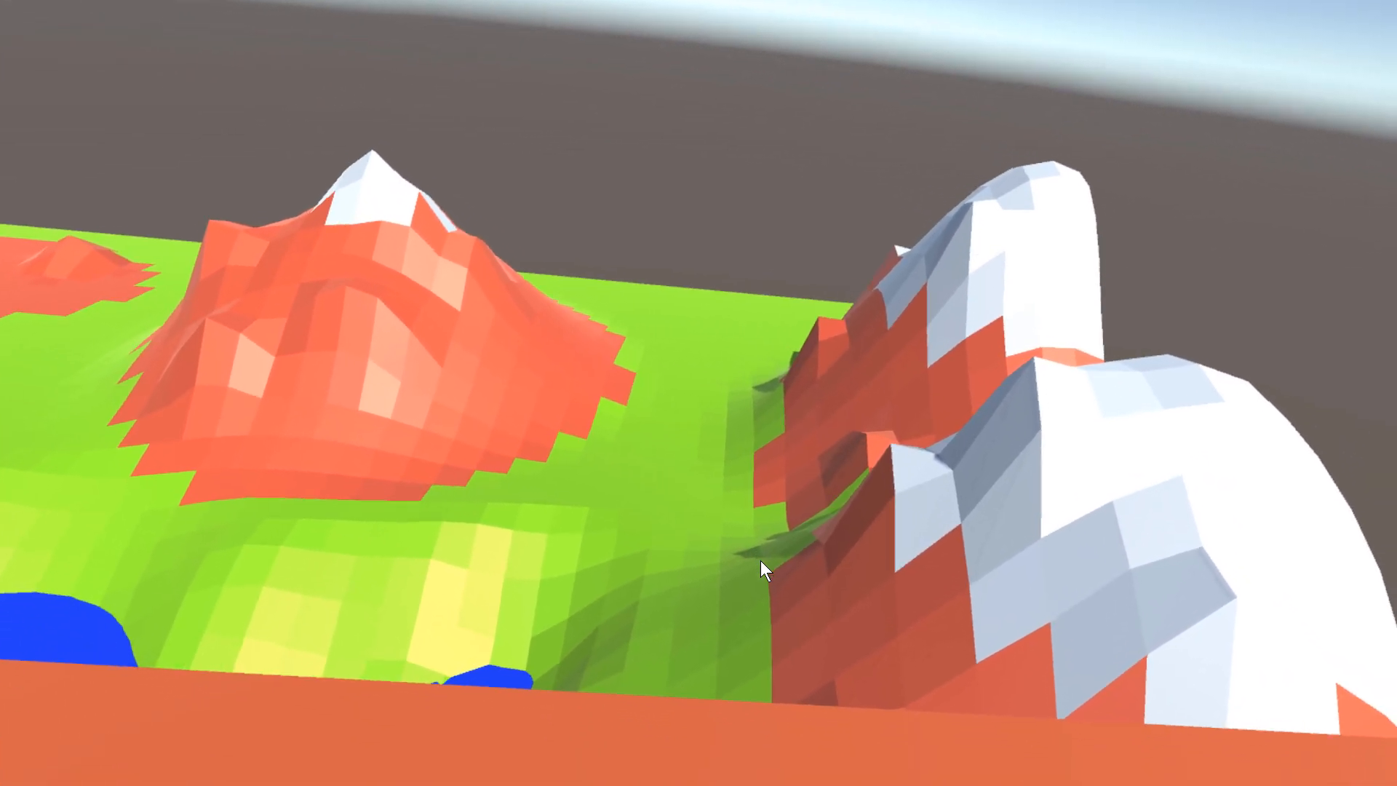
{"action": "scroll", "scroll_direction": "down", "scroll_amount": 3}
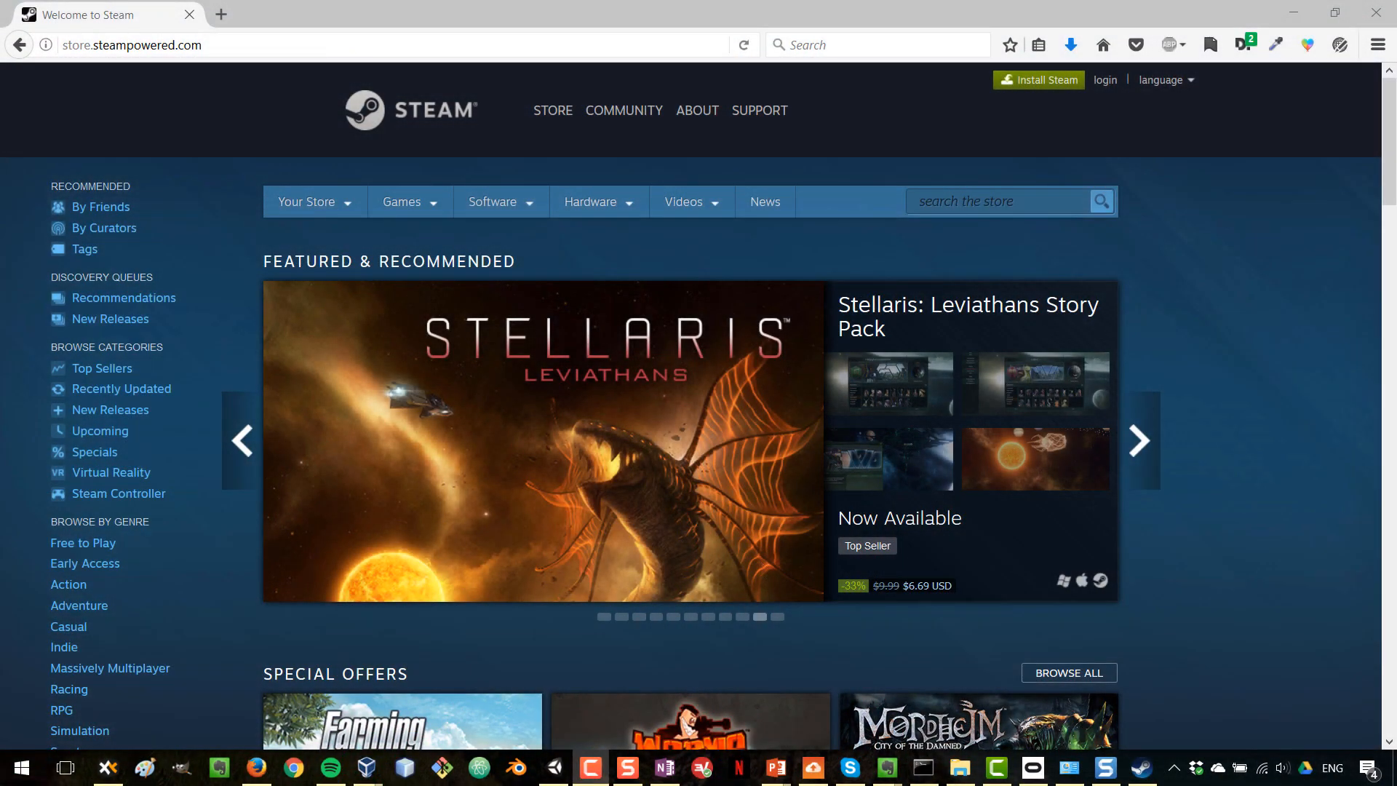
Advance through several games in the store's Featured & Recommended carousel.
{"action": "left_click", "coordinate": [1137, 439]}
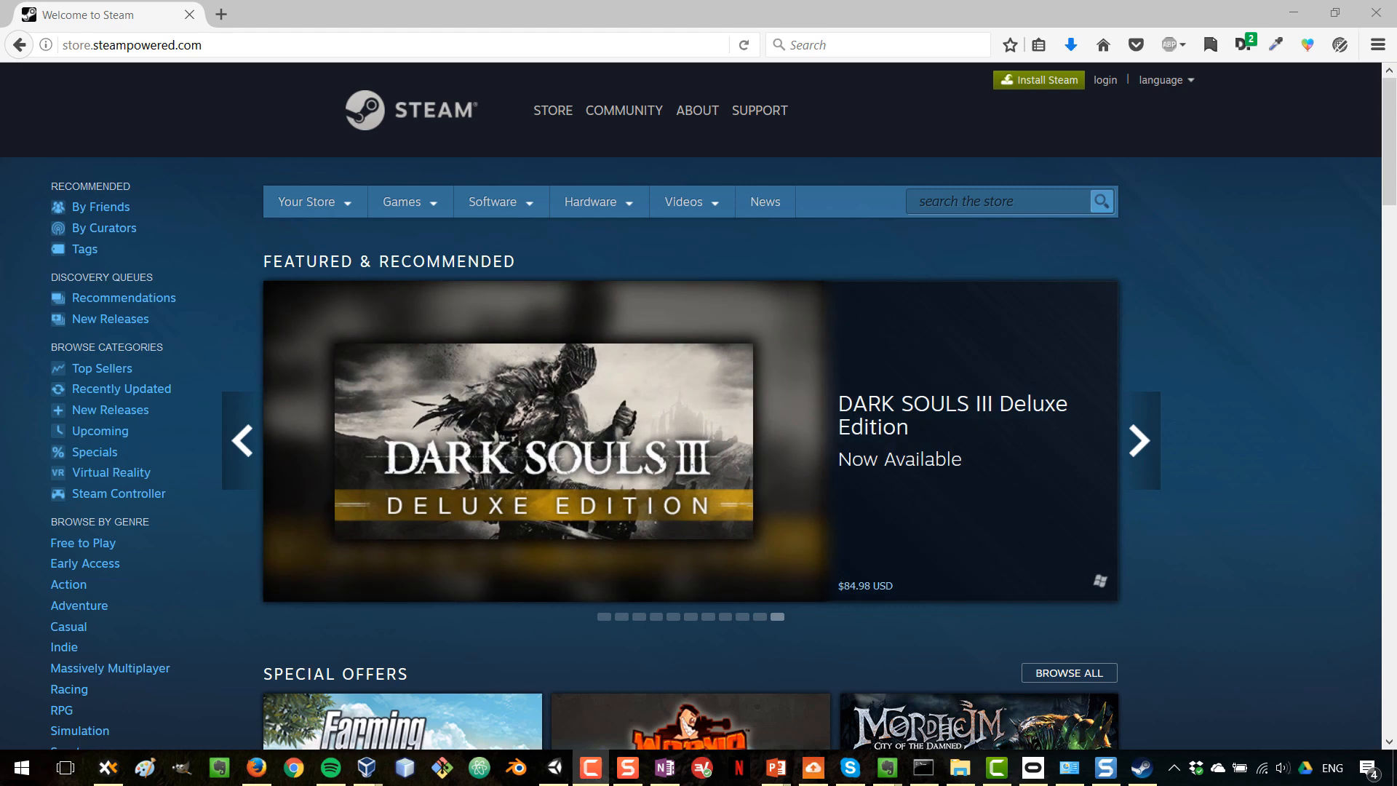
{"action": "left_click", "coordinate": [1138, 441]}
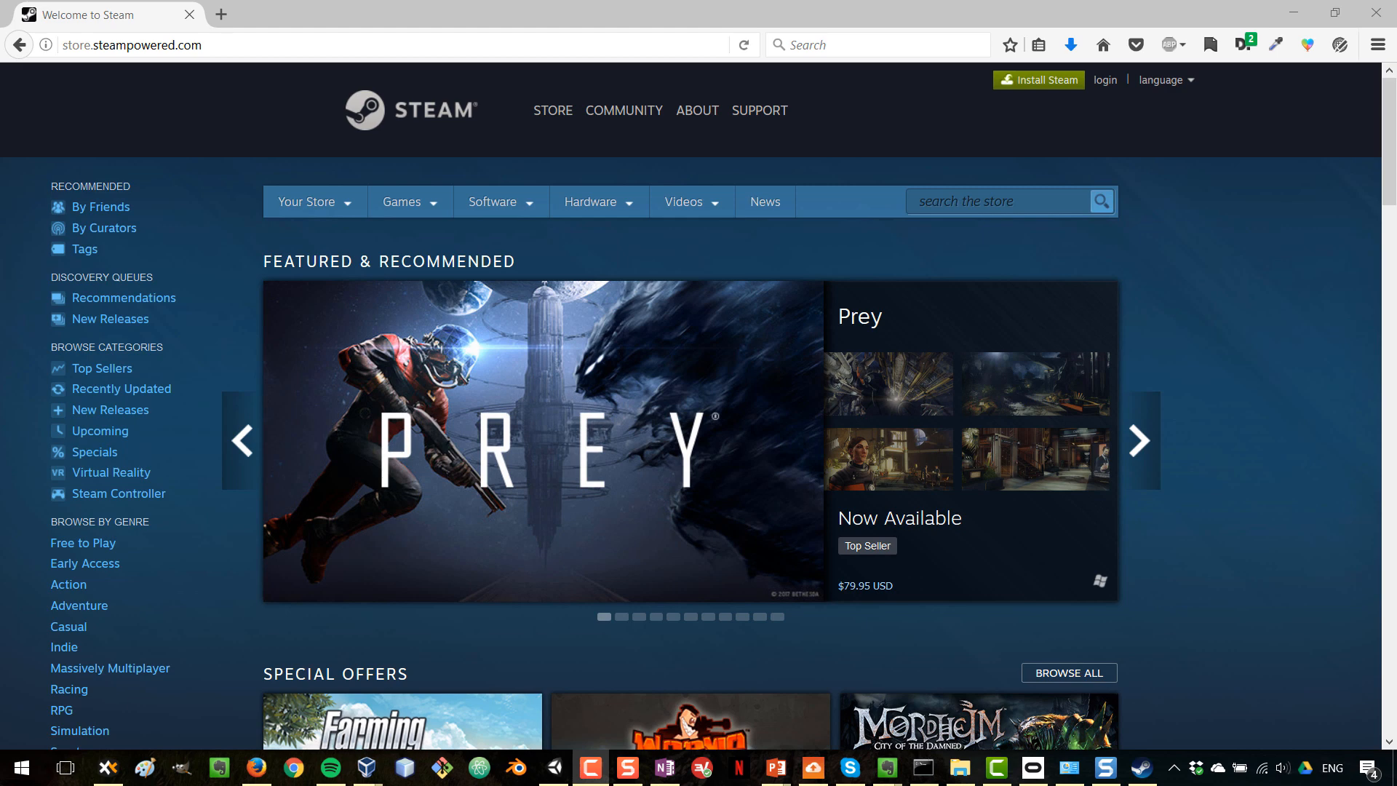
{"action": "left_click", "coordinate": [1136, 441]}
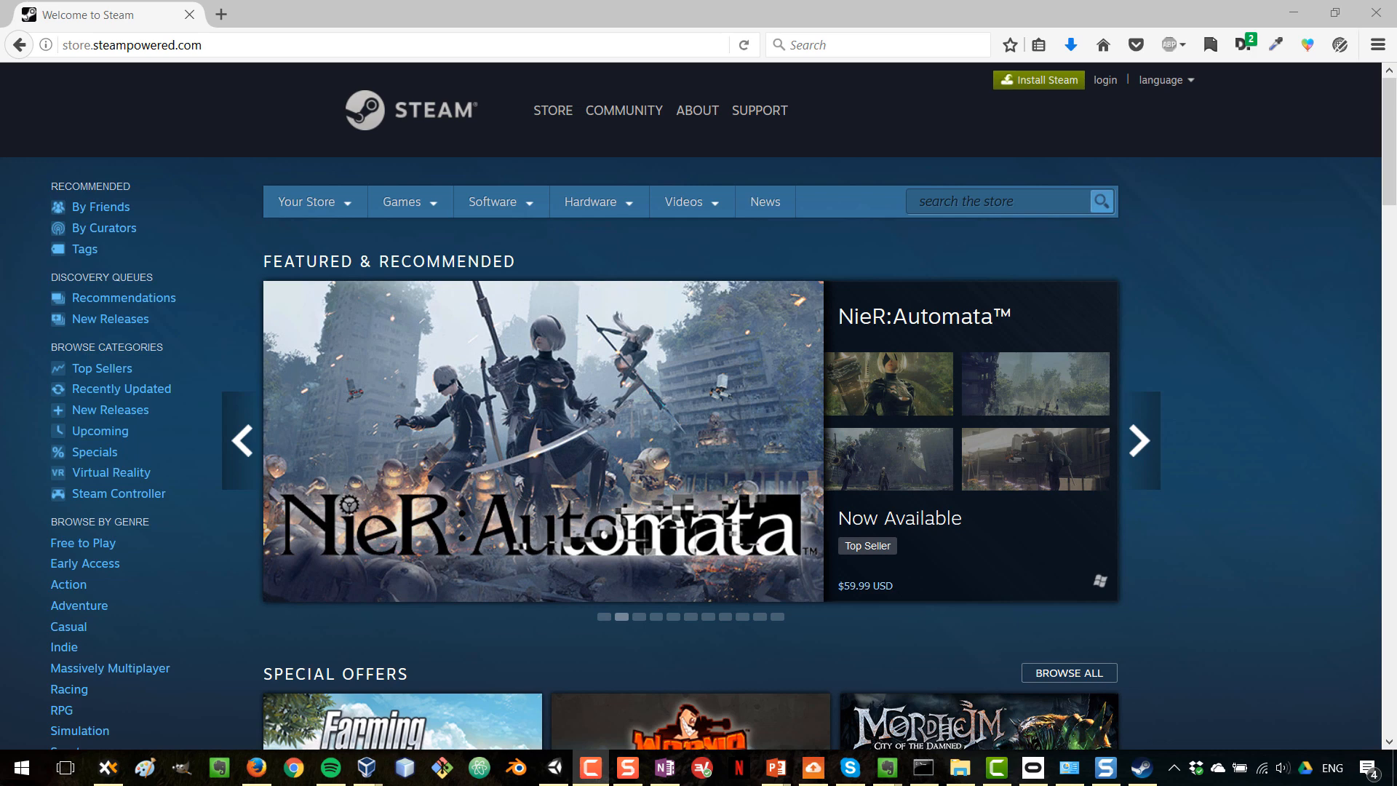
{"action": "left_click", "coordinate": [1136, 439]}
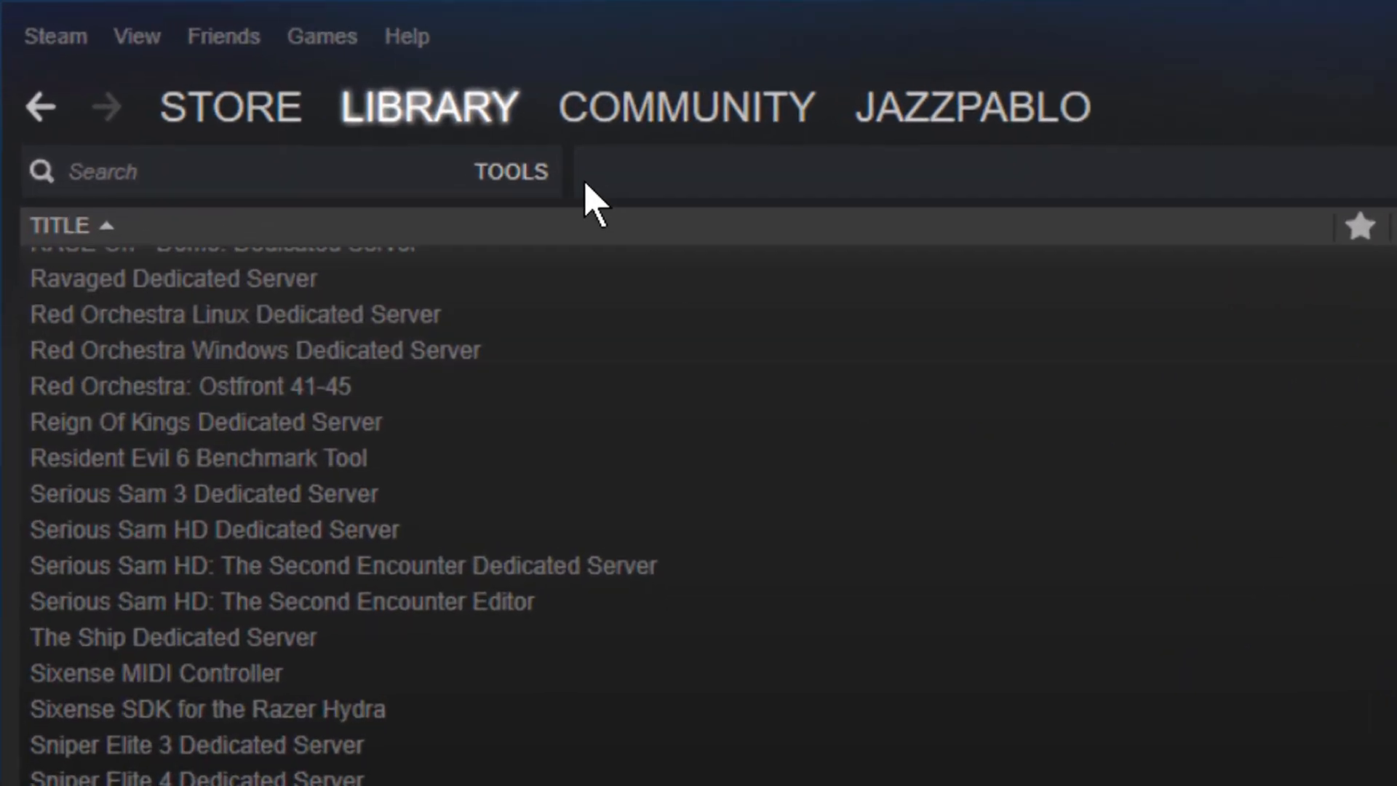
Filter the Steam library to Tools so SteamVR appears as ready to play.
{"action": "left_click", "coordinate": [426, 106]}
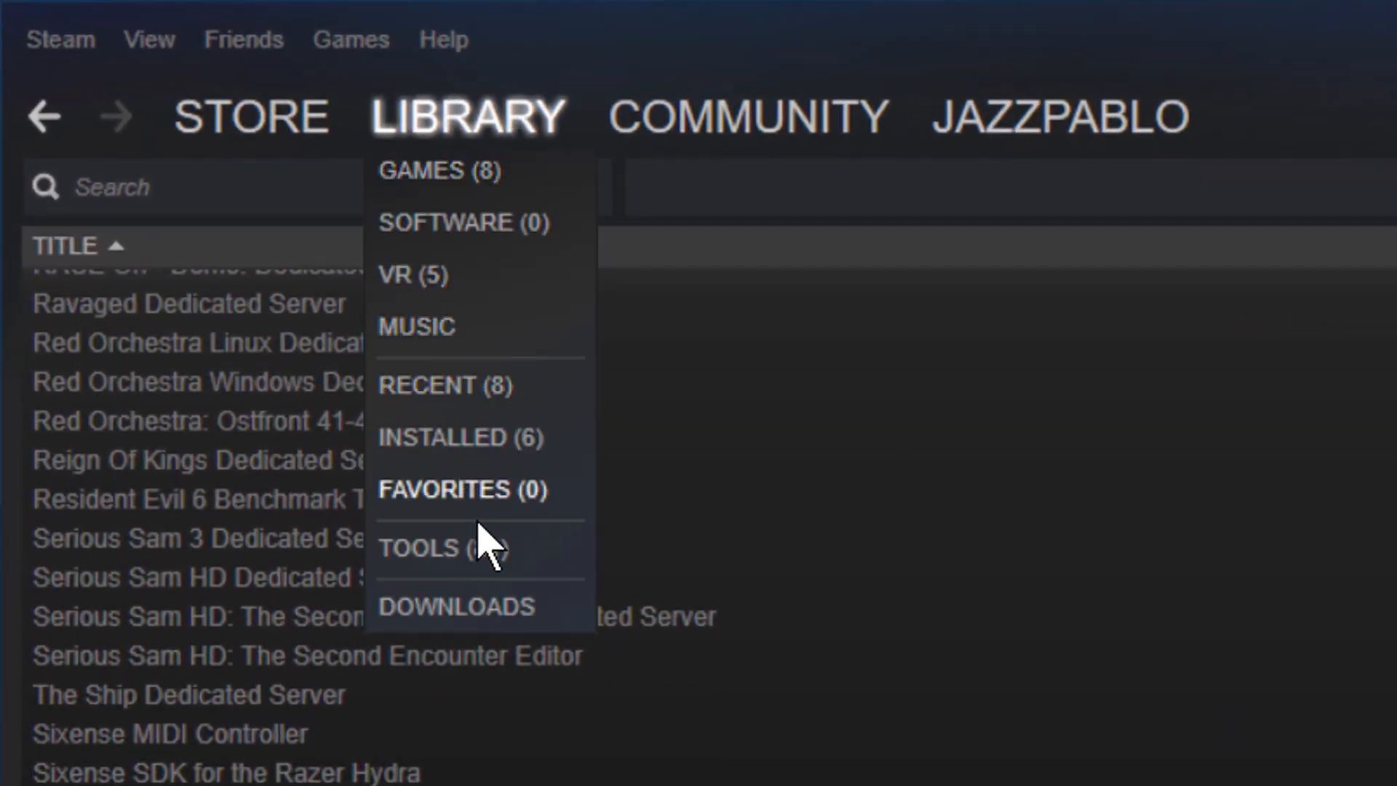
{"action": "left_click", "coordinate": [418, 547]}
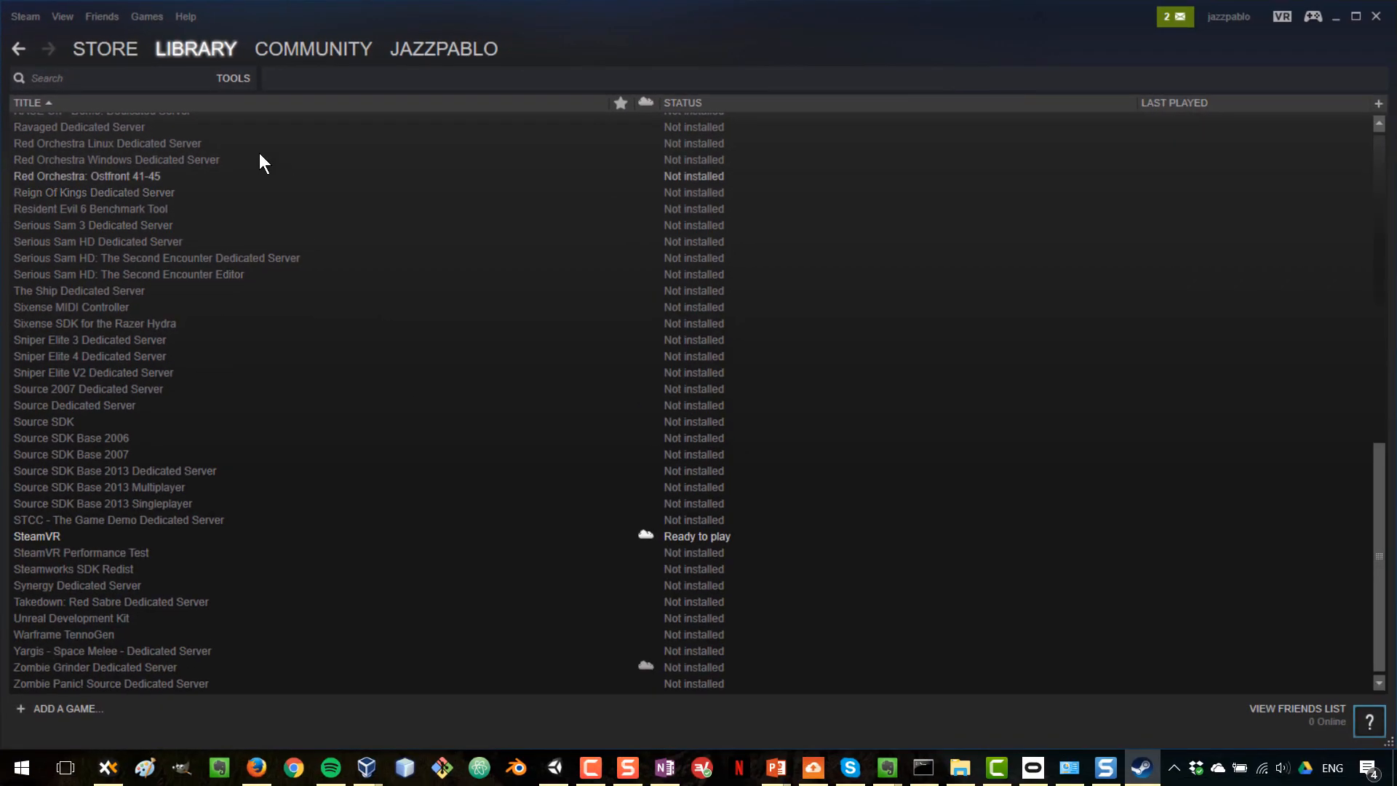
{"action": "mouse_move", "coordinate": [75, 546]}
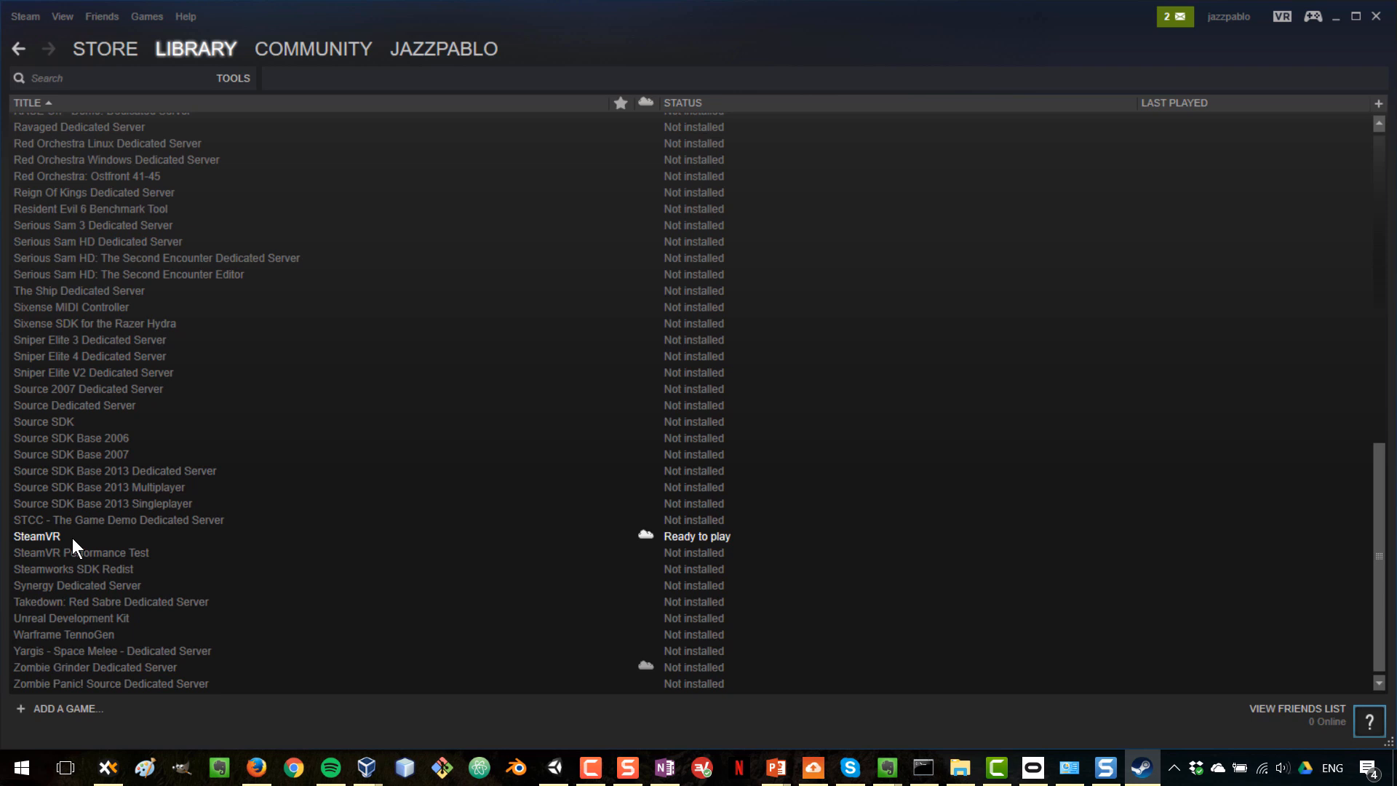
{"action": "mouse_move", "coordinate": [51, 550]}
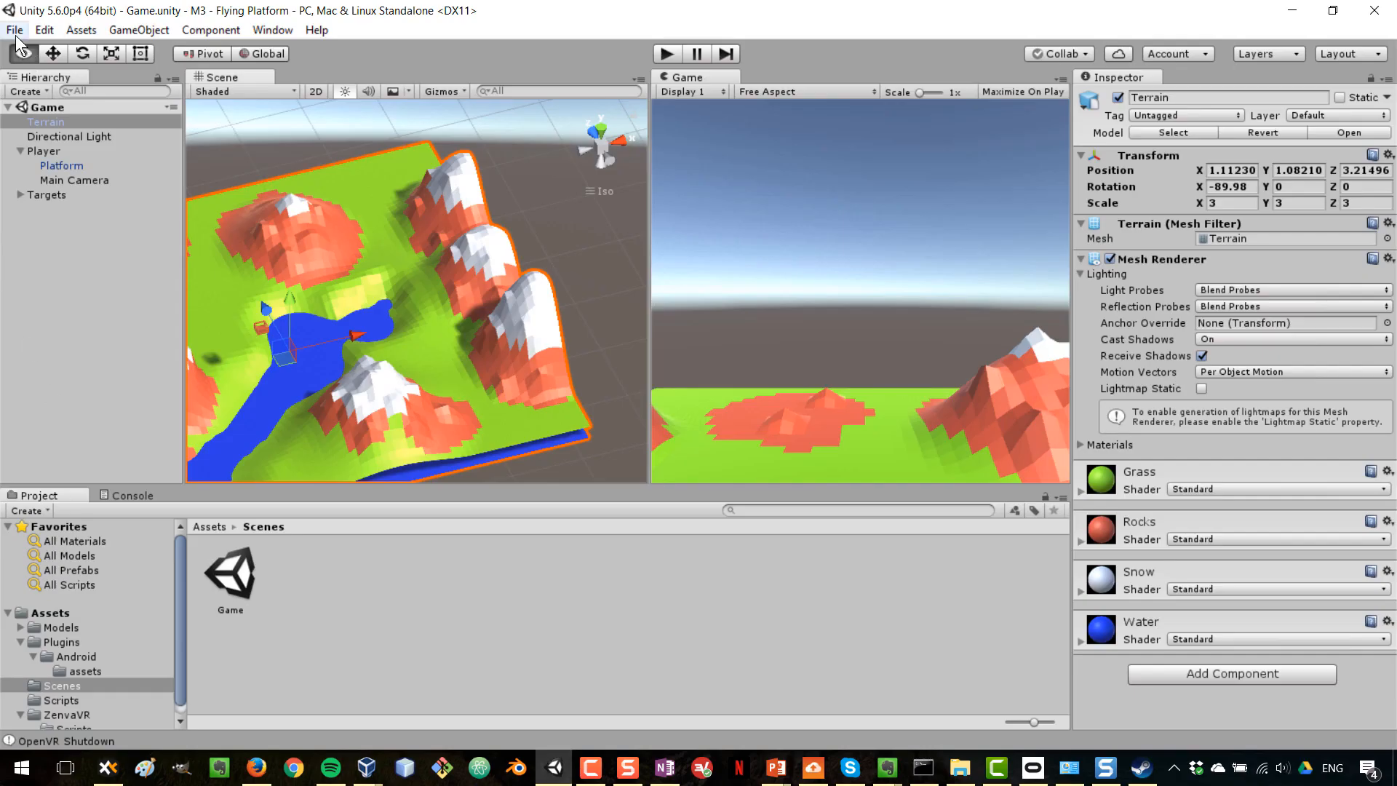
Reach the Player Settings' Virtual Reality SDKs list via Build Settings.
{"action": "left_click", "coordinate": [15, 29]}
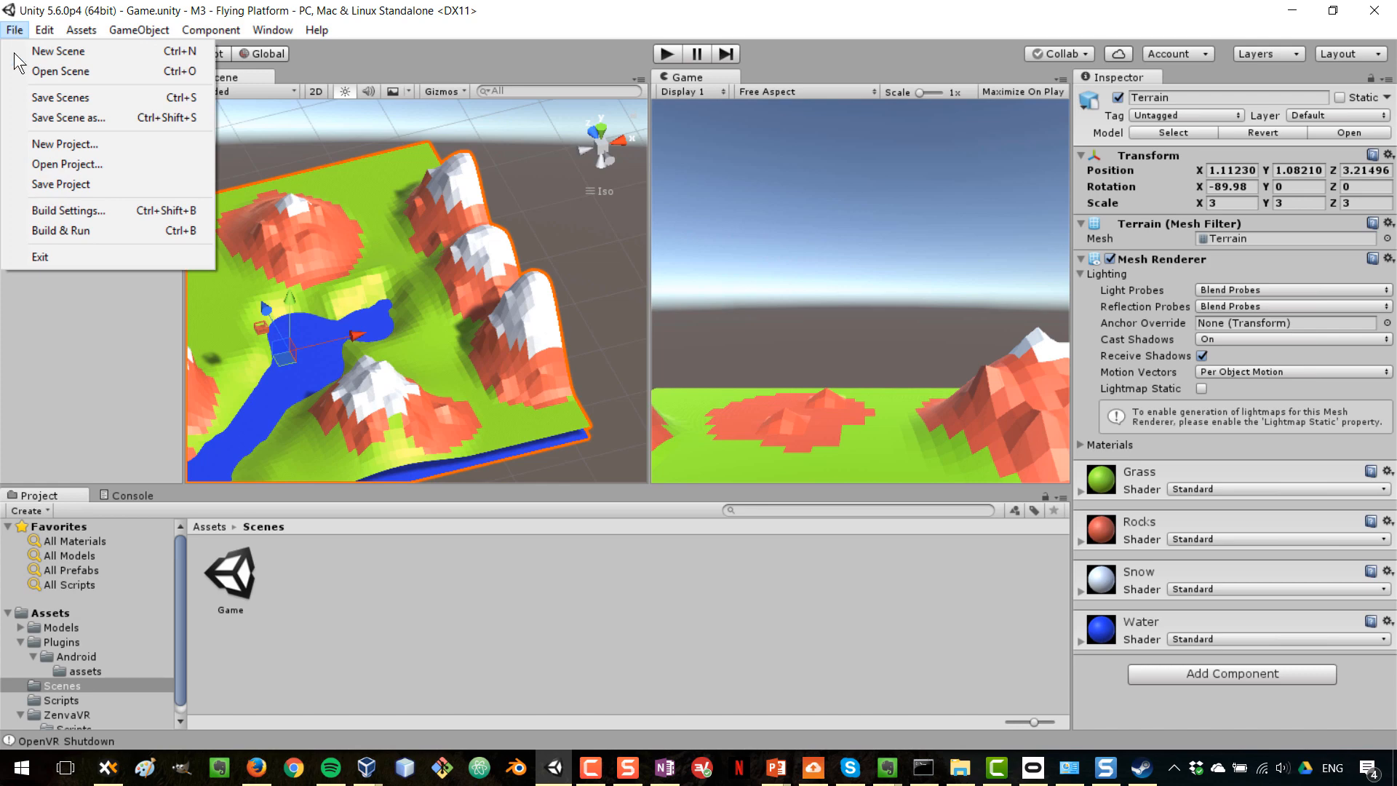
{"action": "left_click", "coordinate": [68, 209]}
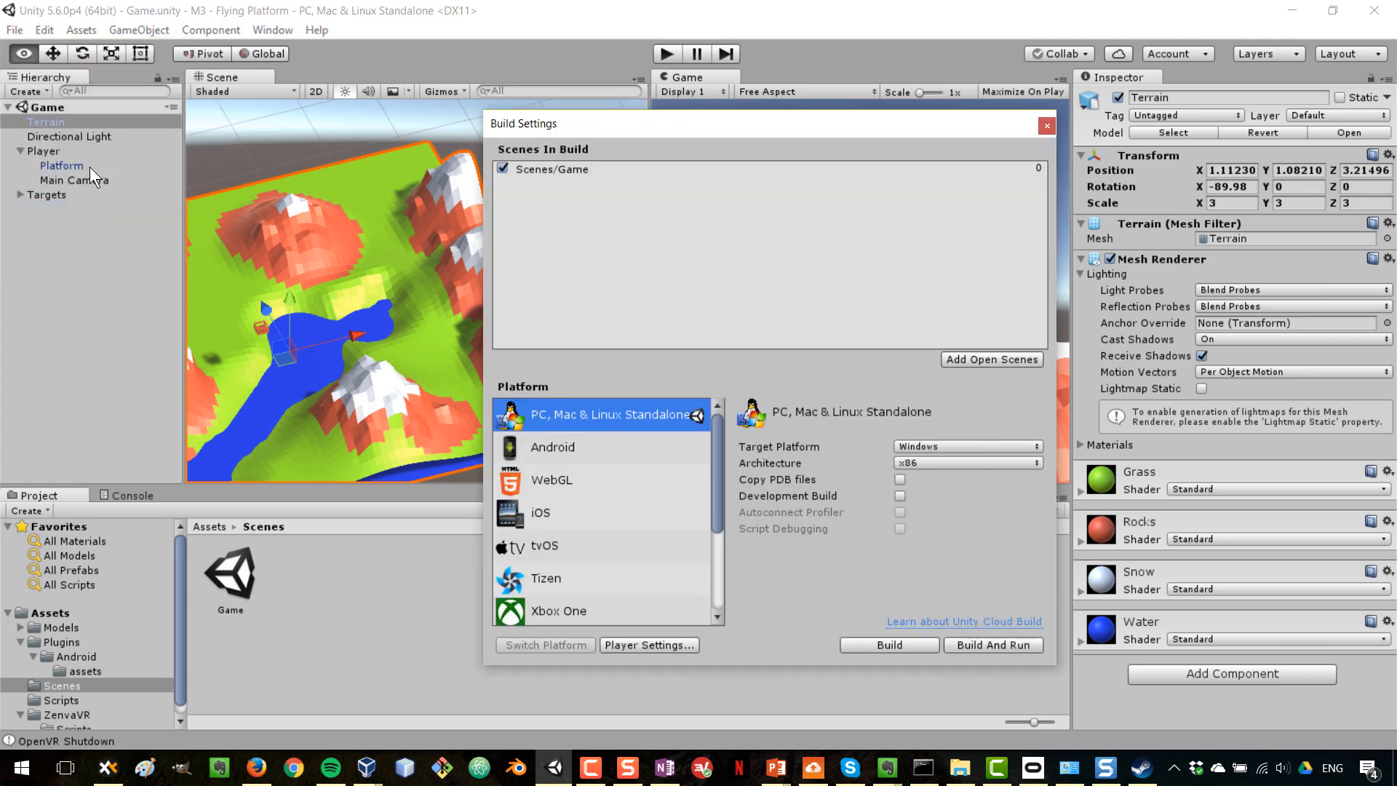
{"action": "mouse_move", "coordinate": [516, 423]}
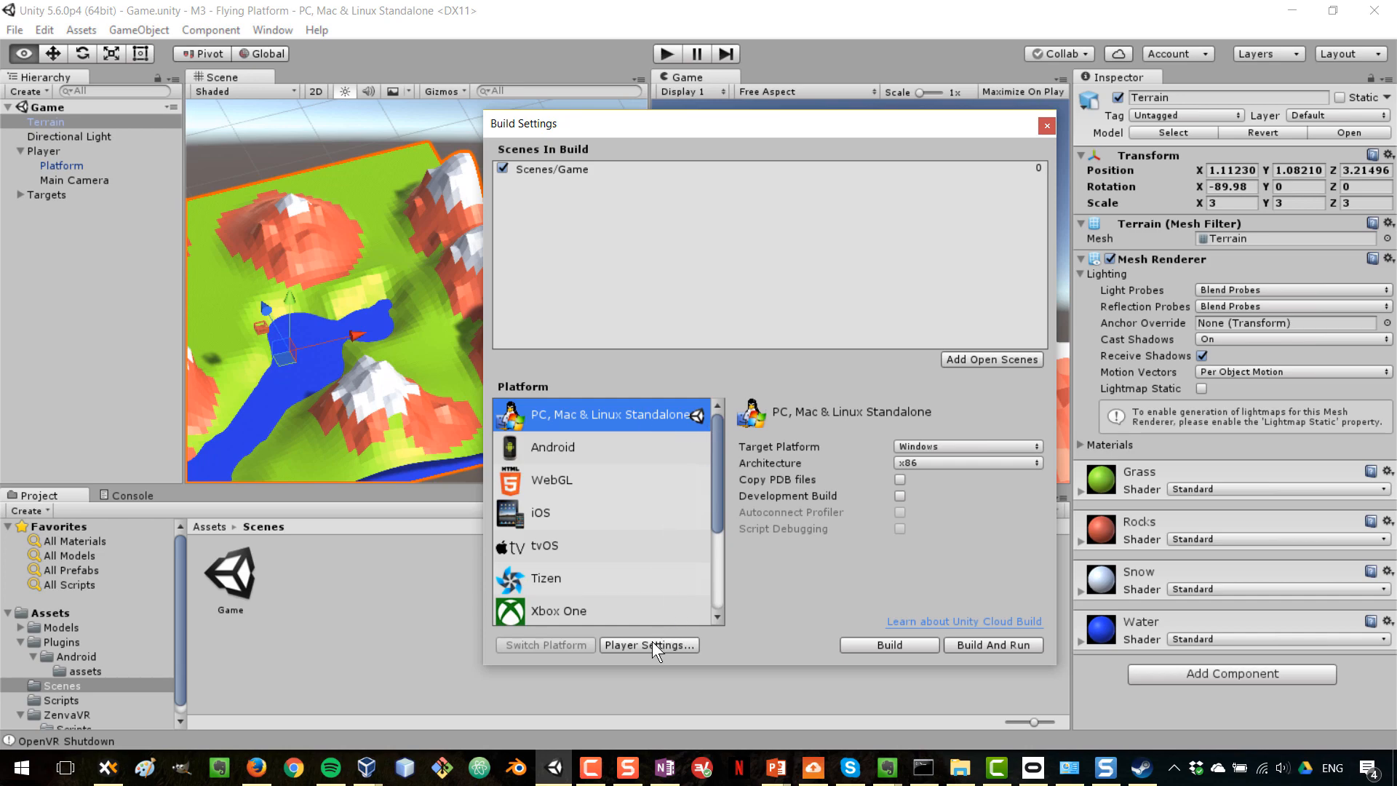
{"action": "left_click", "coordinate": [649, 645]}
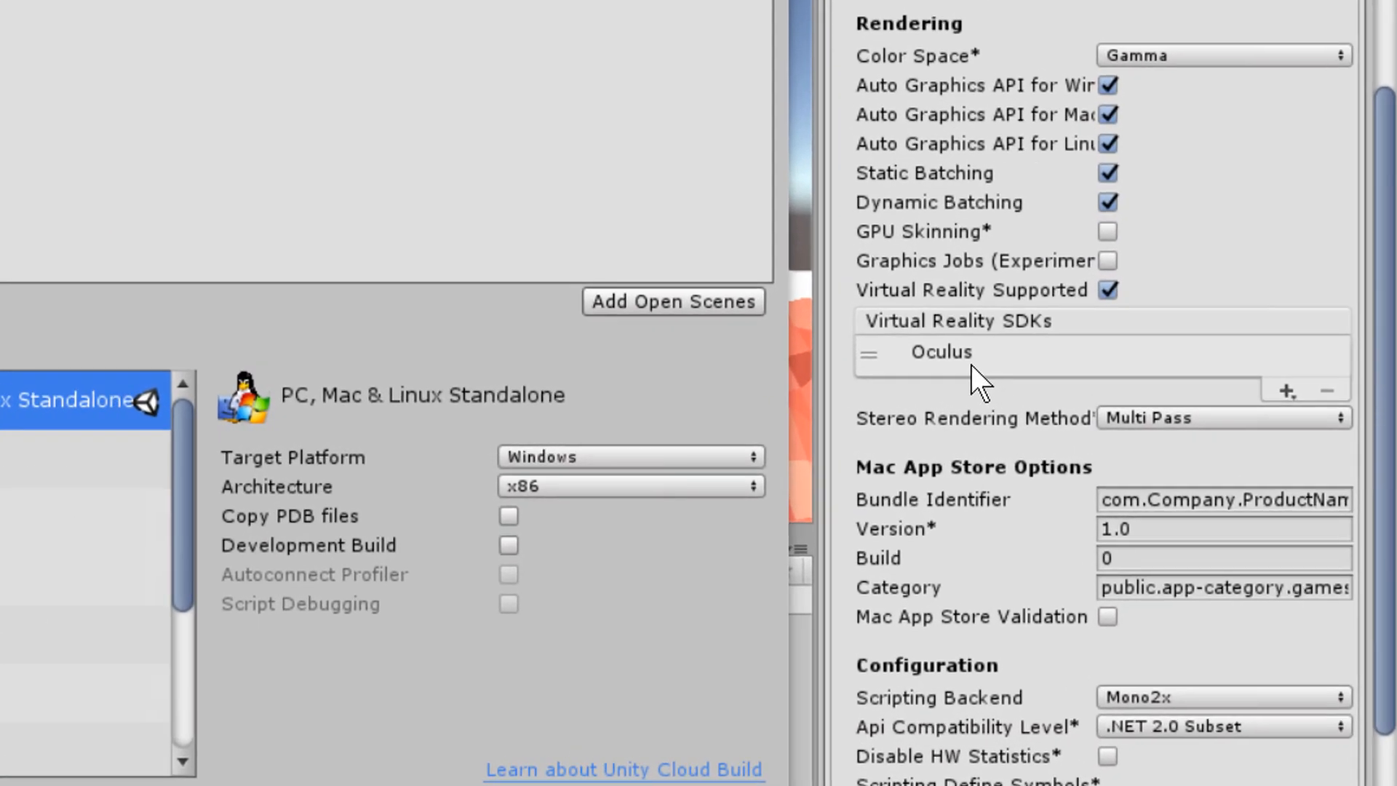
{"action": "left_click", "coordinate": [940, 353]}
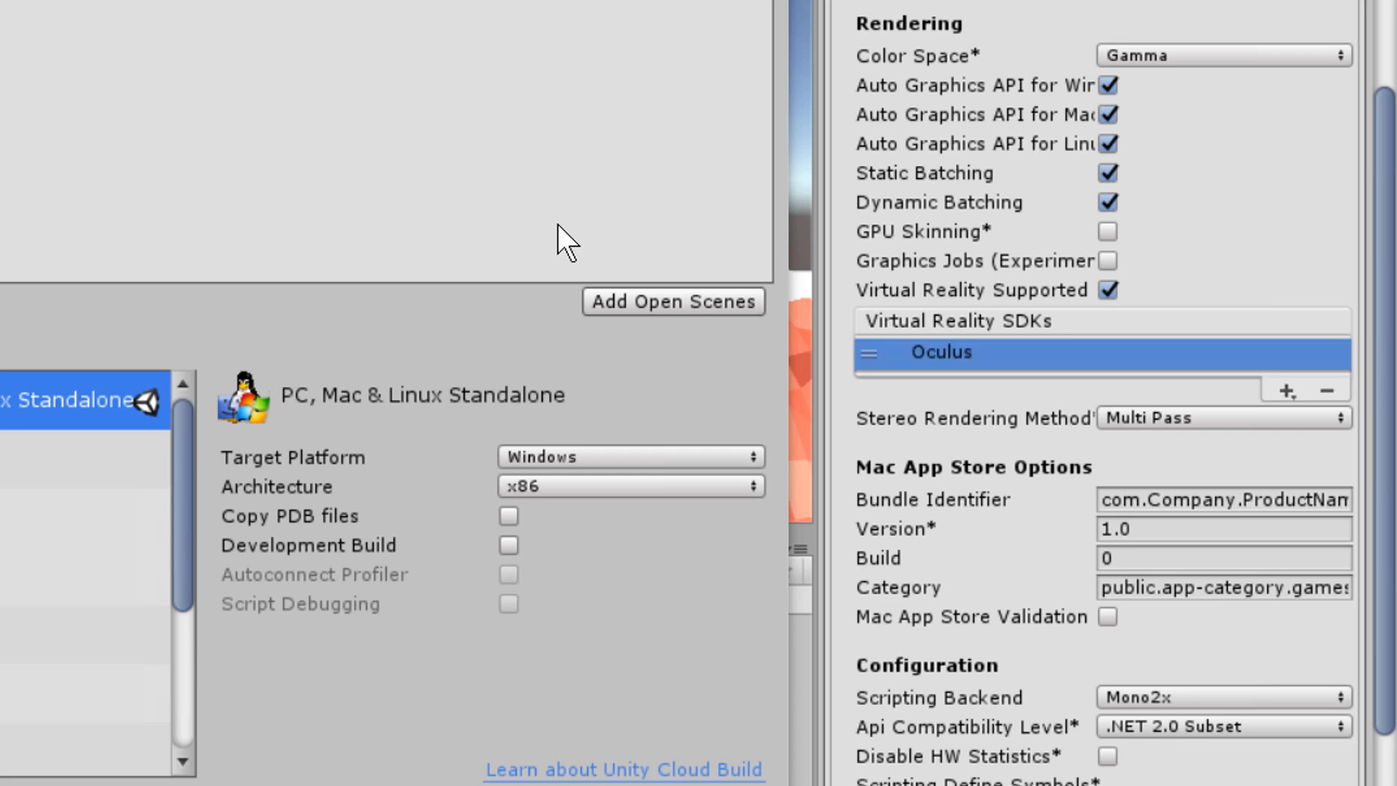
{"action": "mouse_move", "coordinate": [1310, 405]}
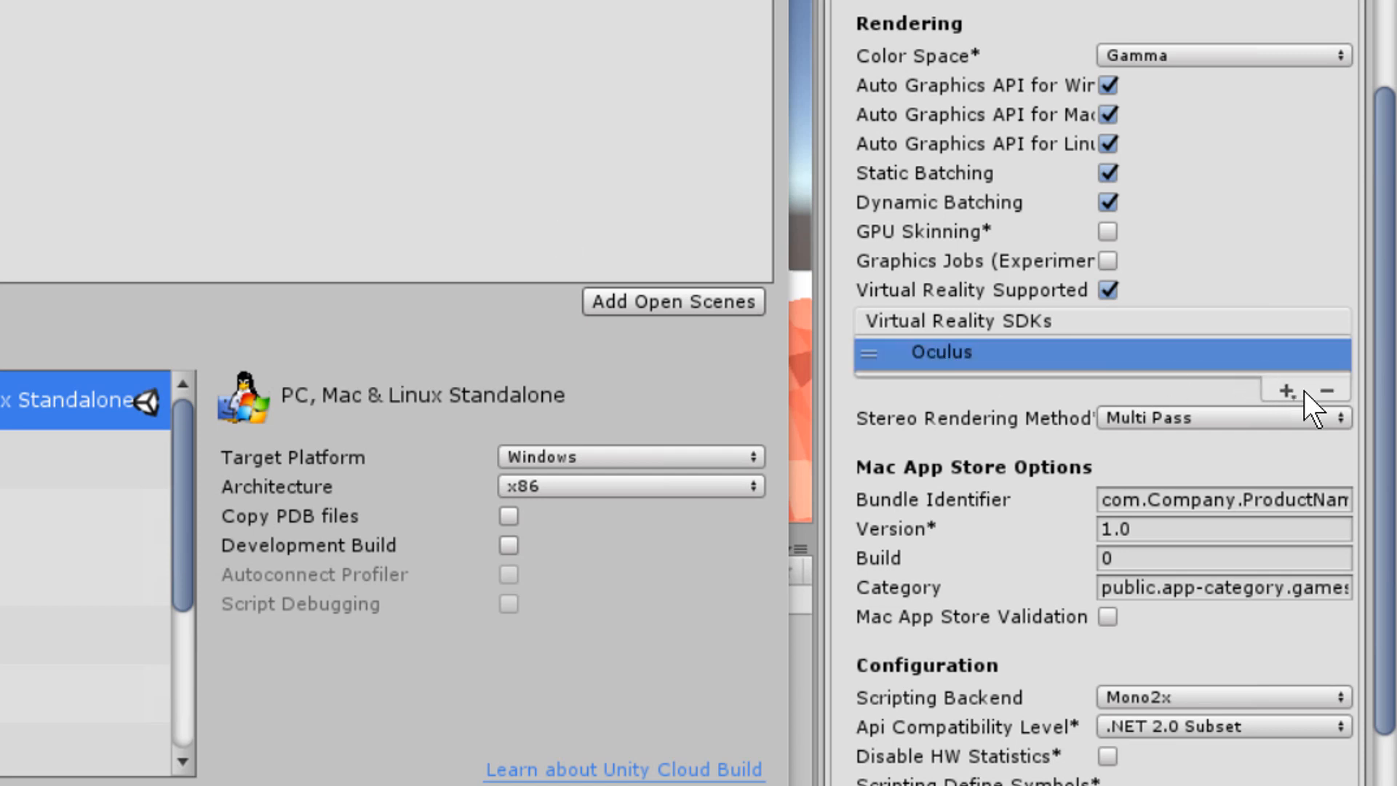
Add OpenVR to the VR SDKs and remove Oculus, leaving OpenVR alone.
{"action": "left_click", "coordinate": [1286, 390]}
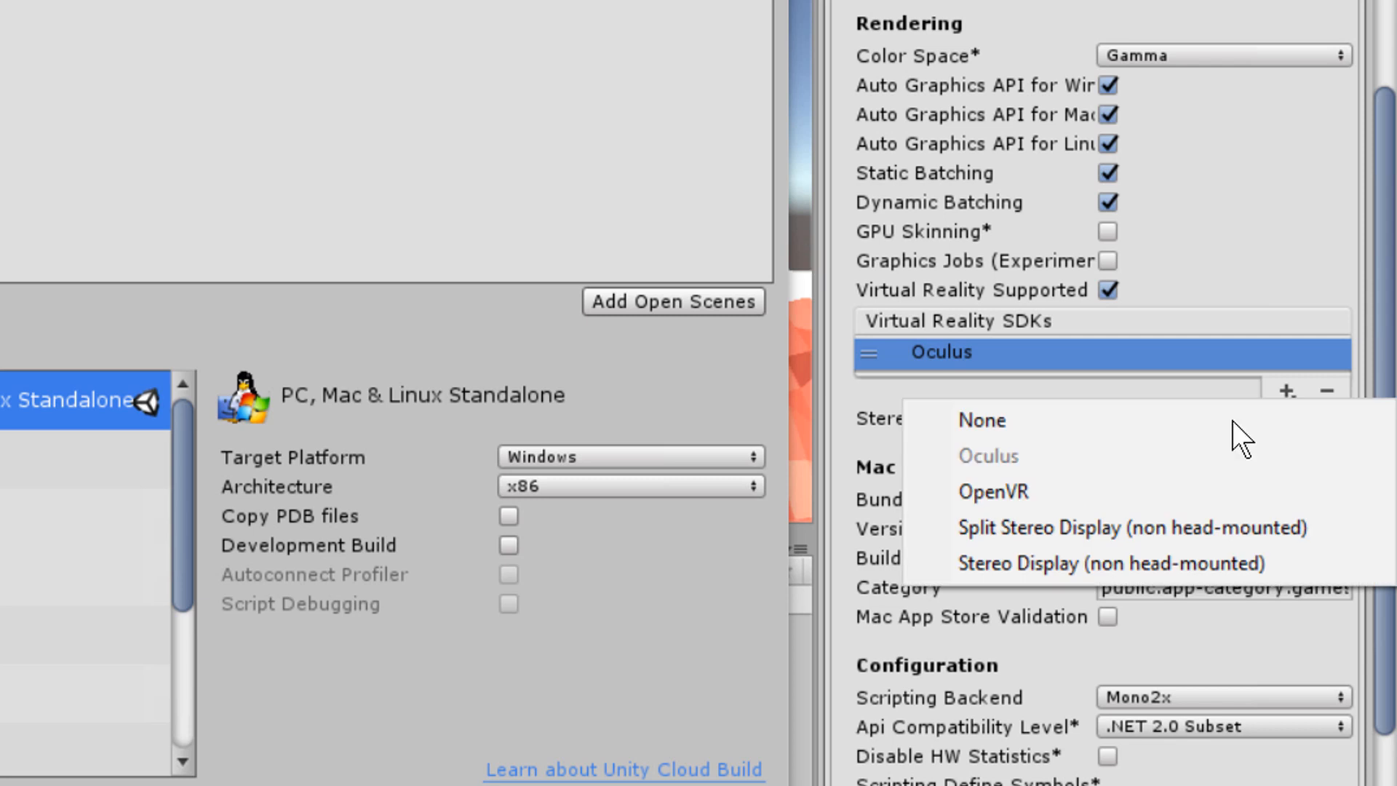
{"action": "left_click", "coordinate": [991, 491]}
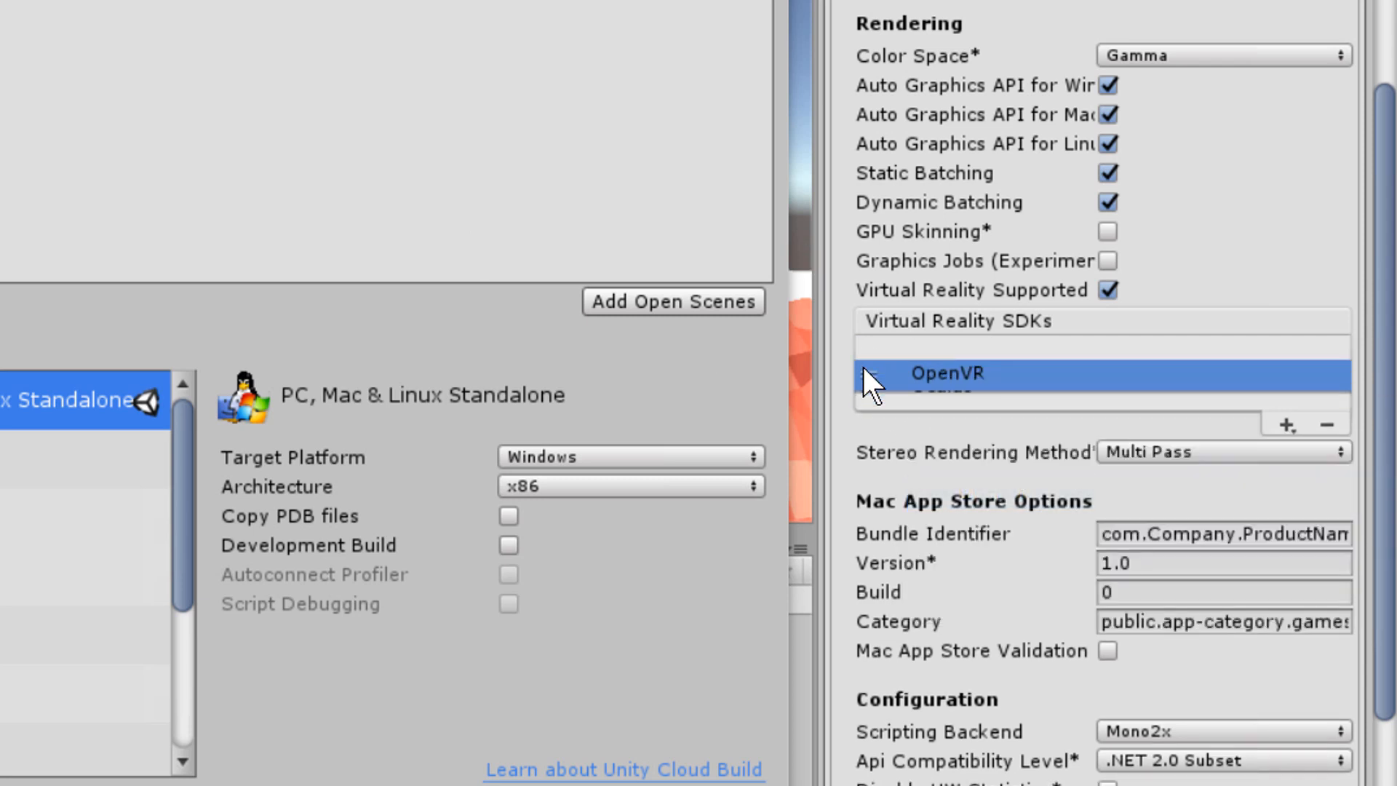
{"action": "left_click", "coordinate": [1284, 426]}
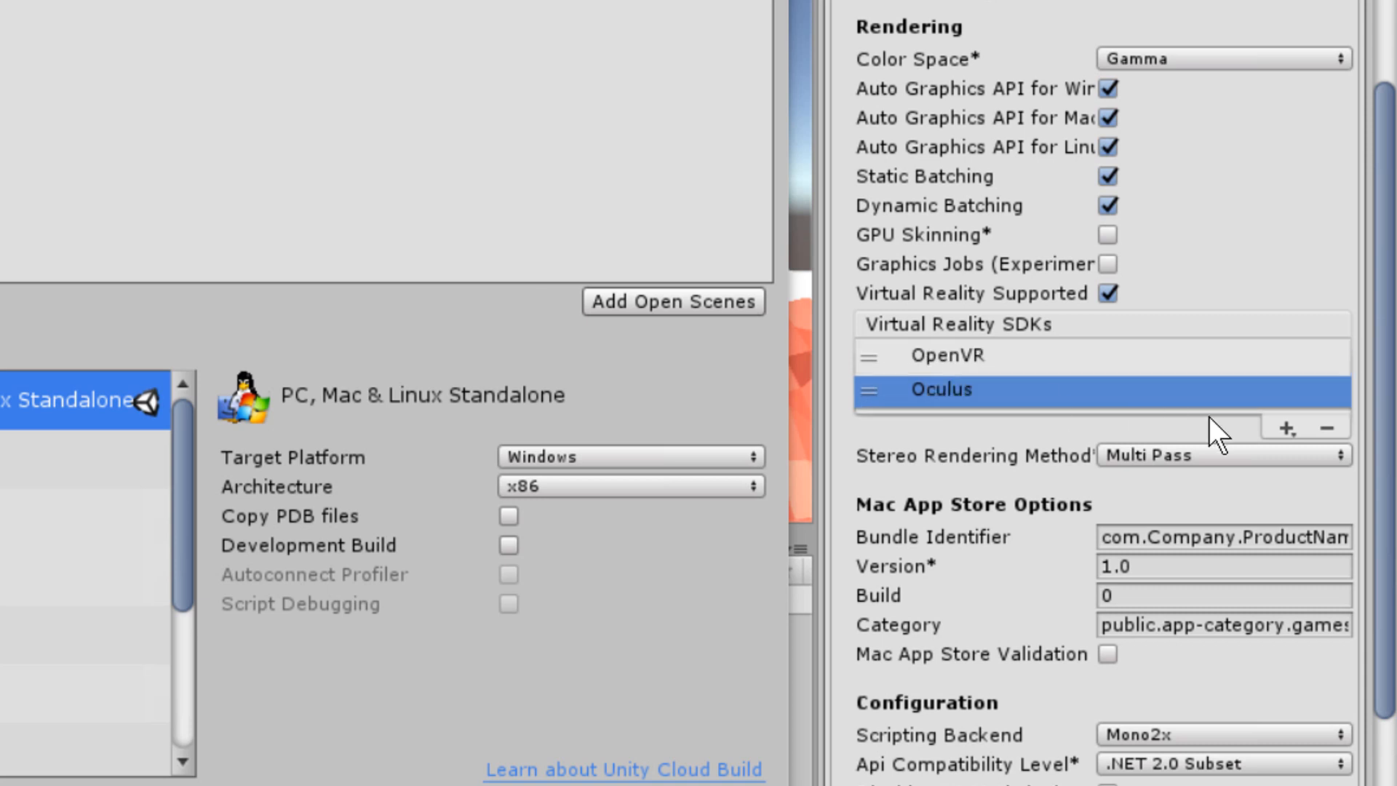
{"action": "left_click", "coordinate": [1327, 426]}
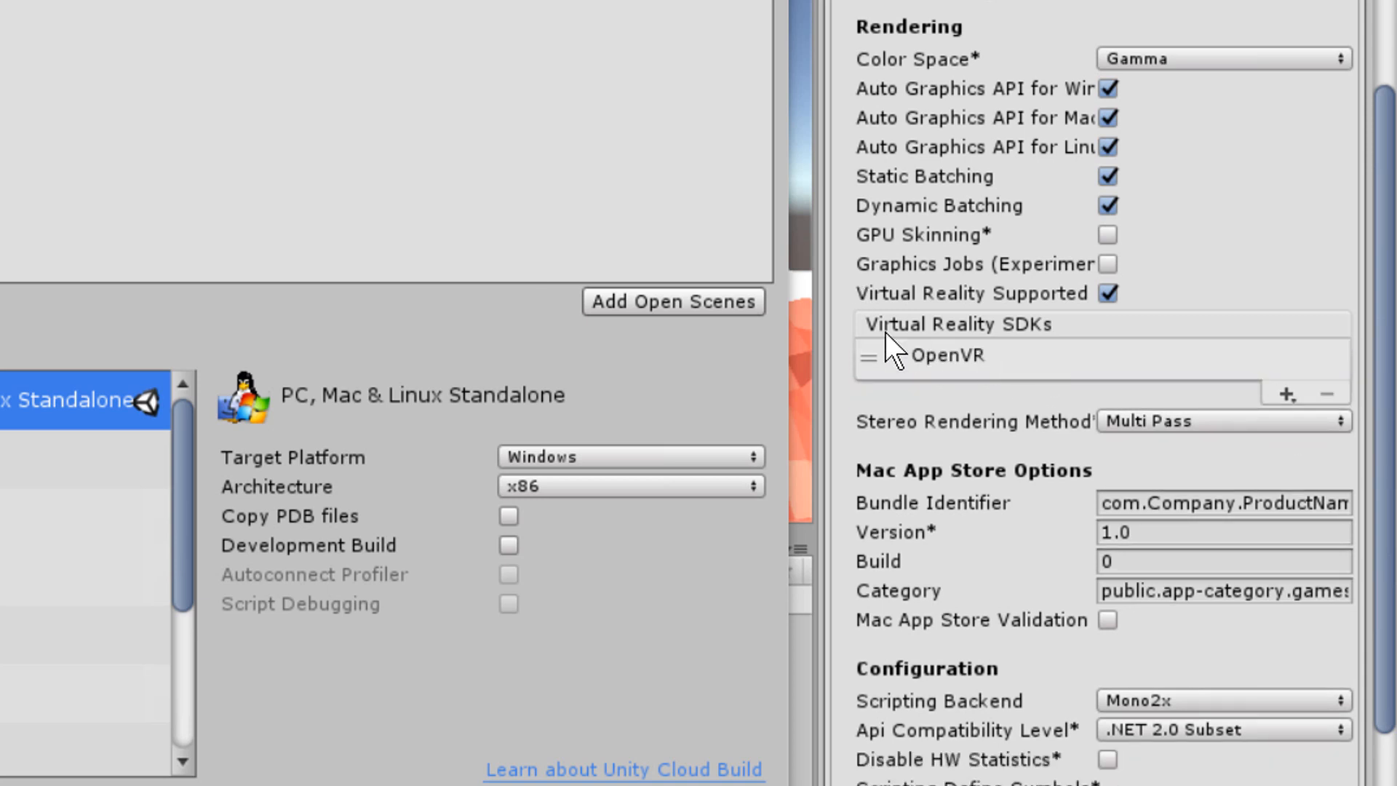
{"action": "left_click", "coordinate": [953, 355]}
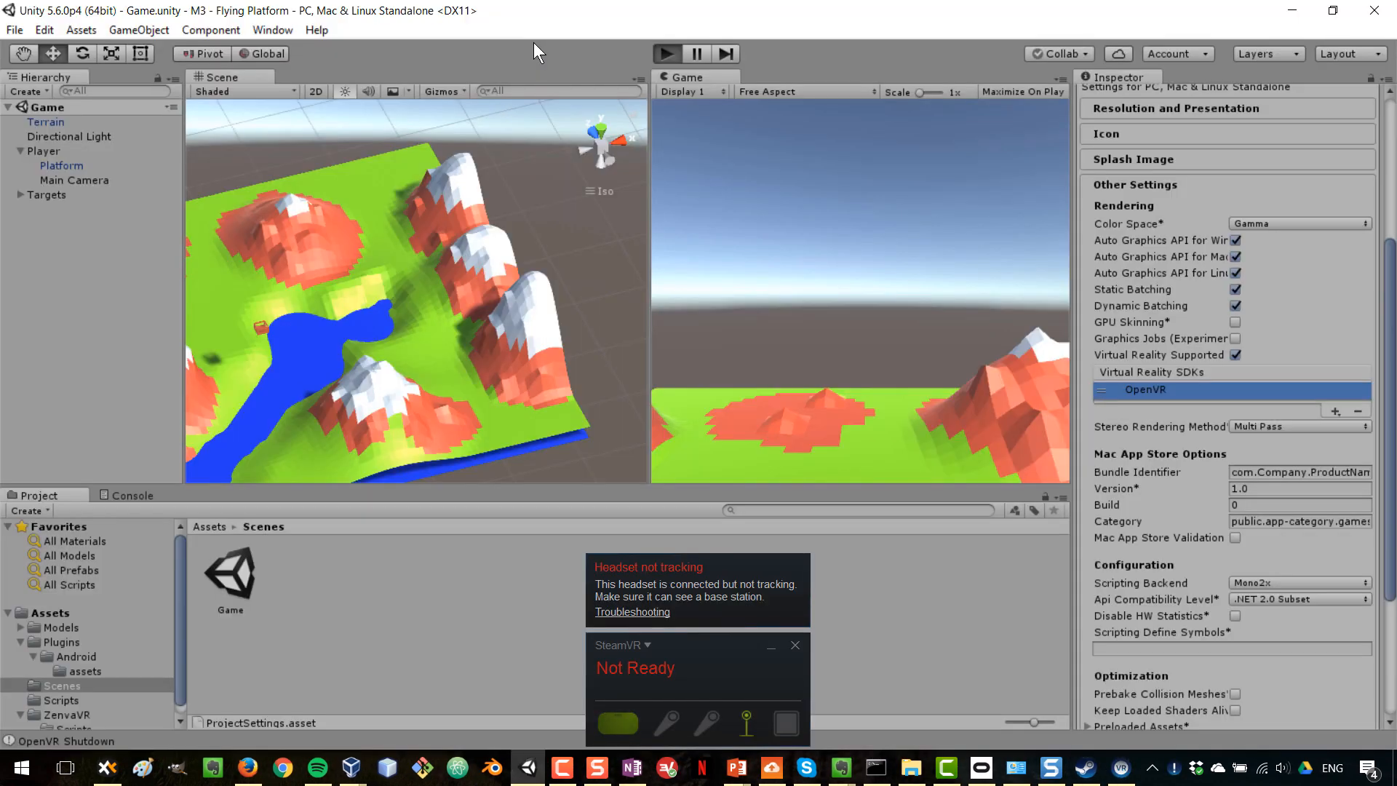
Play the scene so OpenVR initializes and pull up SteamVR's options for room setup.
{"action": "left_click", "coordinate": [667, 54]}
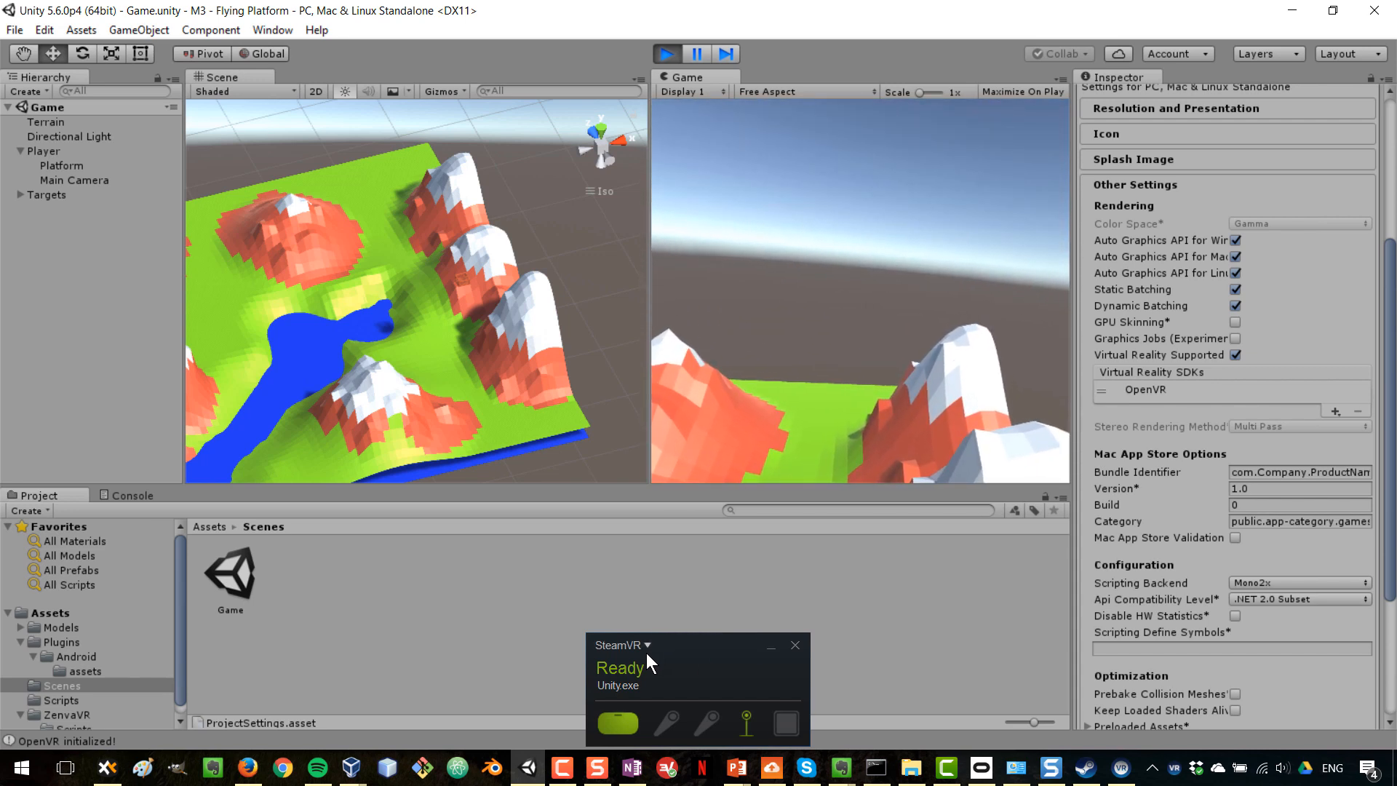
{"action": "left_click", "coordinate": [624, 644]}
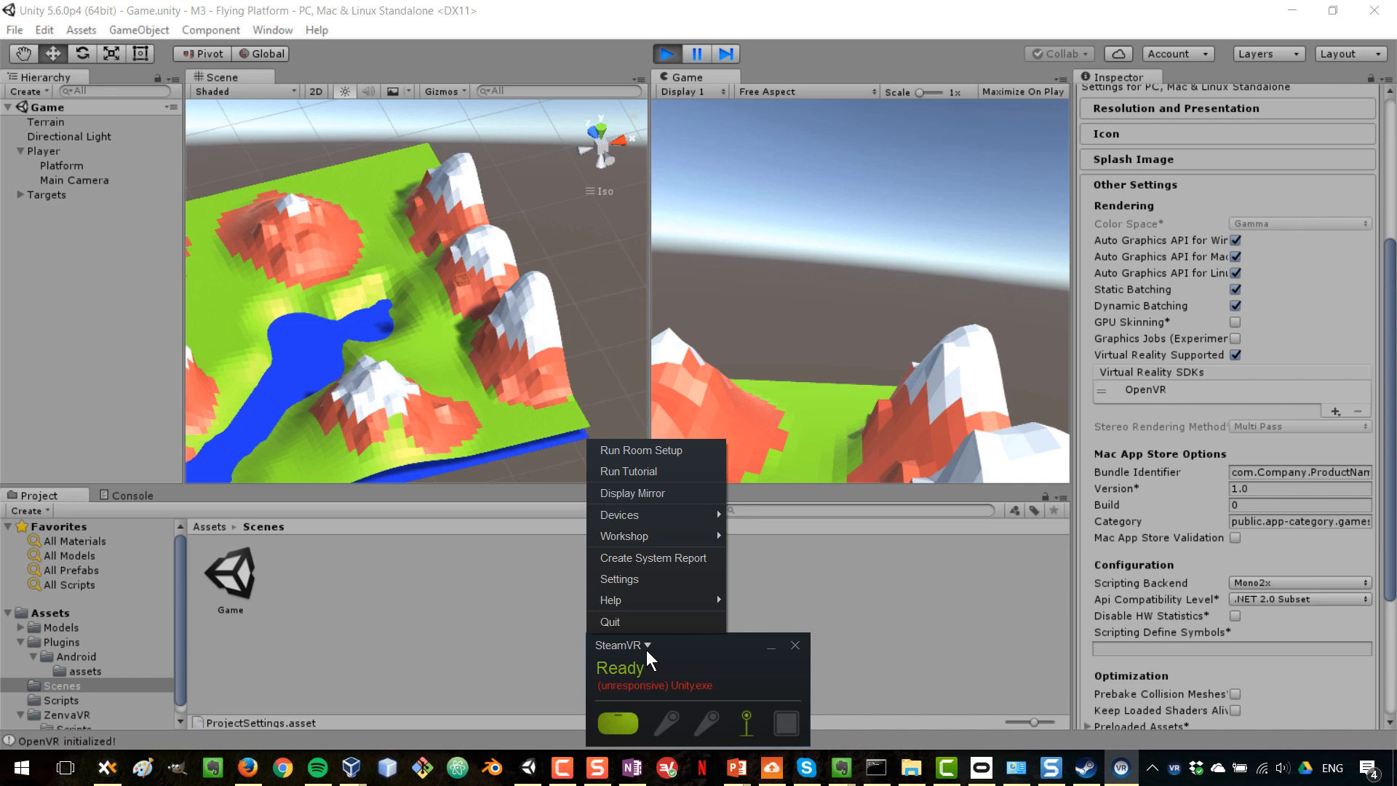
{"action": "mouse_move", "coordinate": [640, 449]}
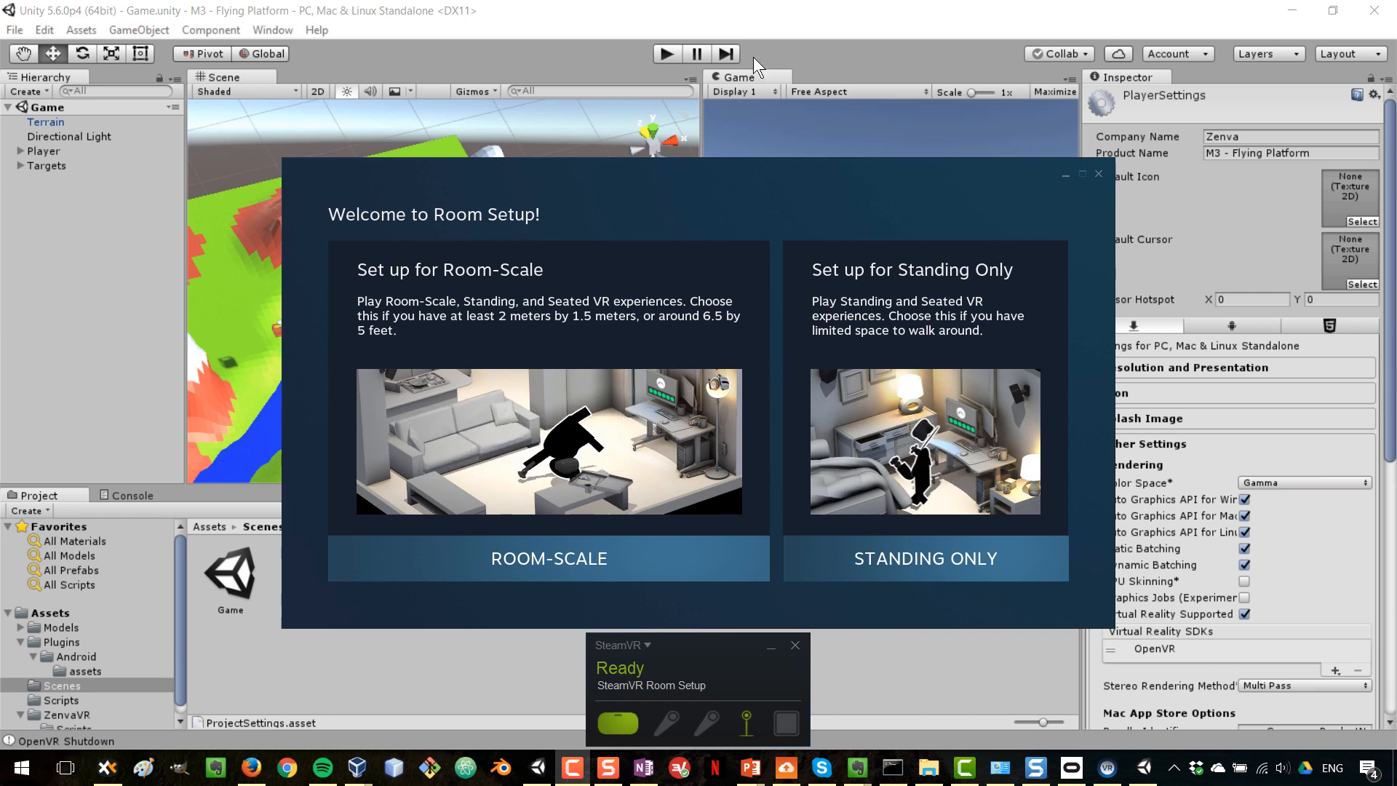
Choose Standing Only, confirm headset tracking and calibrate the centre of the space.
{"action": "left_click", "coordinate": [924, 558]}
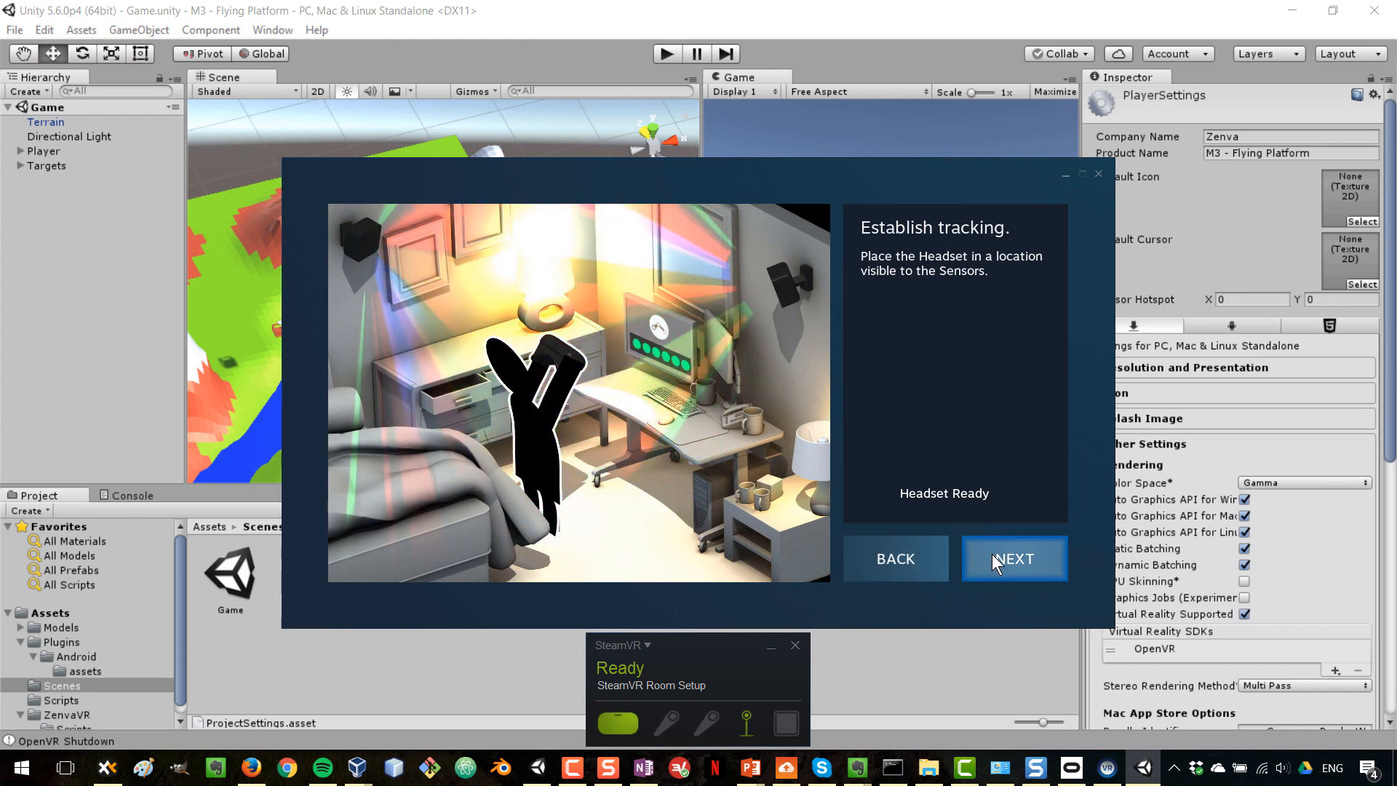
{"action": "left_click", "coordinate": [1013, 559]}
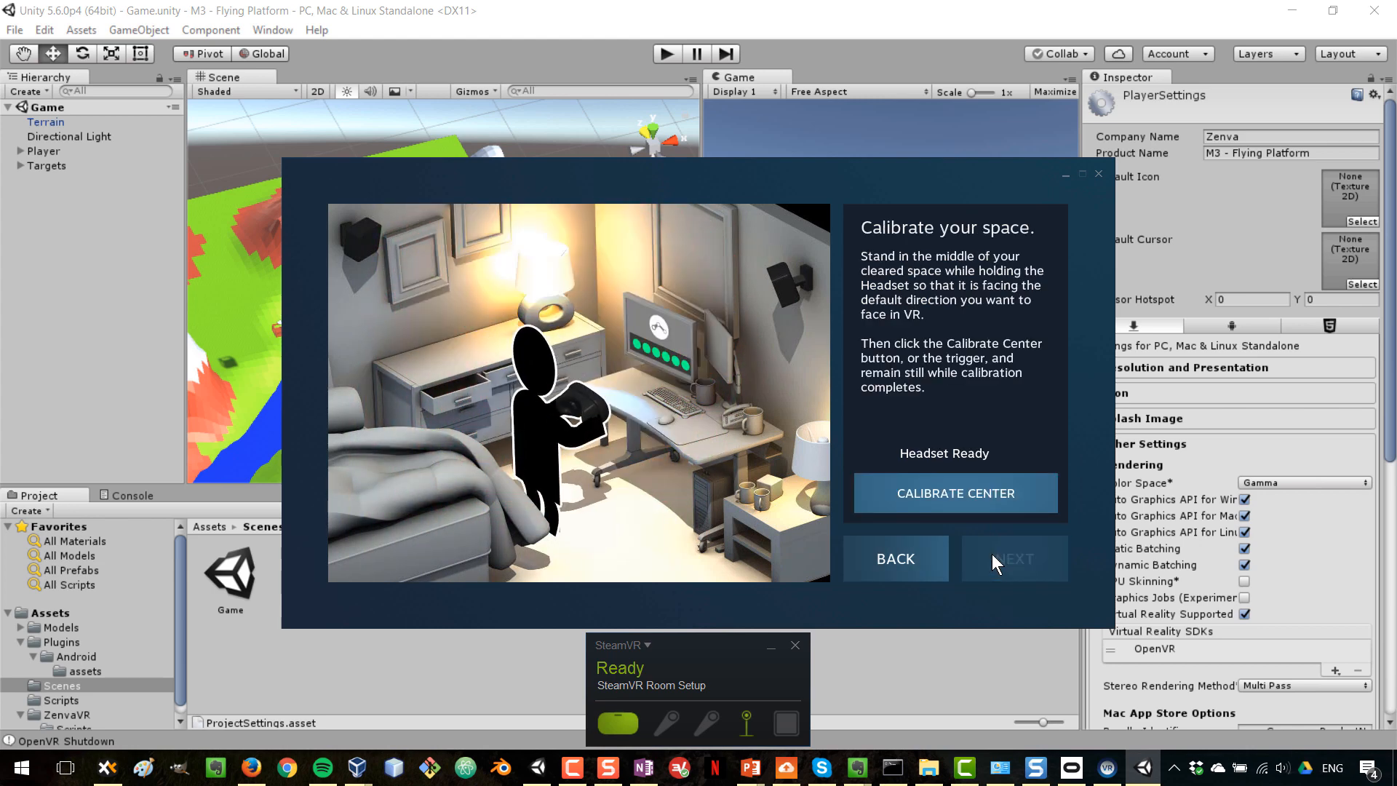
{"action": "mouse_move", "coordinate": [927, 422]}
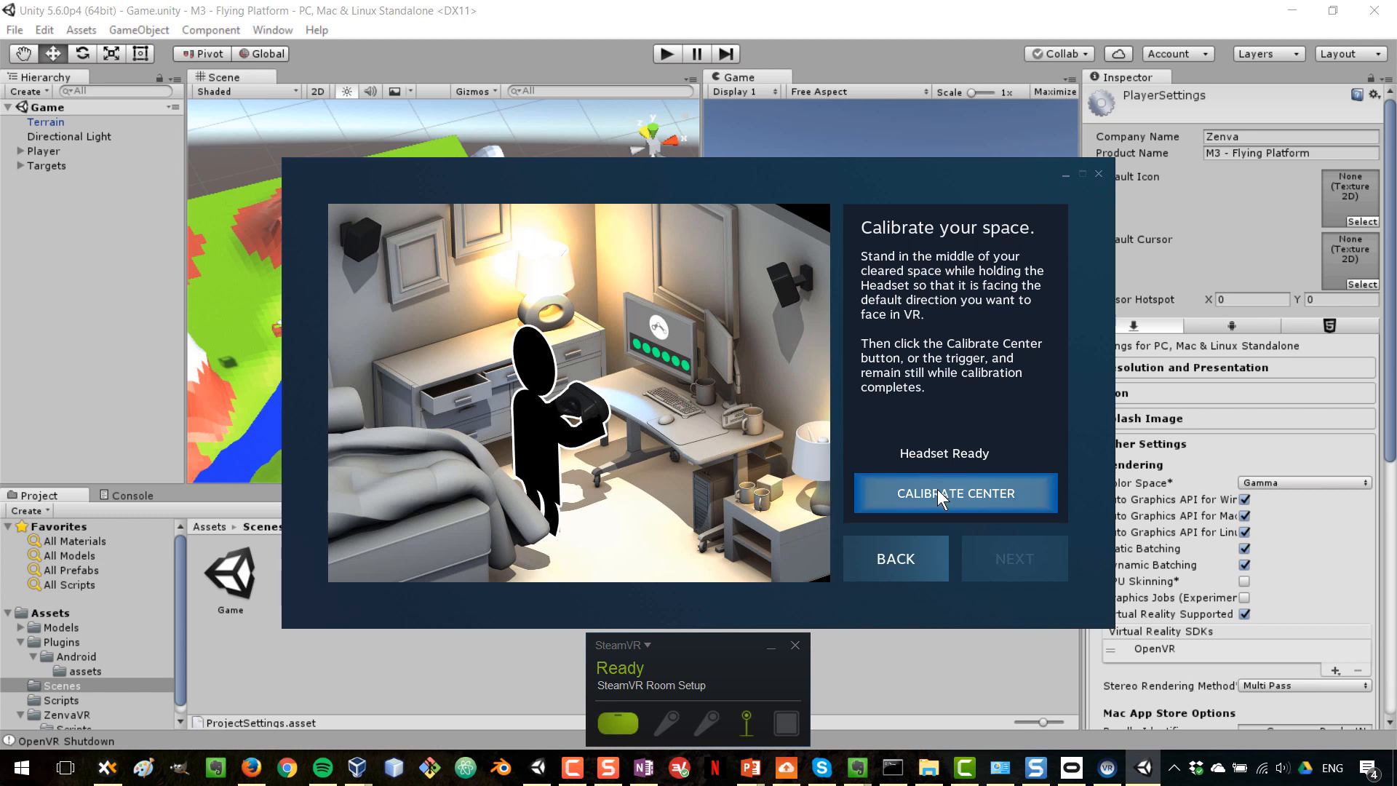
{"action": "left_click", "coordinate": [954, 493]}
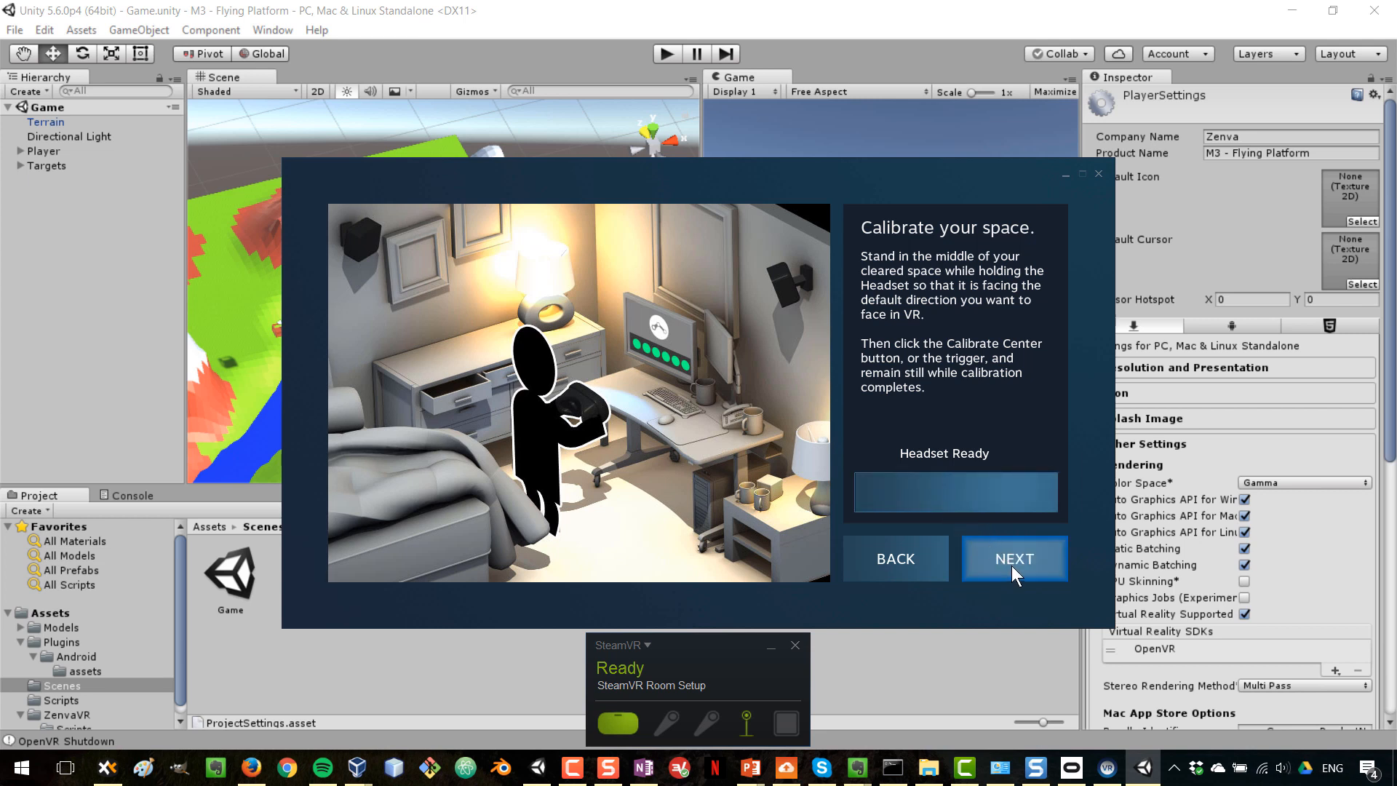
Continue to Locate the floor and calibrate it with height left at 0 cm.
{"action": "left_click", "coordinate": [1012, 559]}
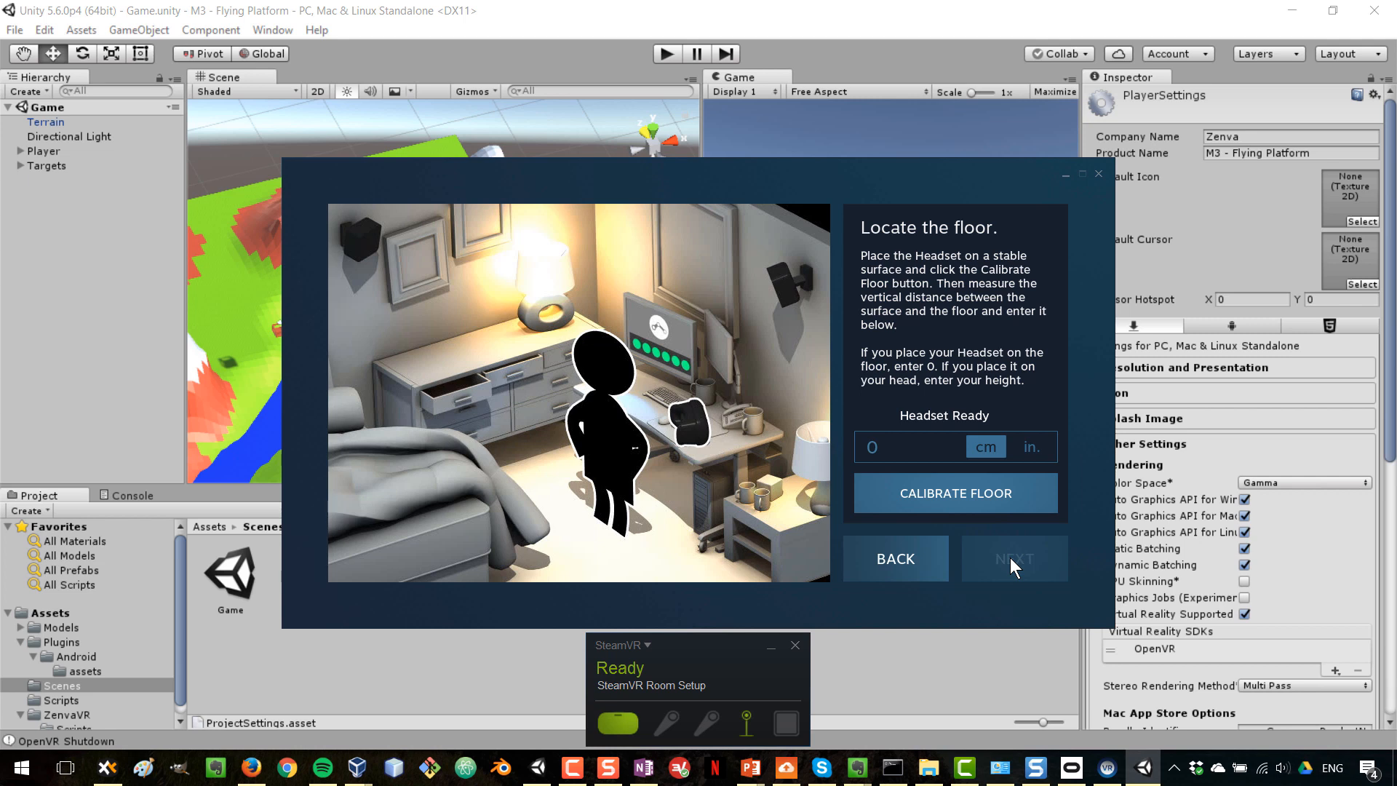
{"action": "mouse_move", "coordinate": [844, 532]}
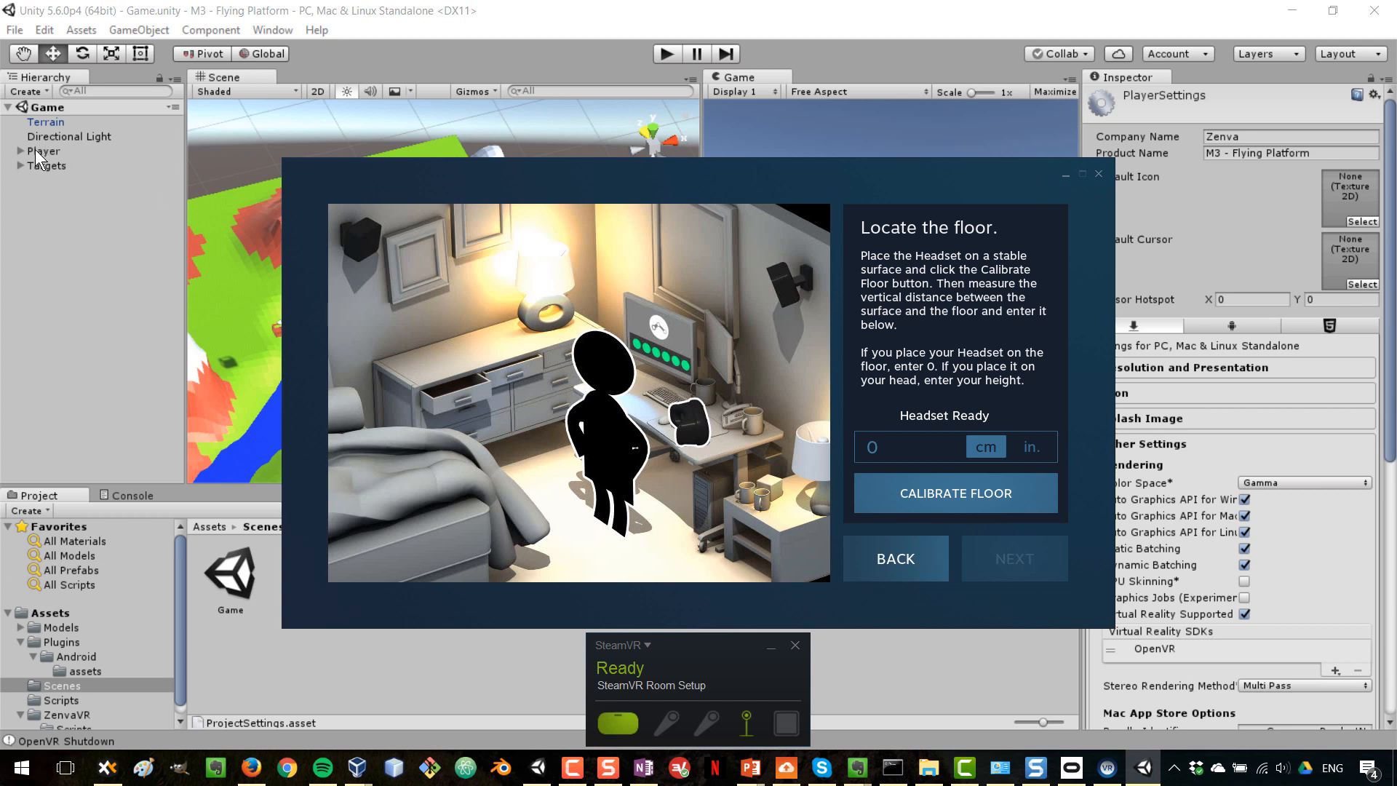
{"action": "mouse_move", "coordinate": [878, 436]}
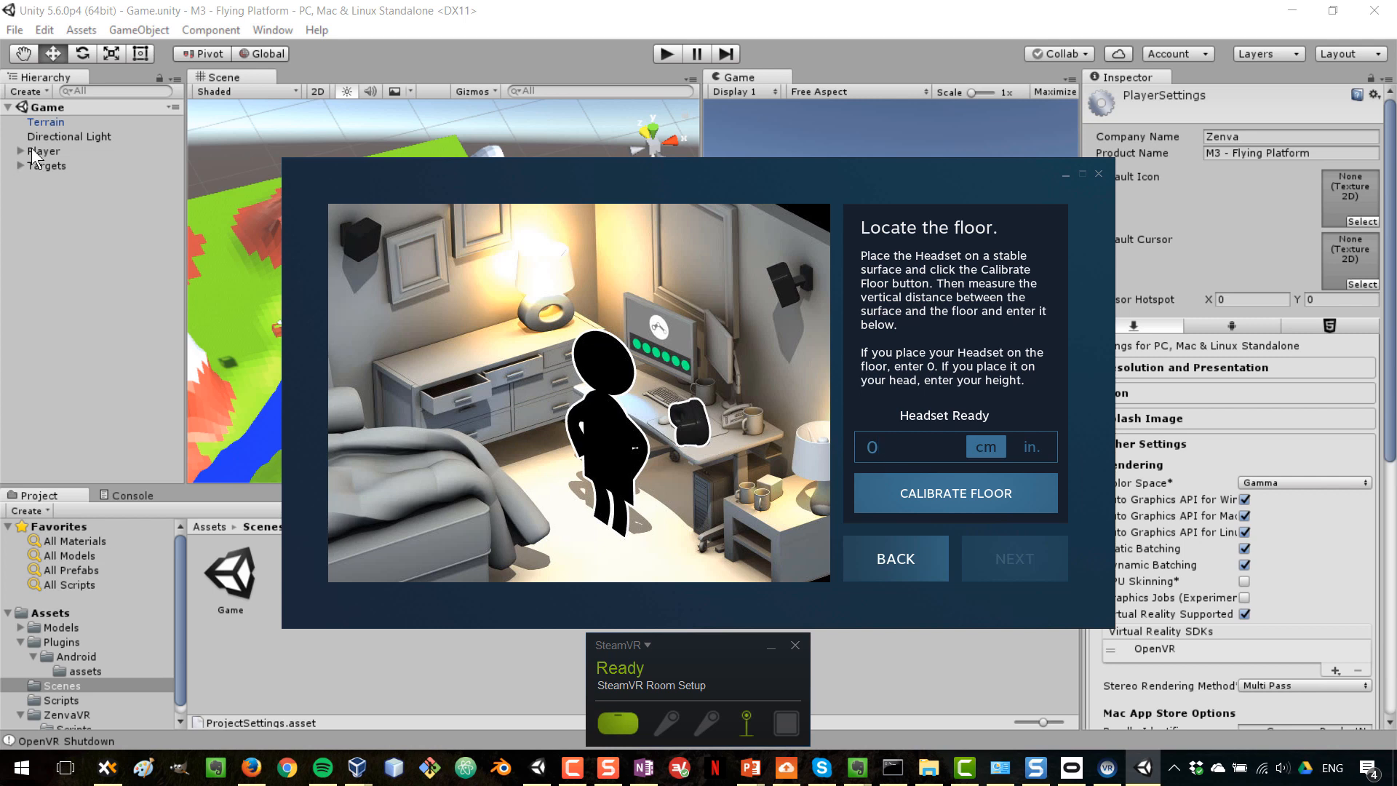
{"action": "mouse_move", "coordinate": [29, 160]}
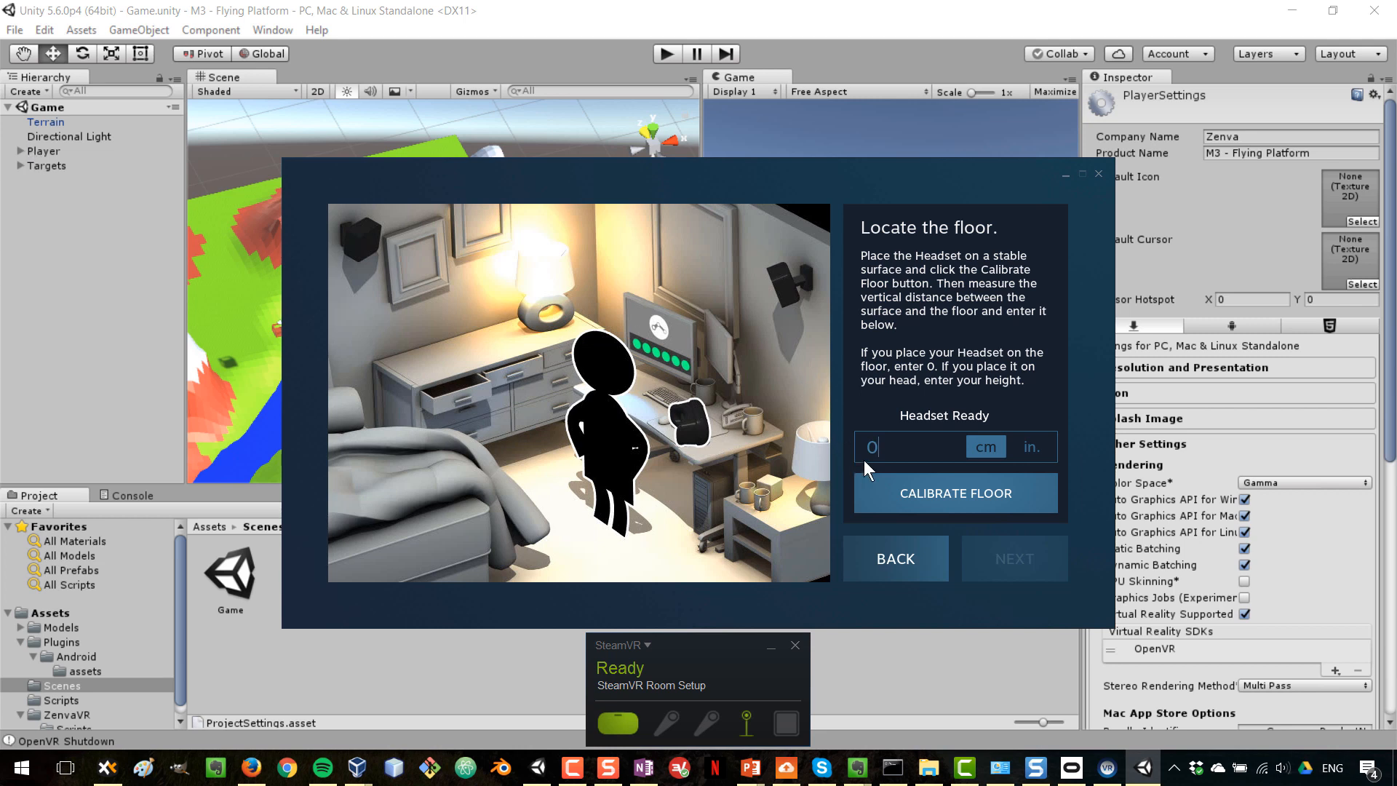
{"action": "mouse_move", "coordinate": [888, 451]}
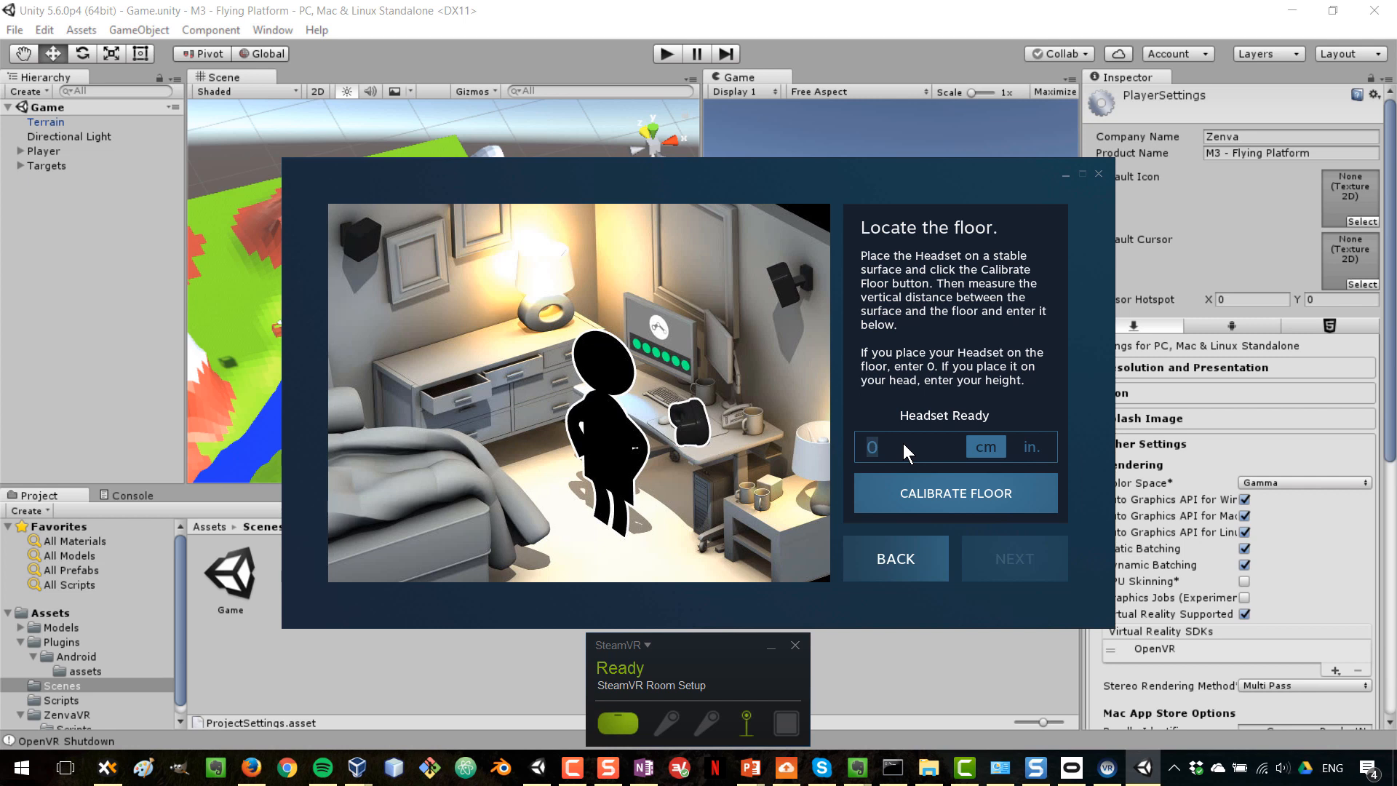
{"action": "mouse_move", "coordinate": [53, 159]}
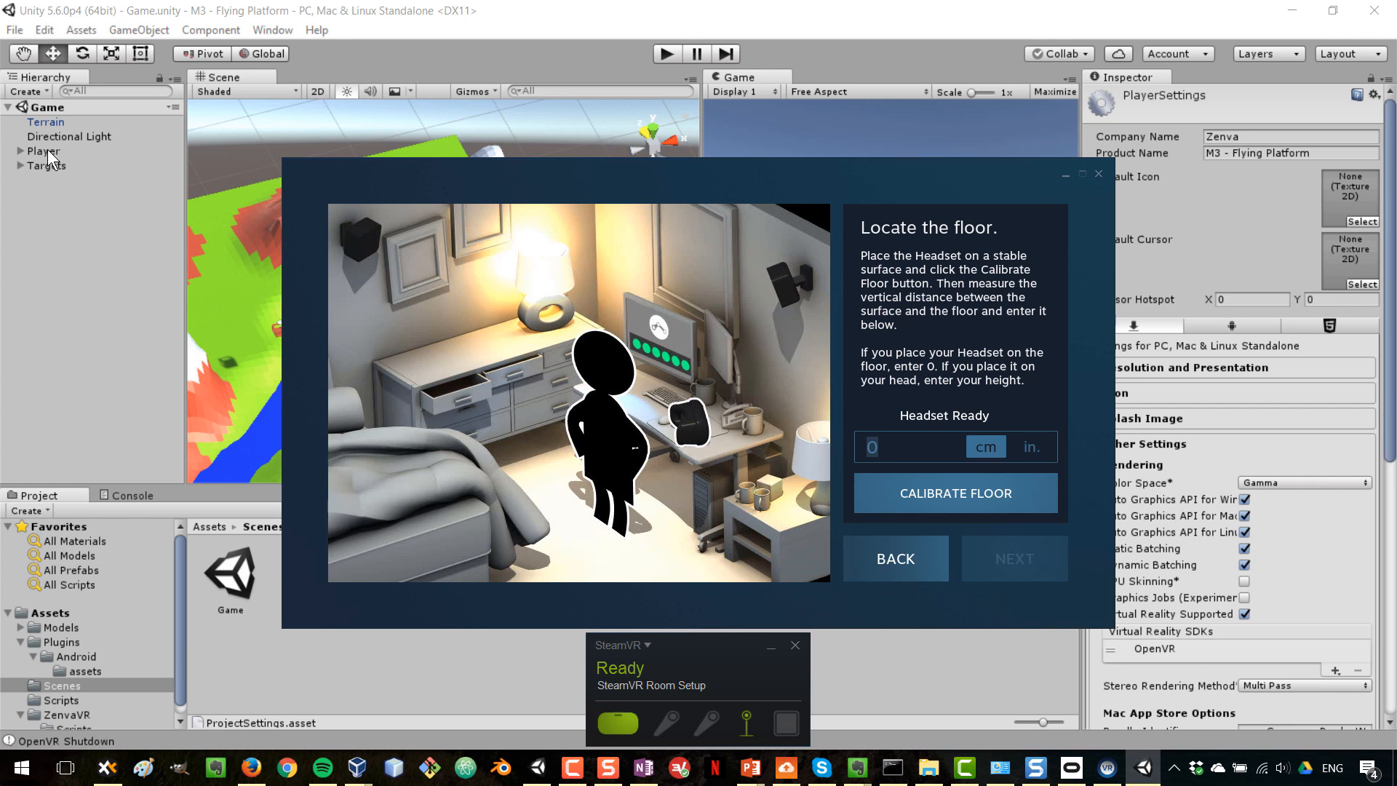
{"action": "mouse_move", "coordinate": [931, 457]}
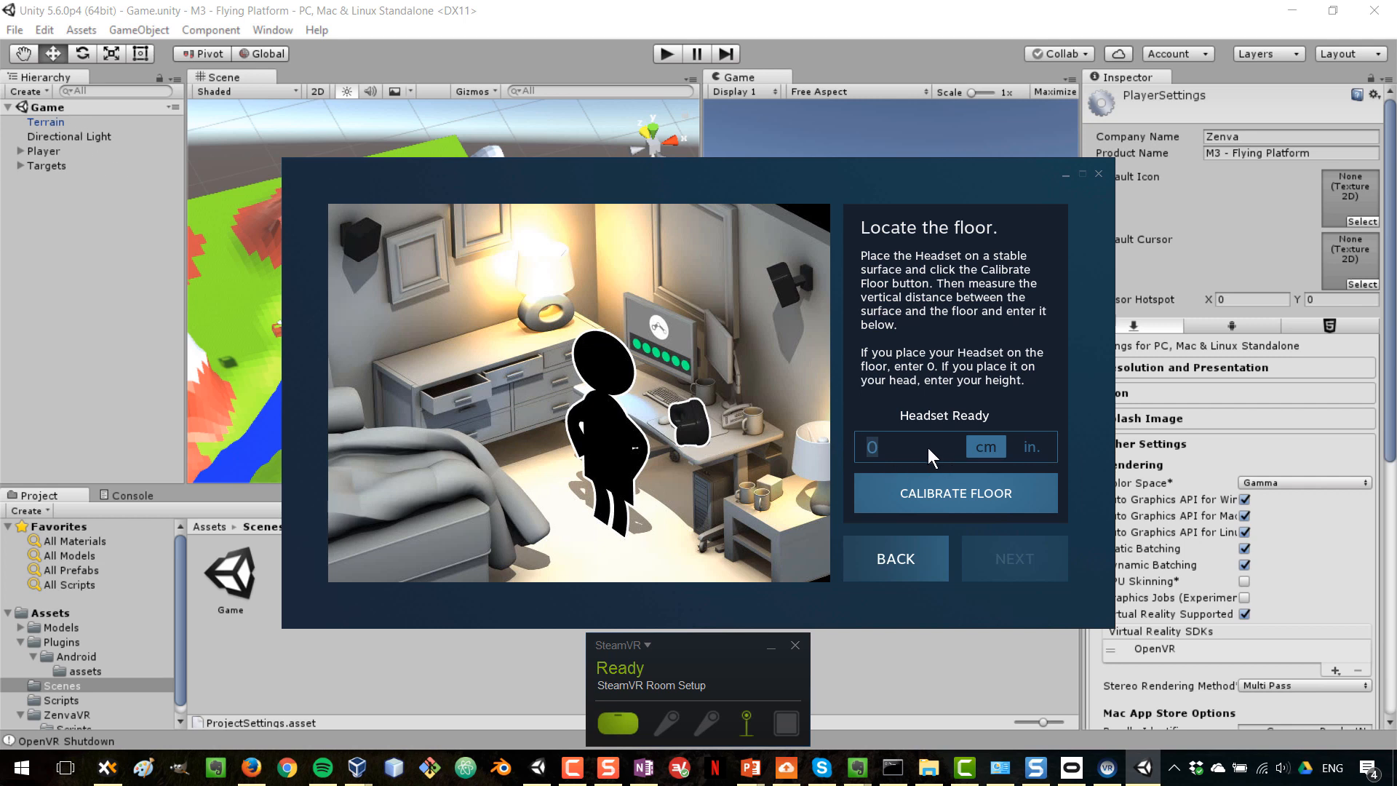
{"action": "mouse_move", "coordinate": [851, 456]}
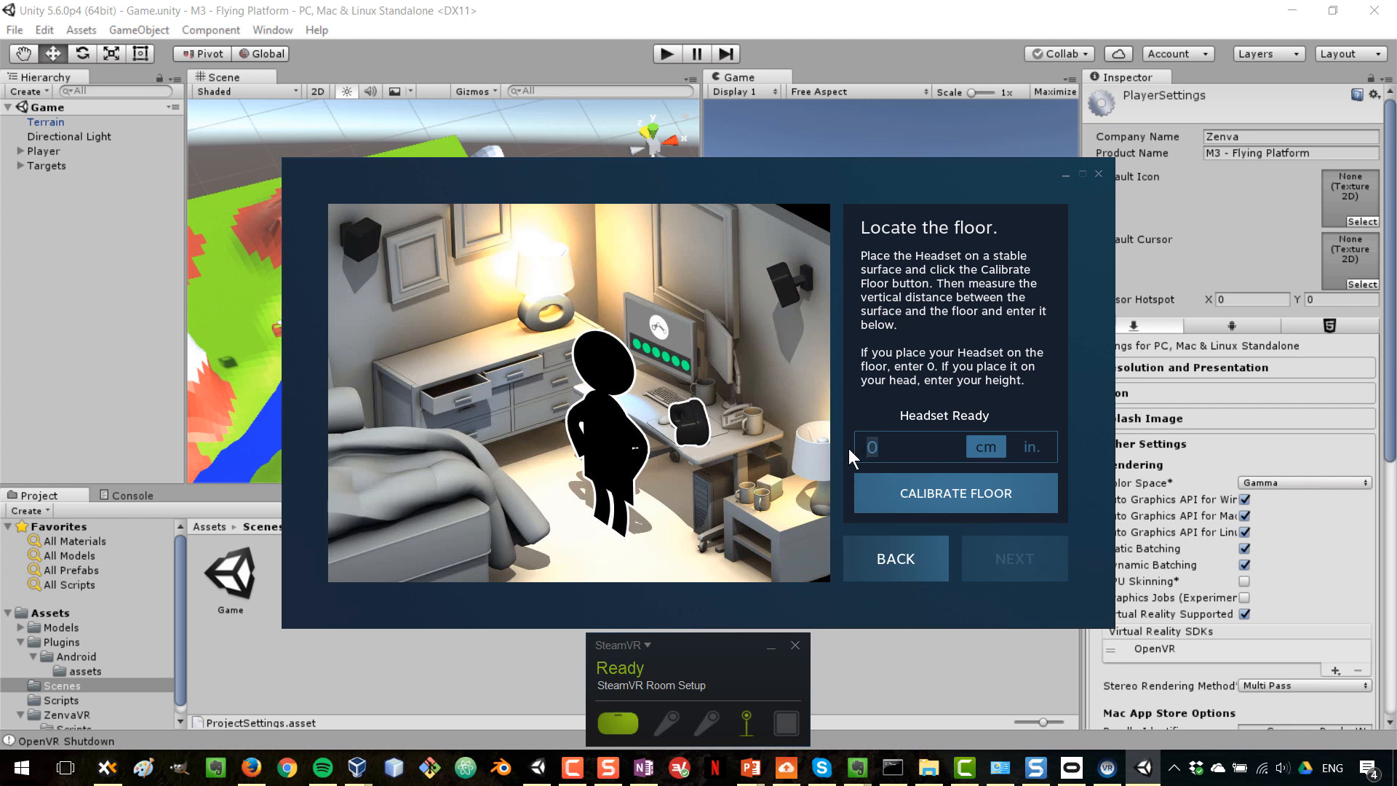
{"action": "mouse_move", "coordinate": [55, 159]}
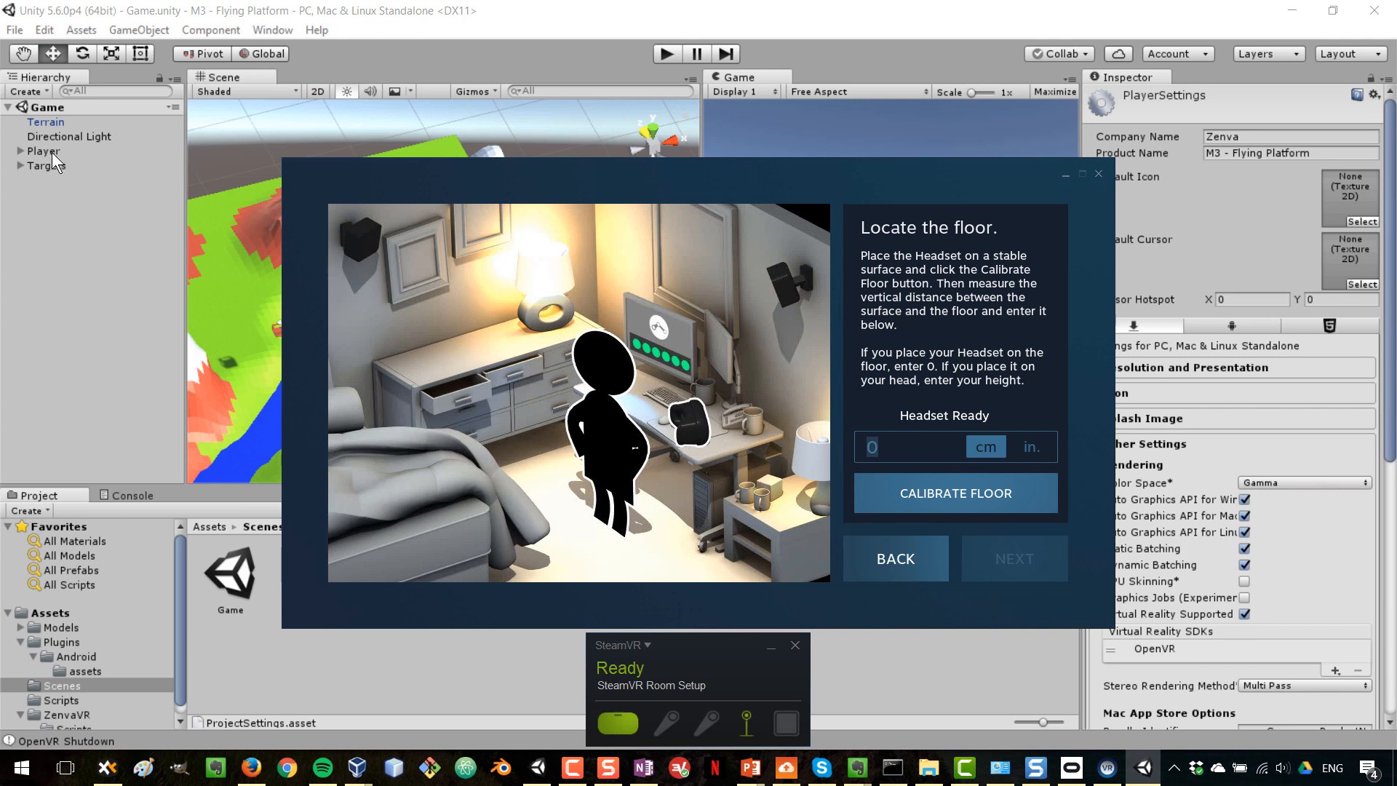
{"action": "mouse_move", "coordinate": [848, 331]}
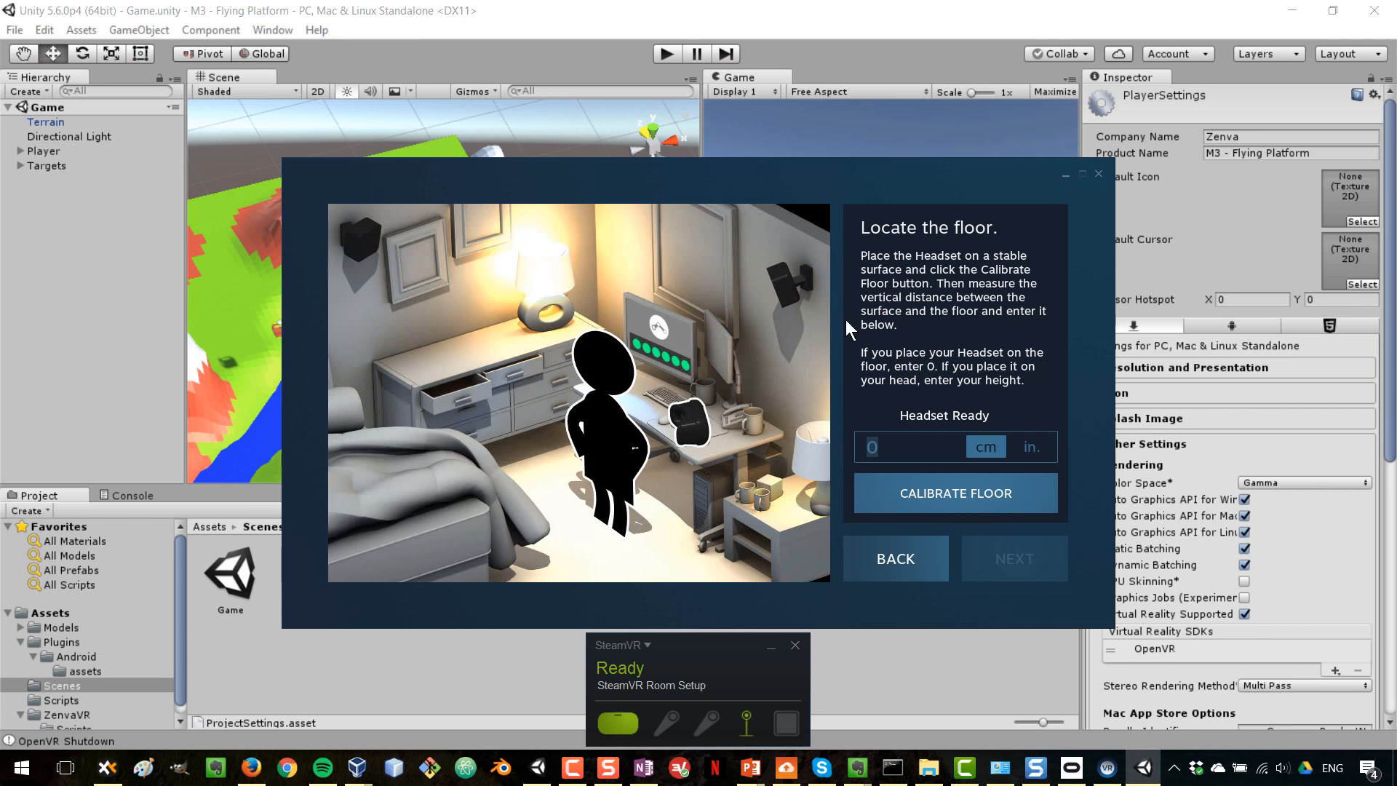
{"action": "left_click", "coordinate": [954, 493]}
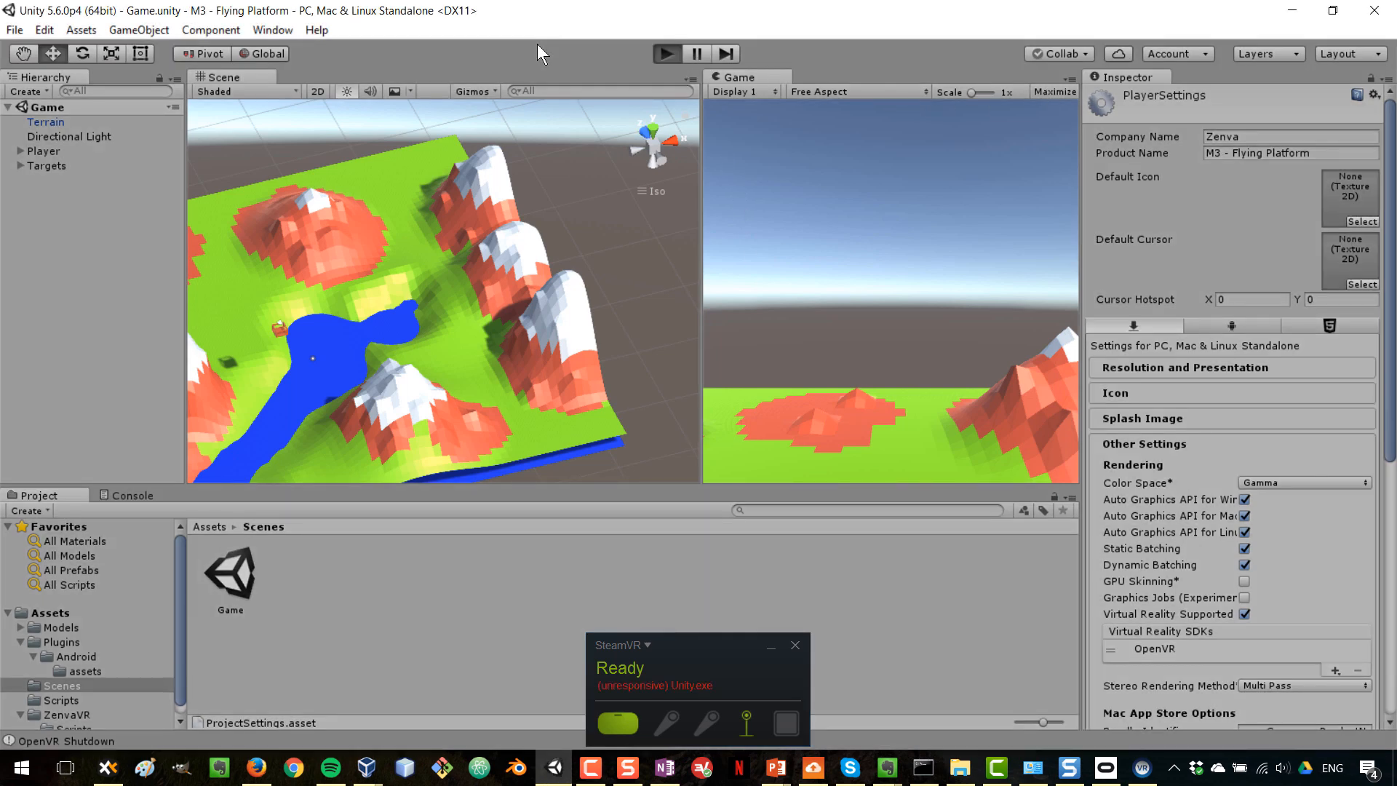
Play and stop the scene to check camera height, then select Main Camera at 1.52.
{"action": "left_click", "coordinate": [665, 54]}
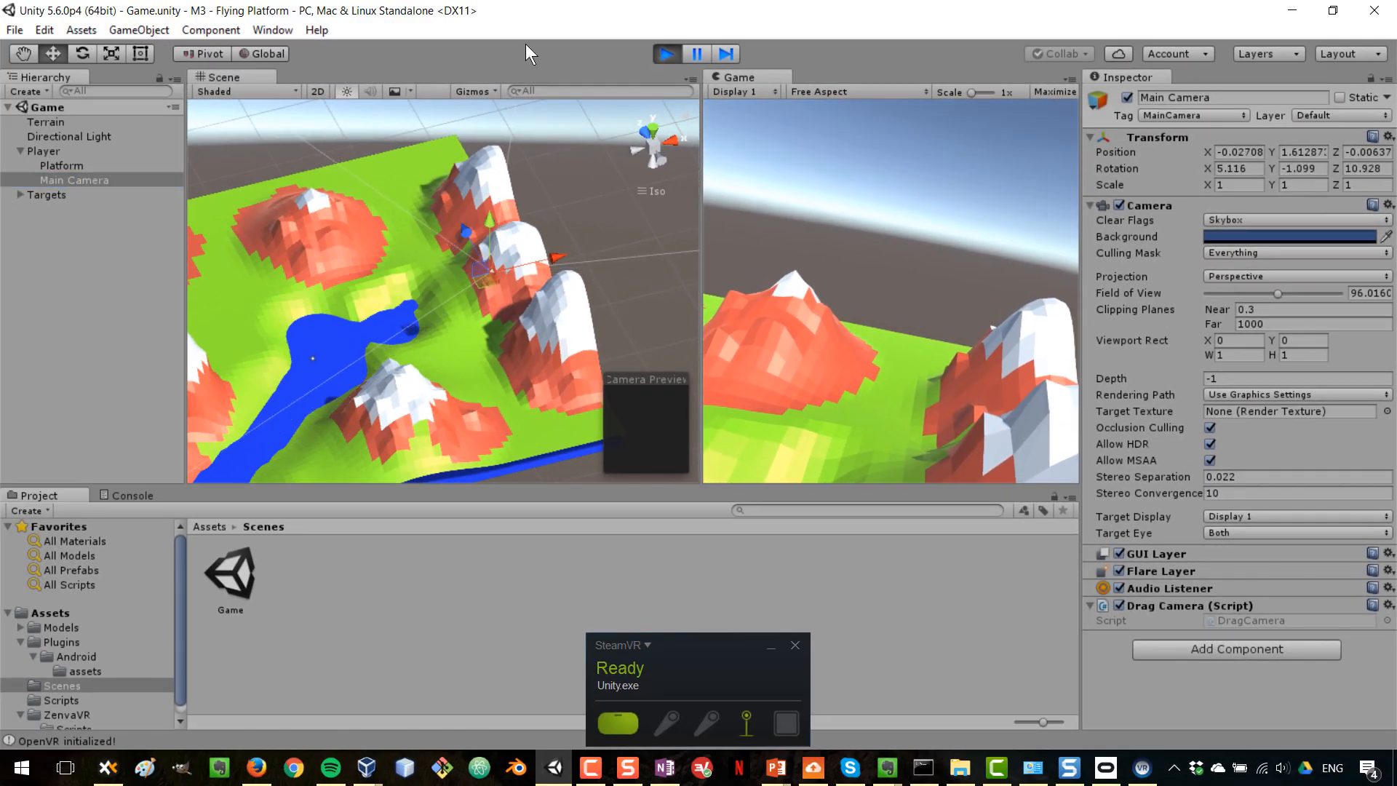
{"action": "left_click", "coordinate": [665, 54]}
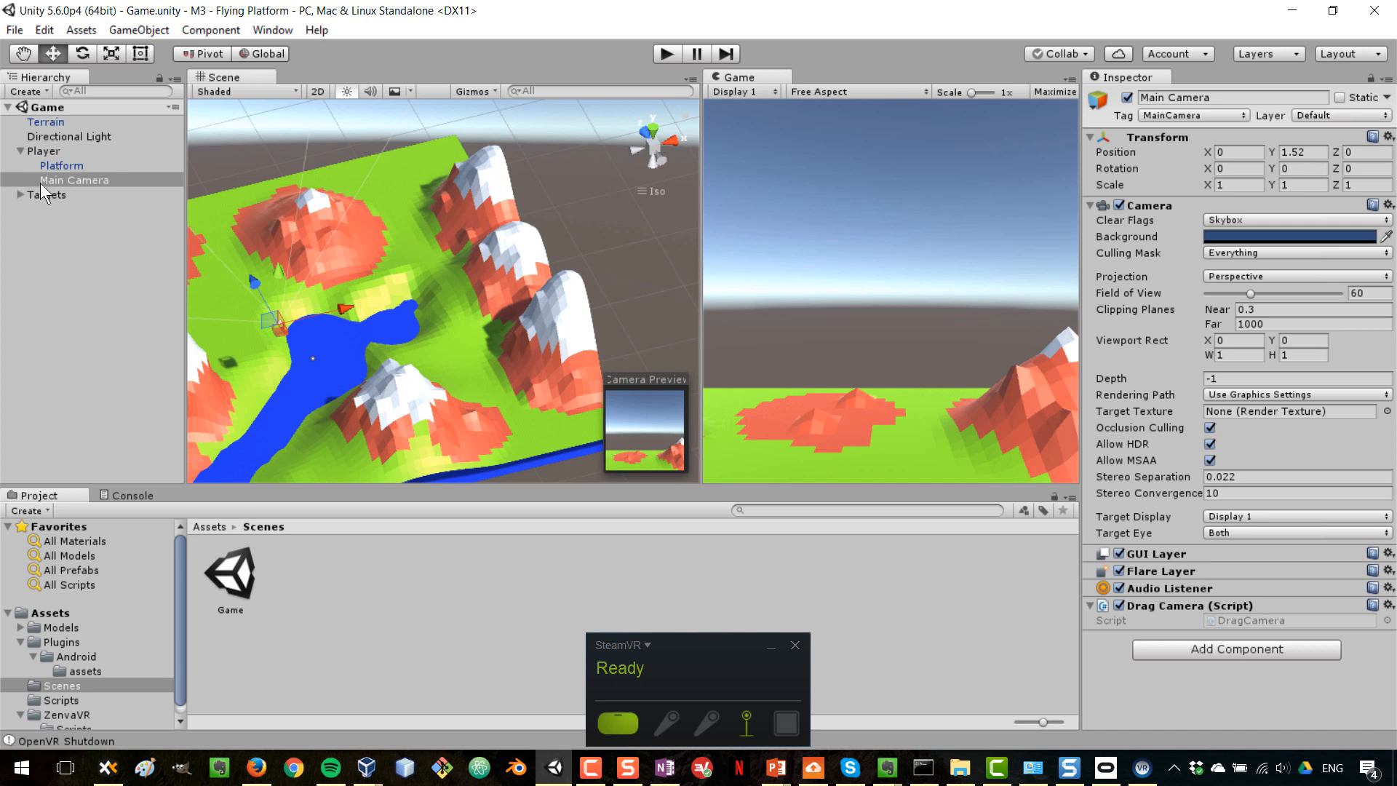
{"action": "left_click", "coordinate": [74, 179]}
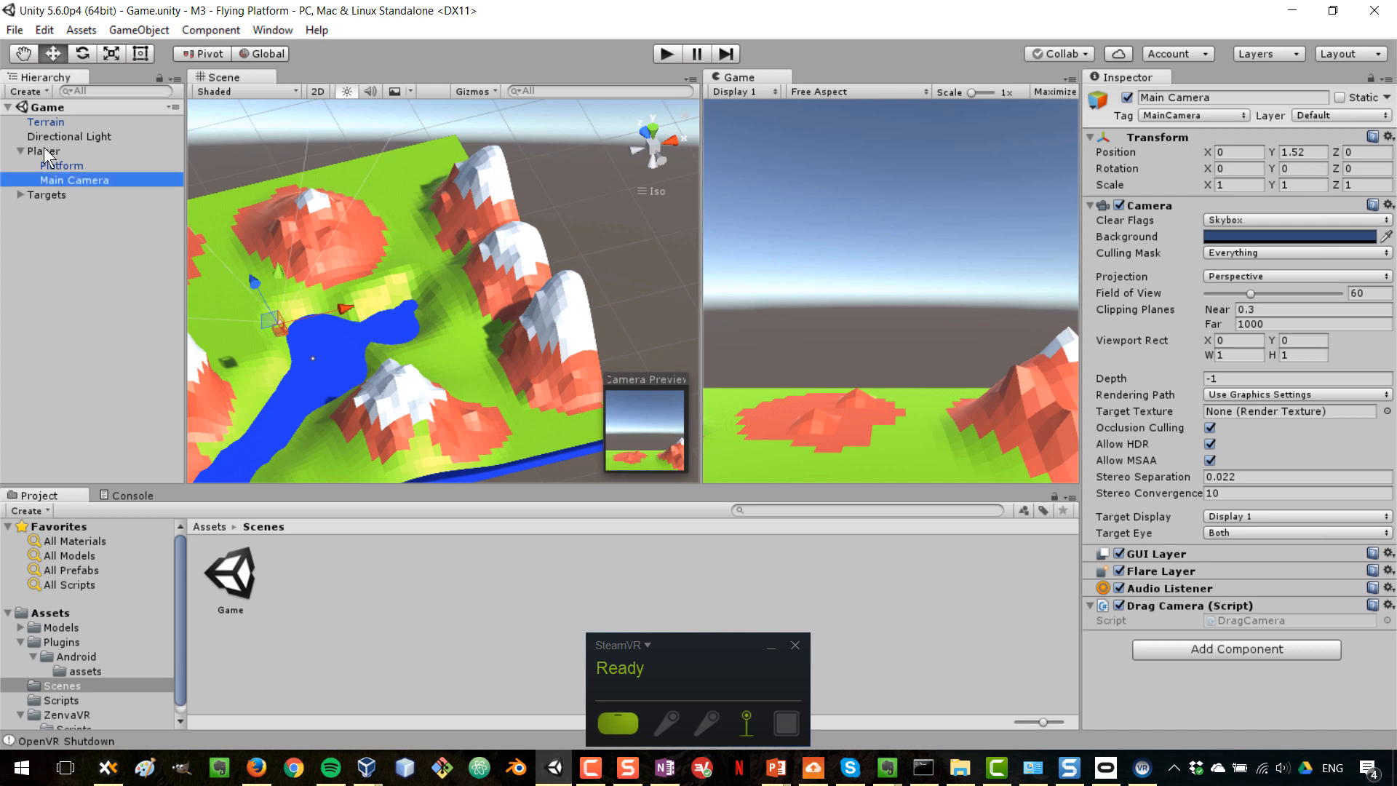